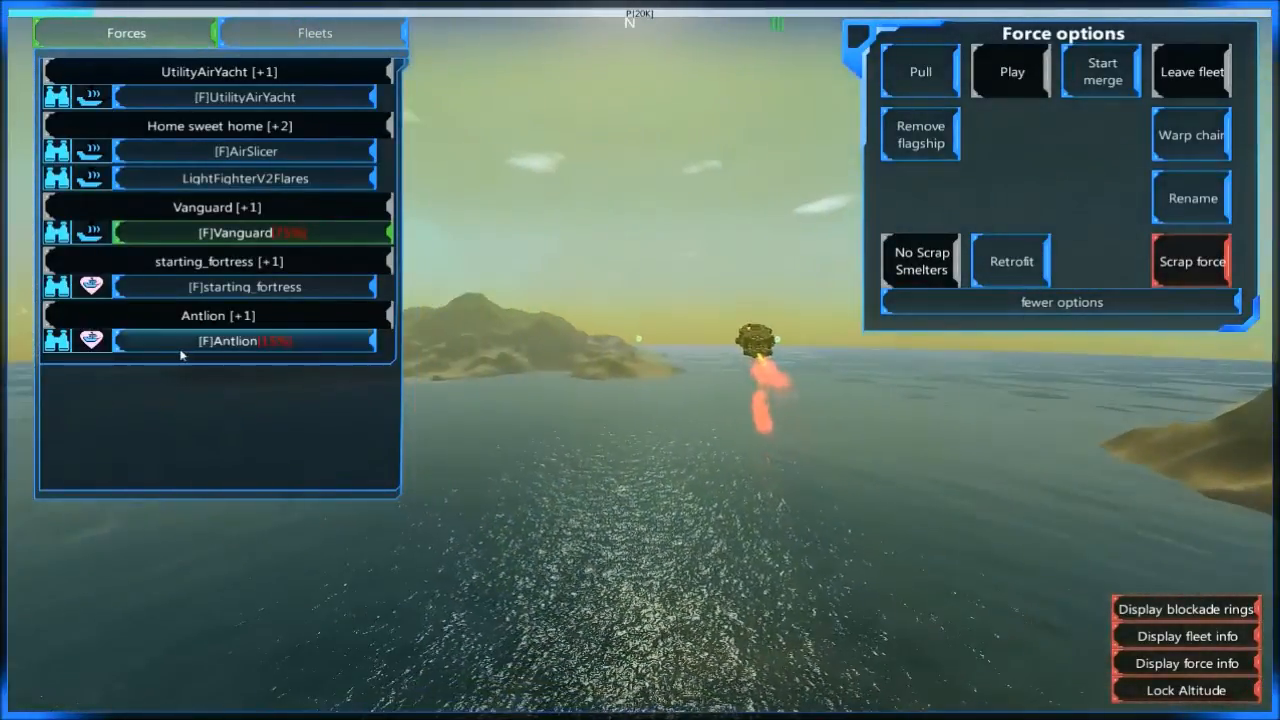
{"action": "mouse_move", "coordinate": [1190, 260]}
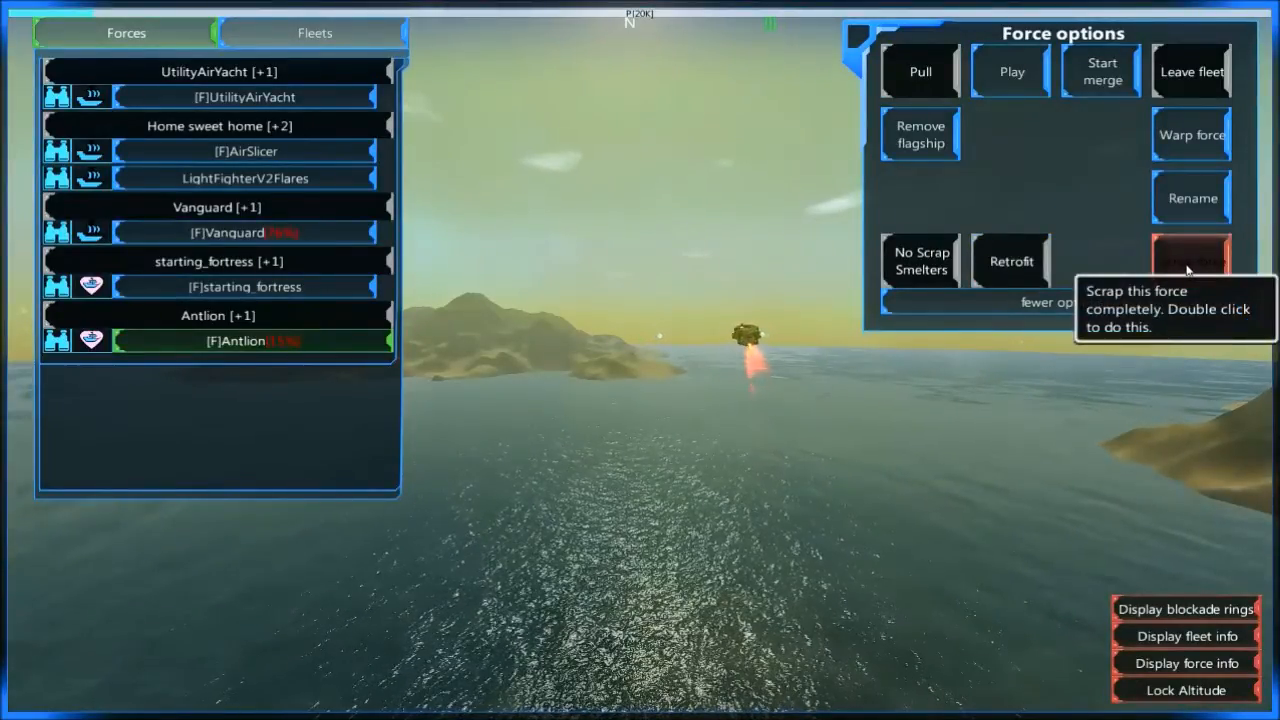
Scrap the Antlion force entirely and return to the strategic map.
{"action": "double_click", "coordinate": [1190, 258]}
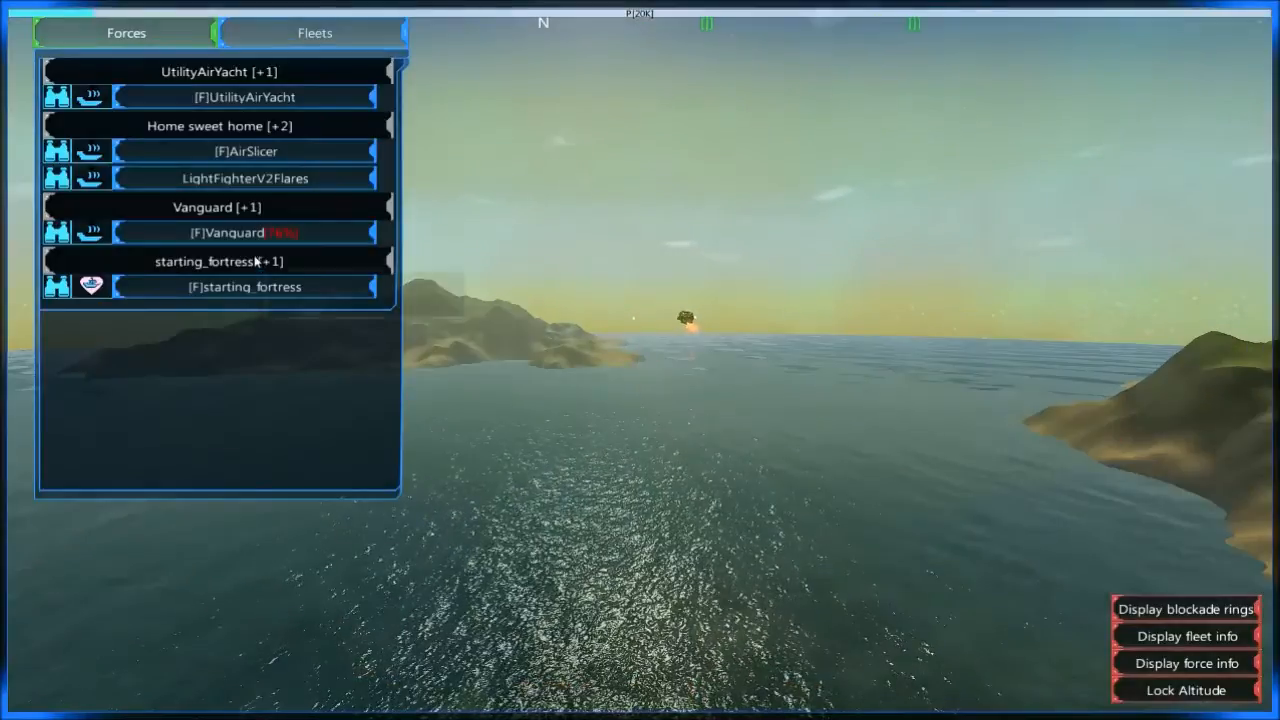
{"action": "left_click", "coordinate": [244, 232]}
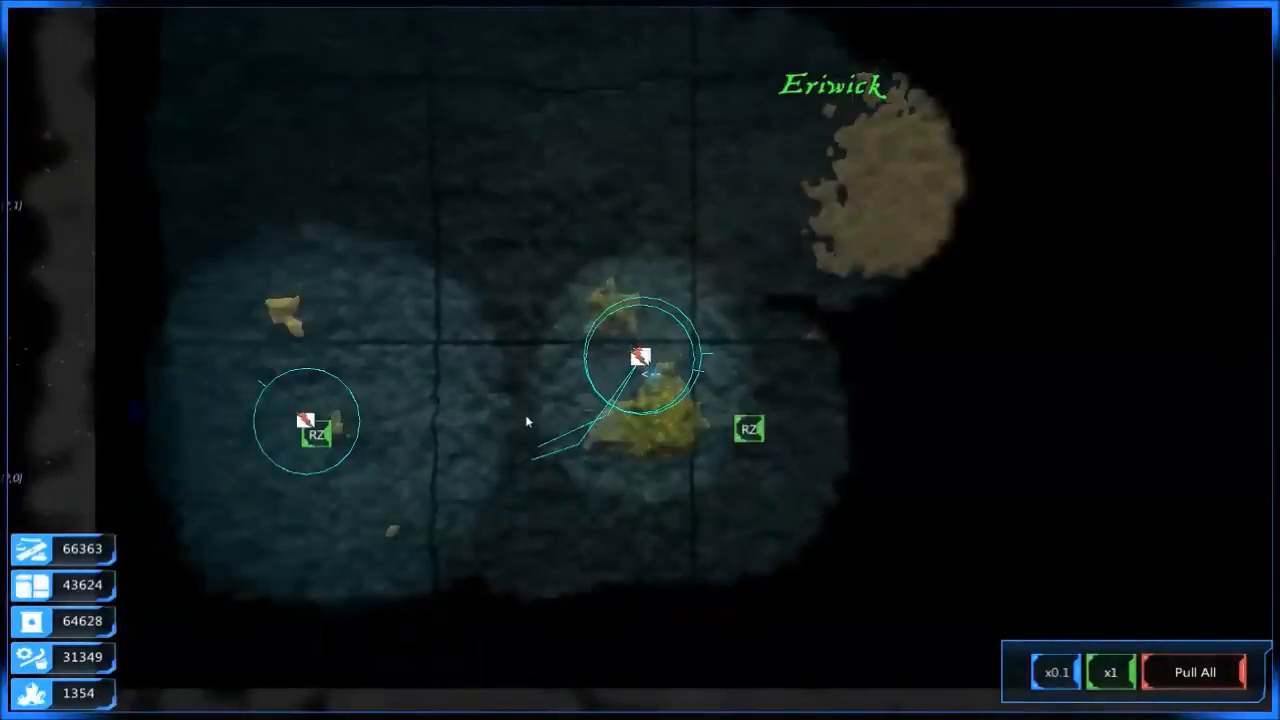
Select the UtilityAirYacht fleet, run time at x4 while it advances, then back to x1.
{"action": "left_click", "coordinate": [752, 428]}
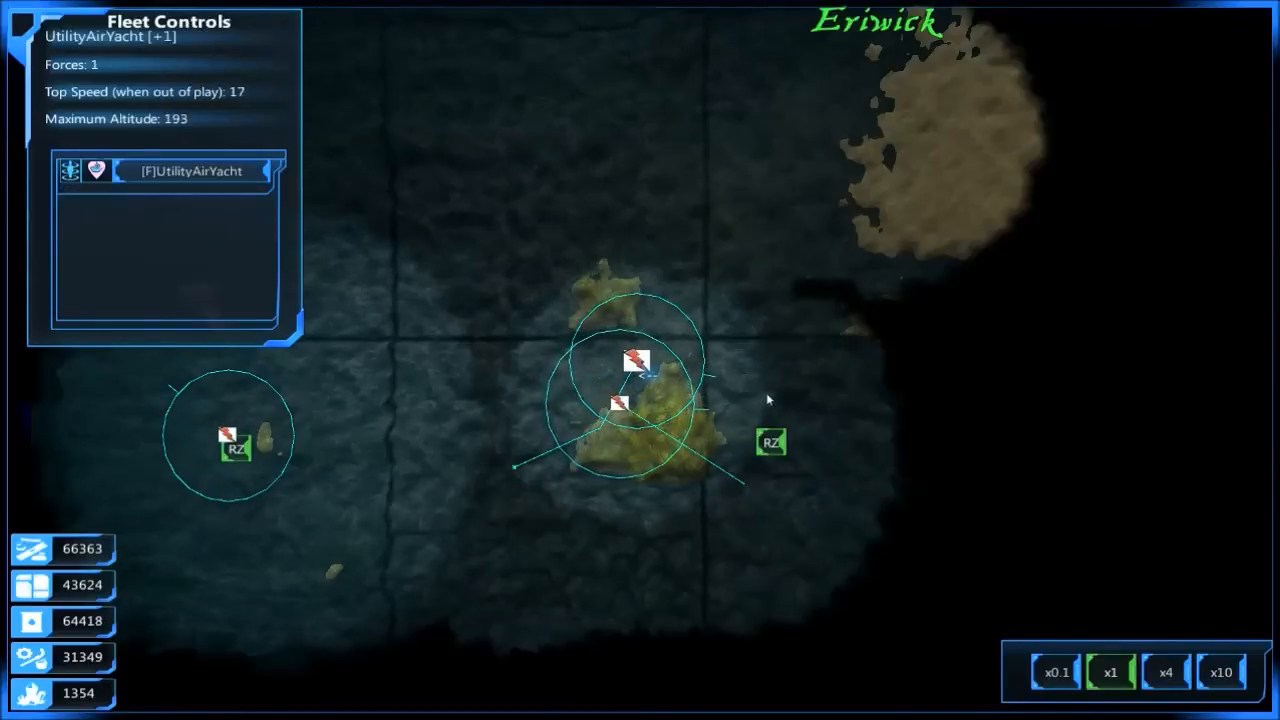
{"action": "mouse_move", "coordinate": [1220, 672]}
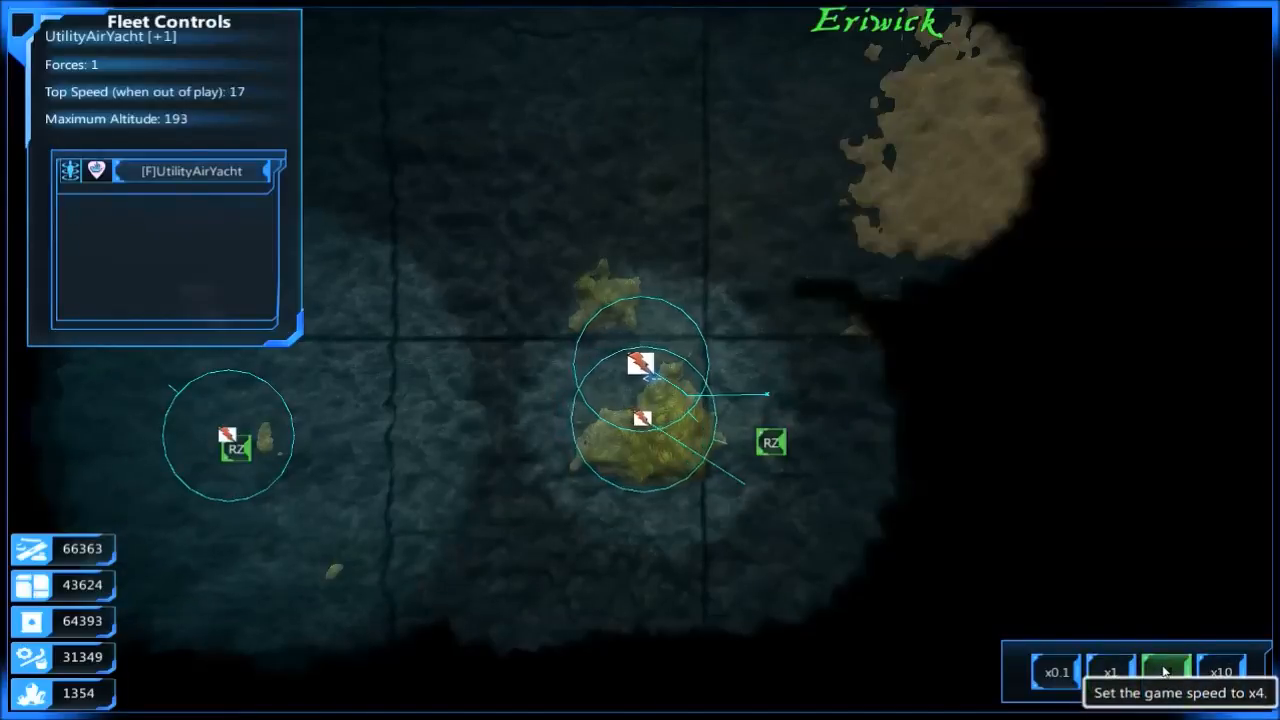
{"action": "left_click", "coordinate": [1166, 672]}
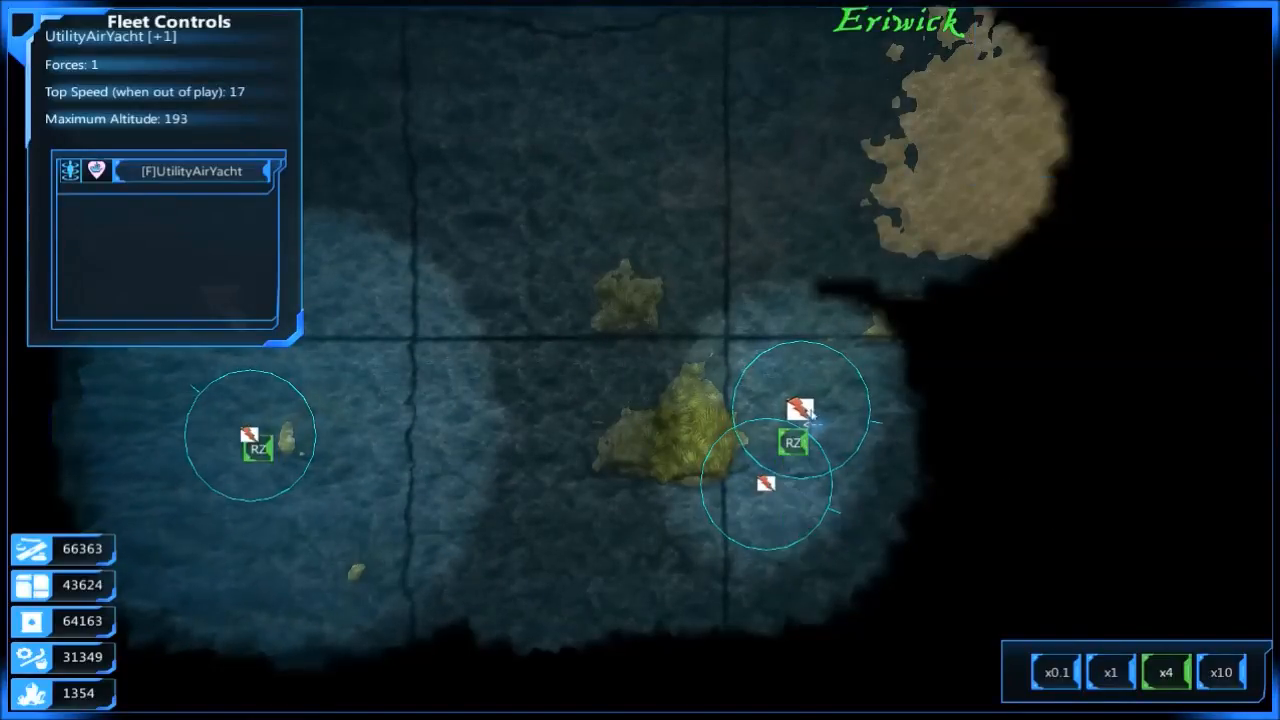
{"action": "left_click", "coordinate": [792, 444]}
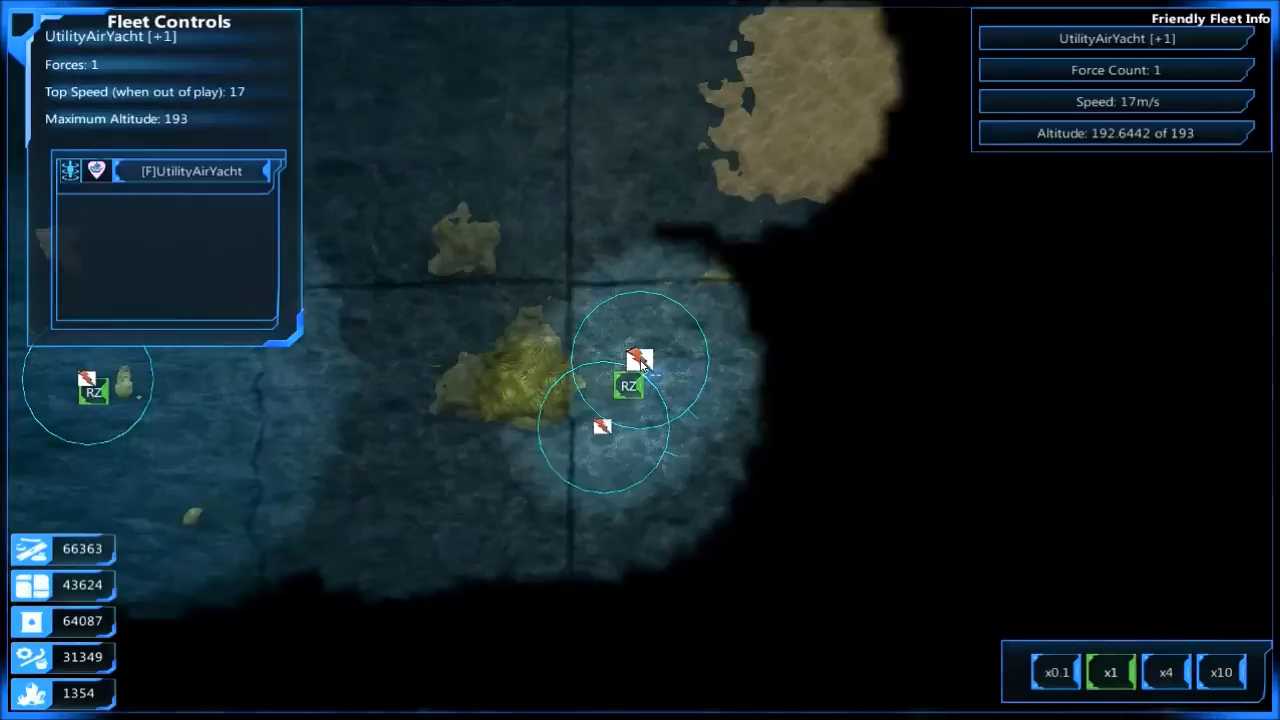
Close the UtilityAirYacht fleet panels and zoom the map in near the large island.
{"action": "left_click", "coordinate": [628, 388]}
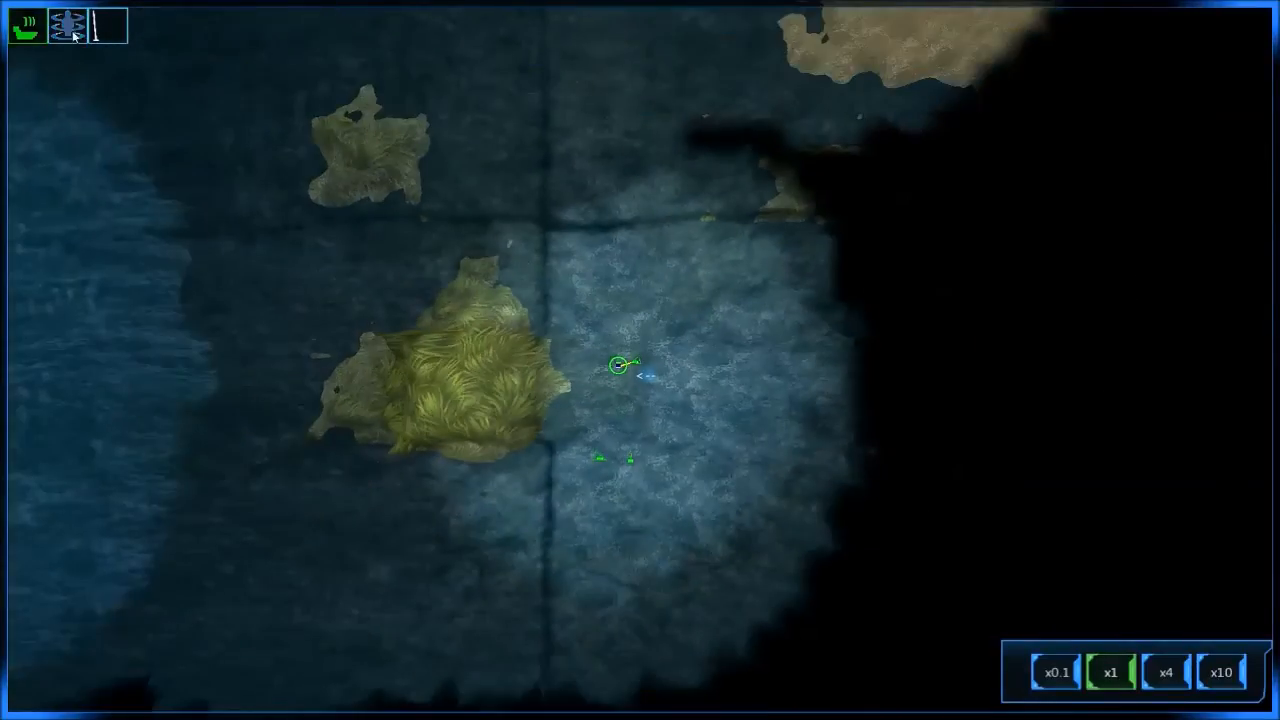
{"action": "mouse_move", "coordinate": [64, 24]}
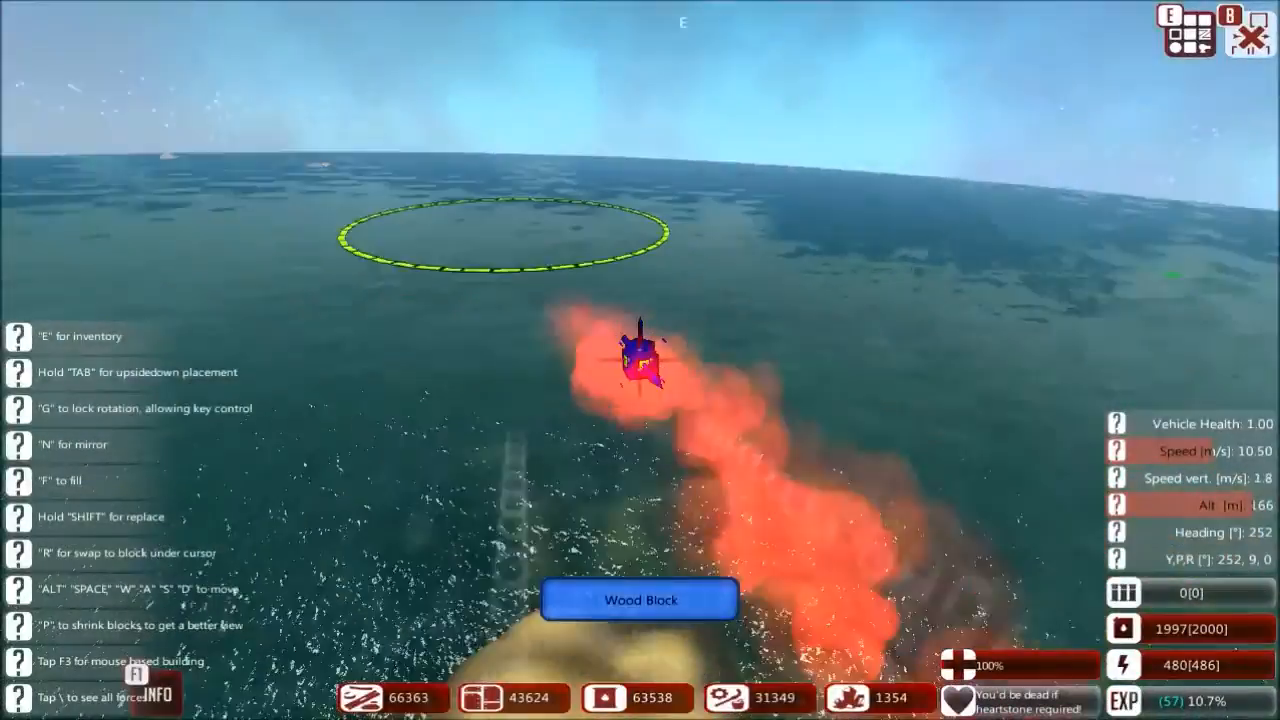
Place a new vehicle from the inventory's New object menu onto the water.
{"action": "key", "text": "e"}
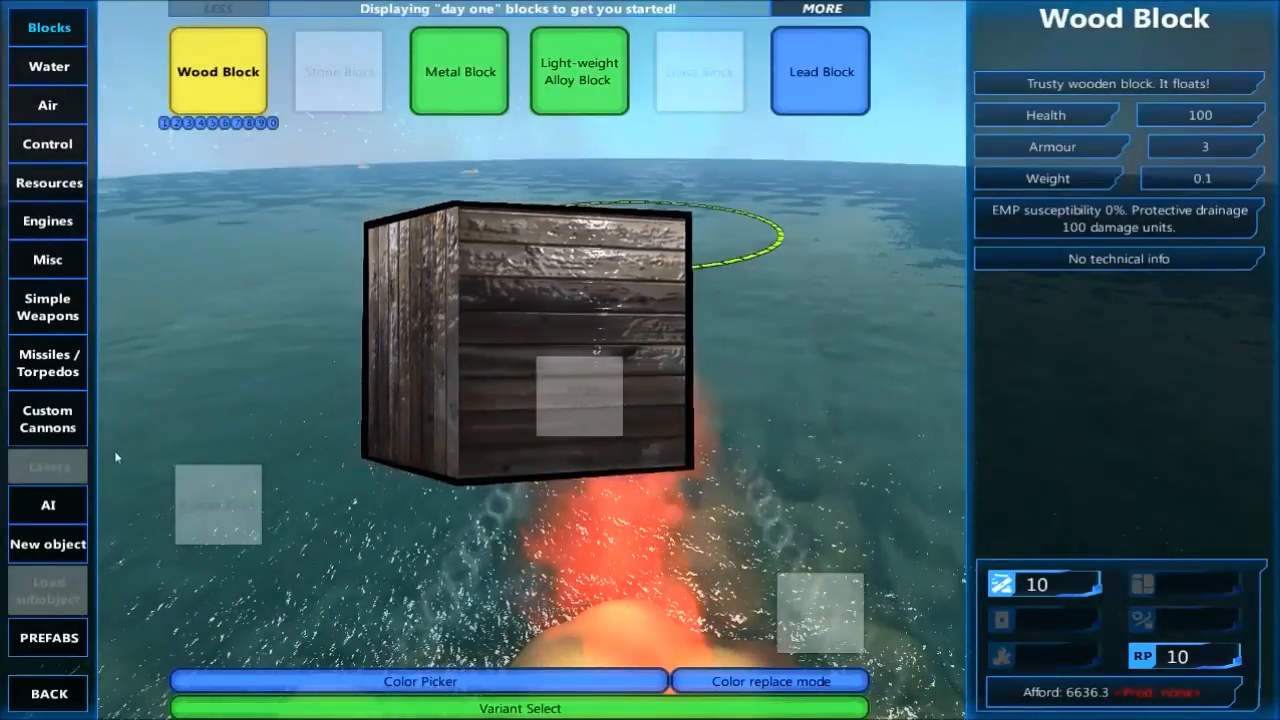
{"action": "left_click", "coordinate": [48, 544]}
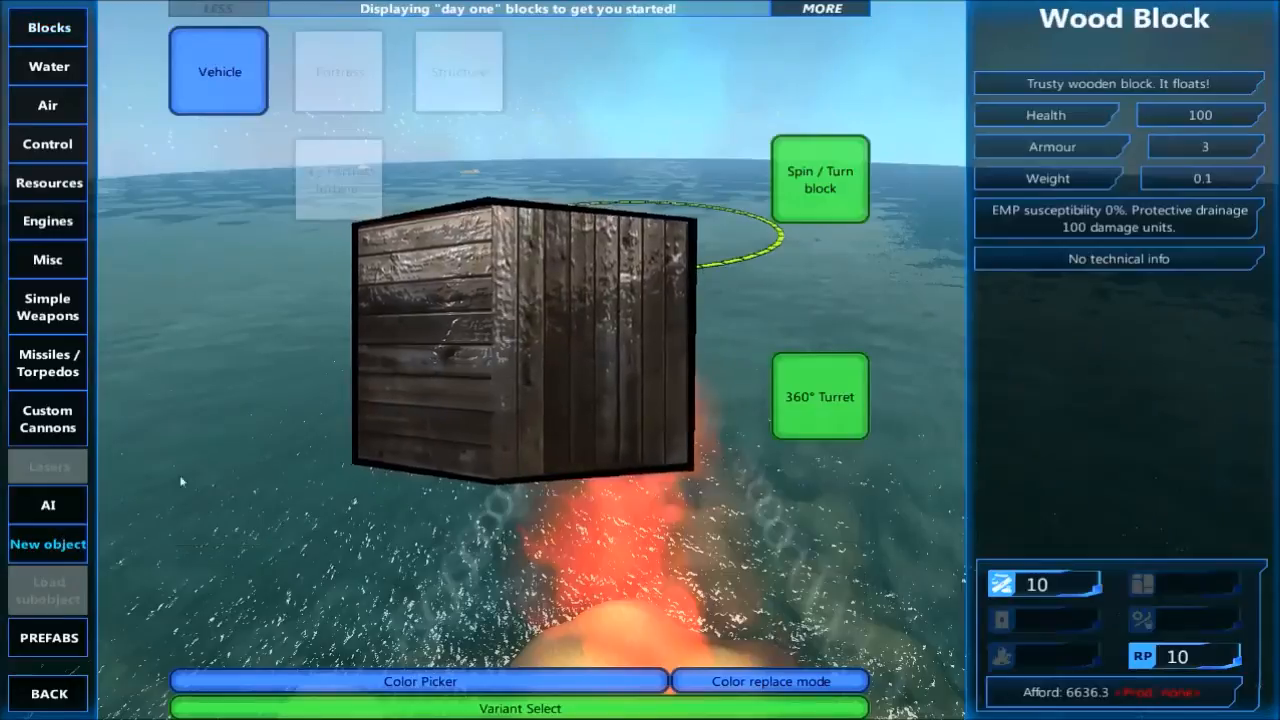
{"action": "left_click", "coordinate": [820, 8]}
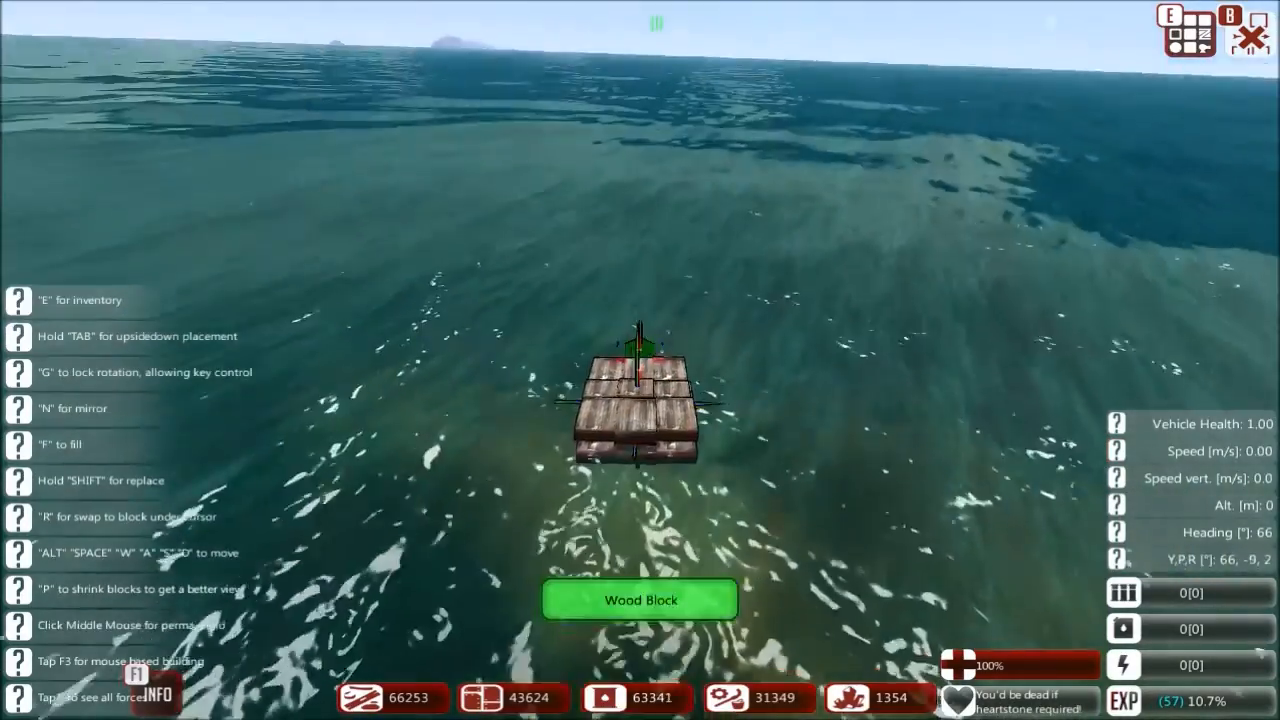
Browse the New object, Blocks and Water inventory tabs, then leave the inventory and build mode.
{"action": "key", "text": "e"}
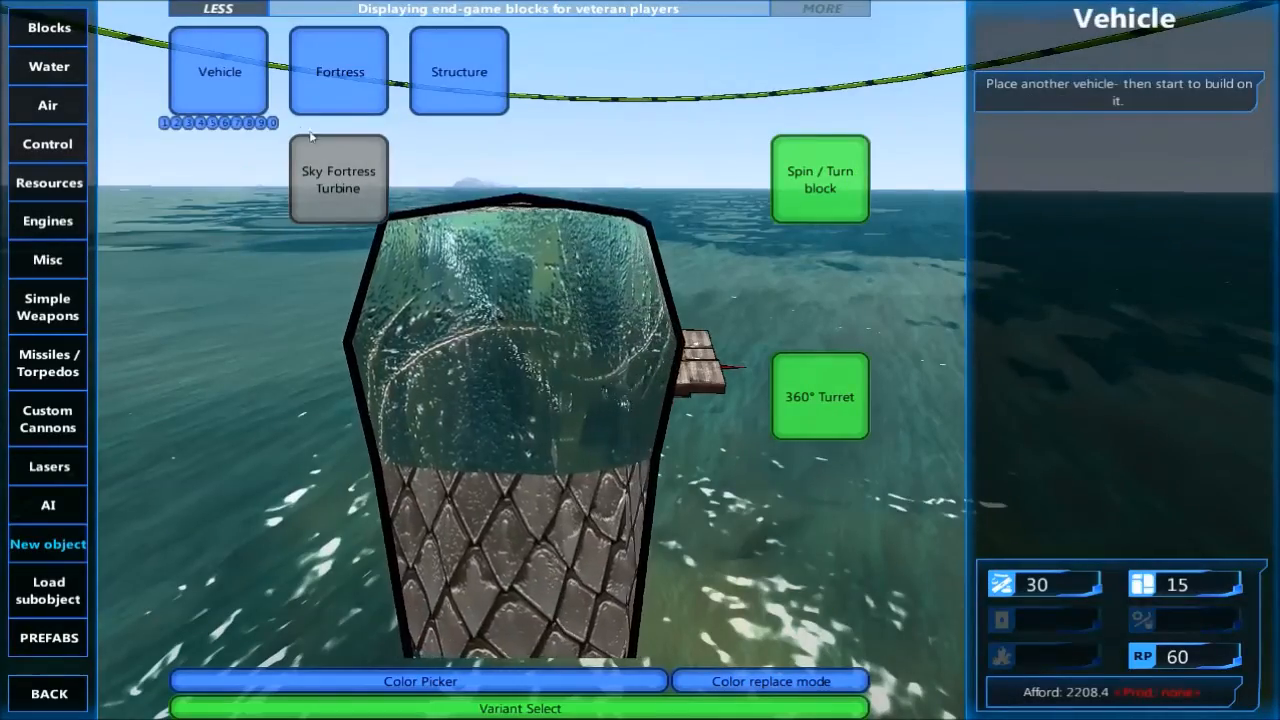
{"action": "left_click", "coordinate": [48, 28]}
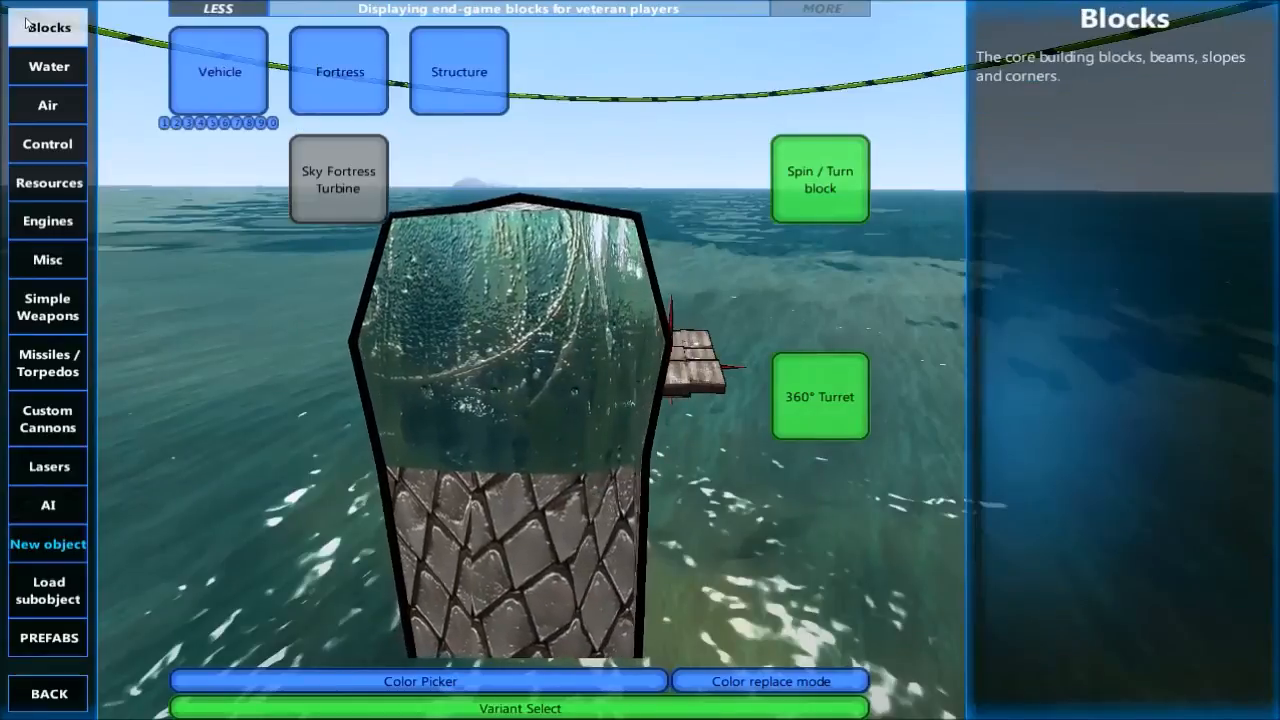
{"action": "left_click", "coordinate": [338, 72]}
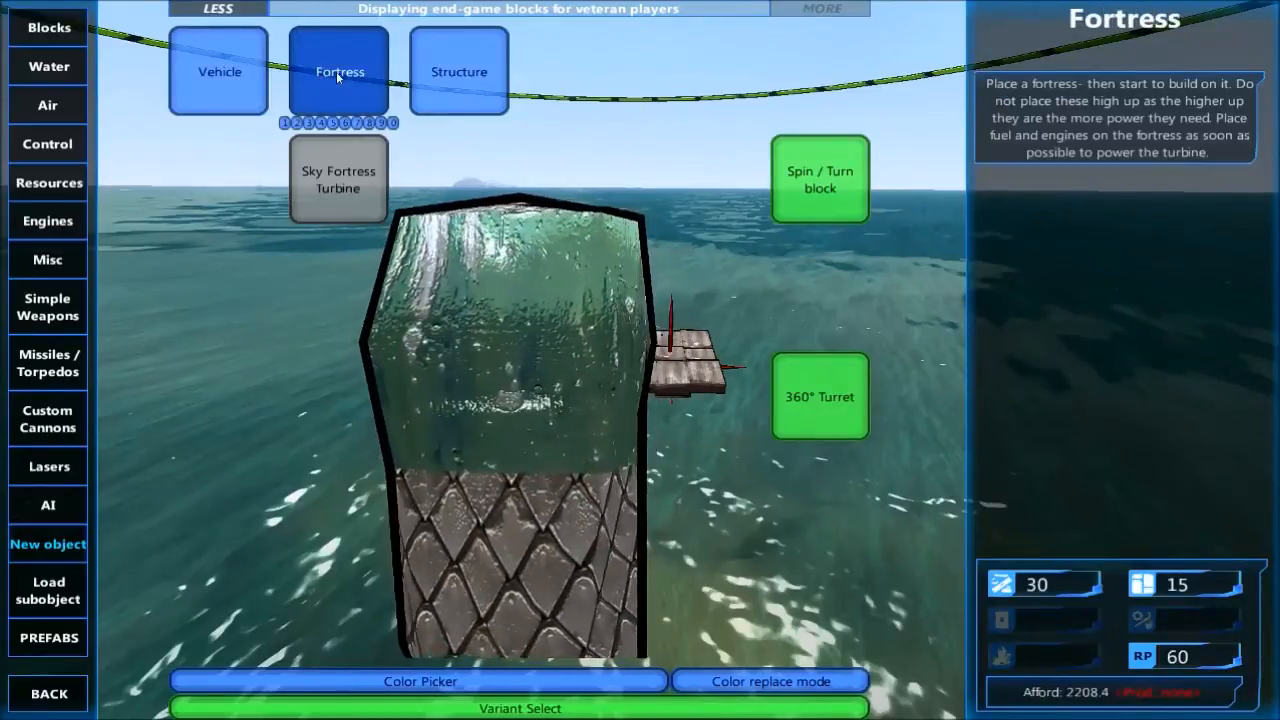
{"action": "left_click", "coordinate": [48, 104]}
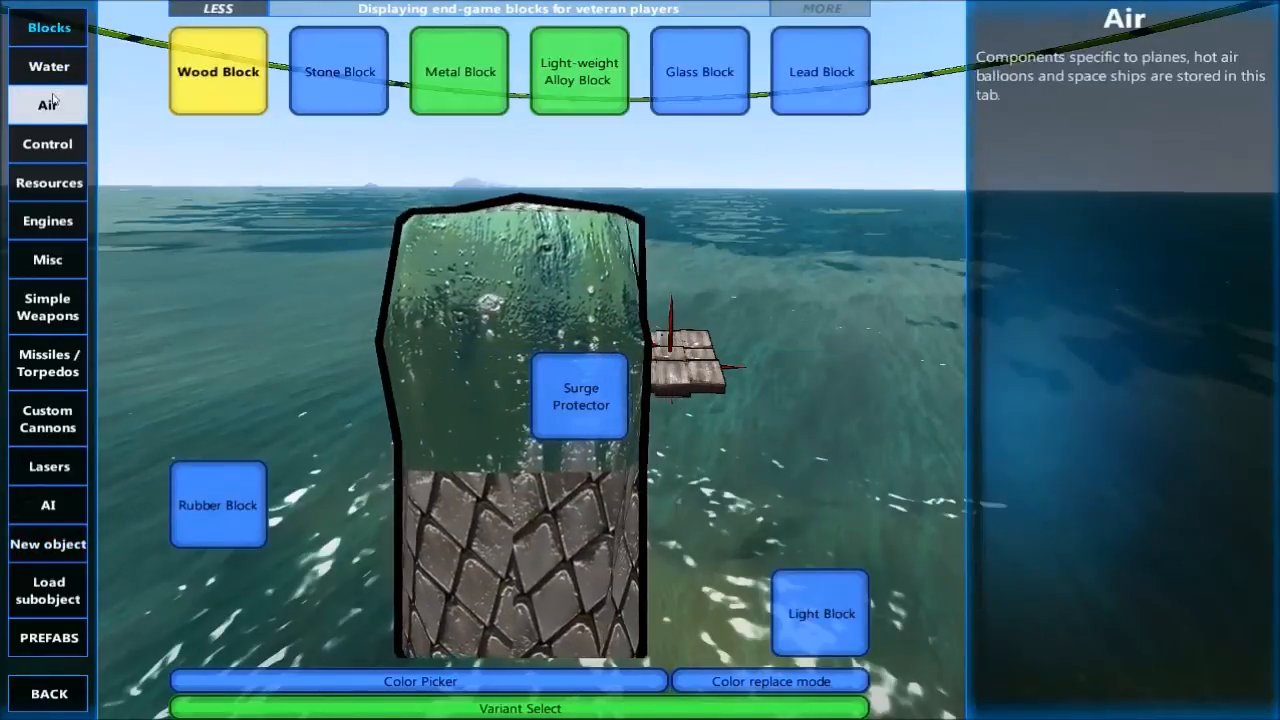
{"action": "left_click", "coordinate": [48, 144]}
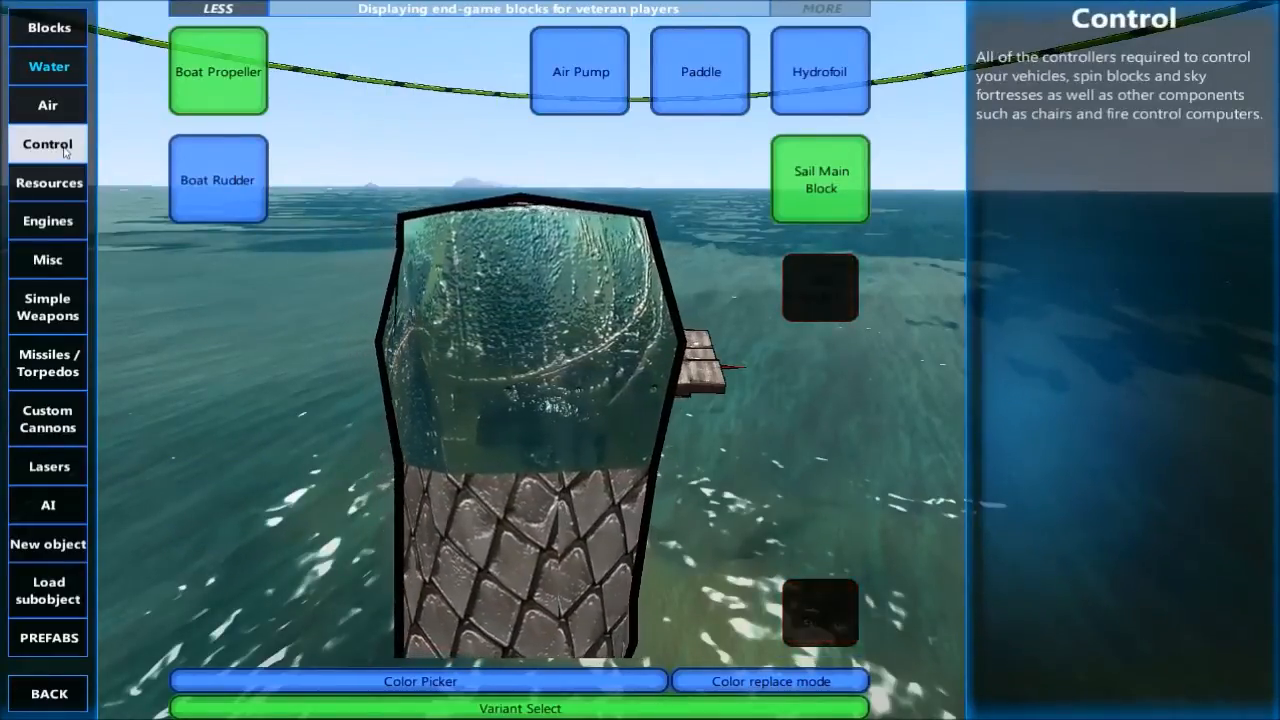
{"action": "left_click", "coordinate": [48, 66]}
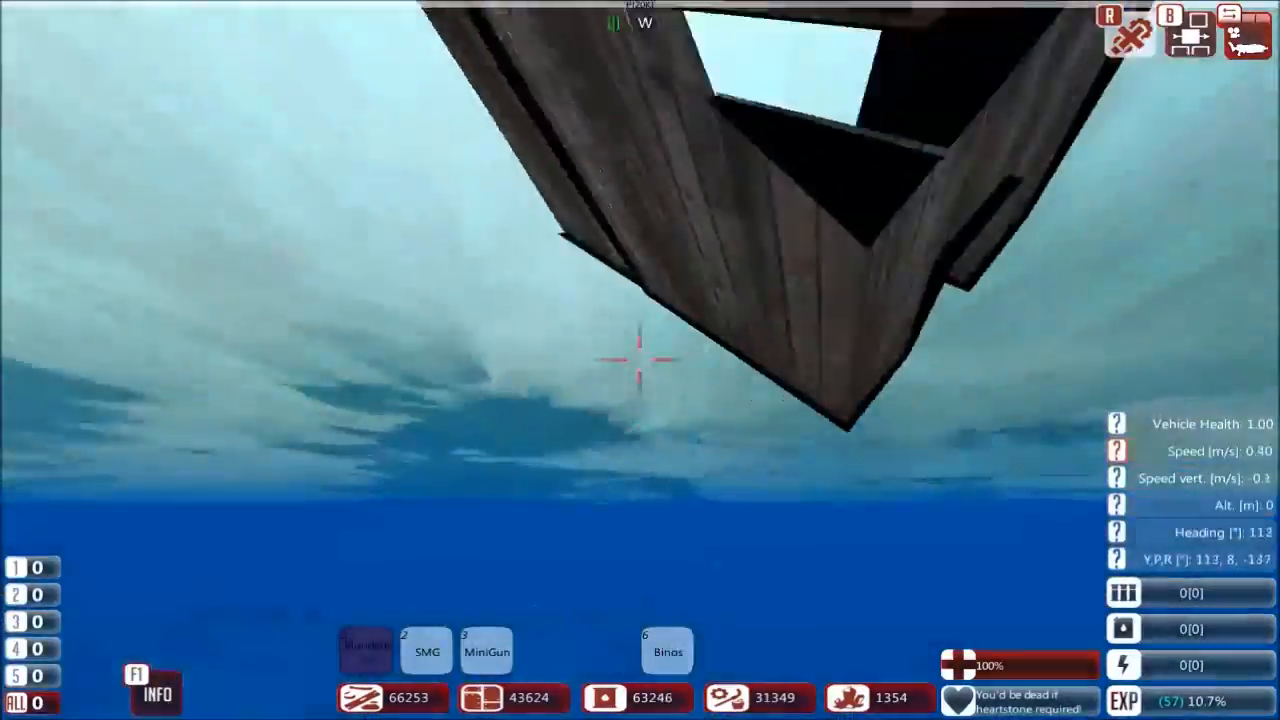
Bring up the Esc menu, resume the game and return to build mode above the vehicle.
{"action": "key", "text": "Escape"}
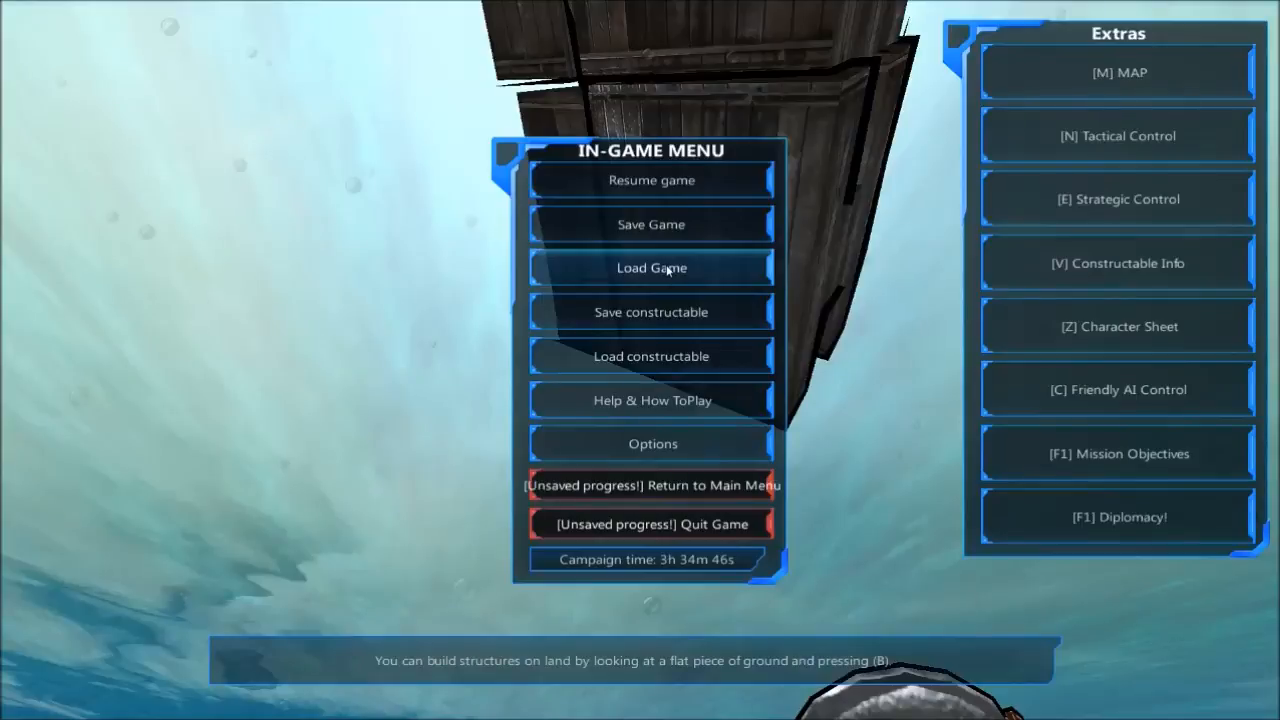
{"action": "left_click", "coordinate": [652, 356]}
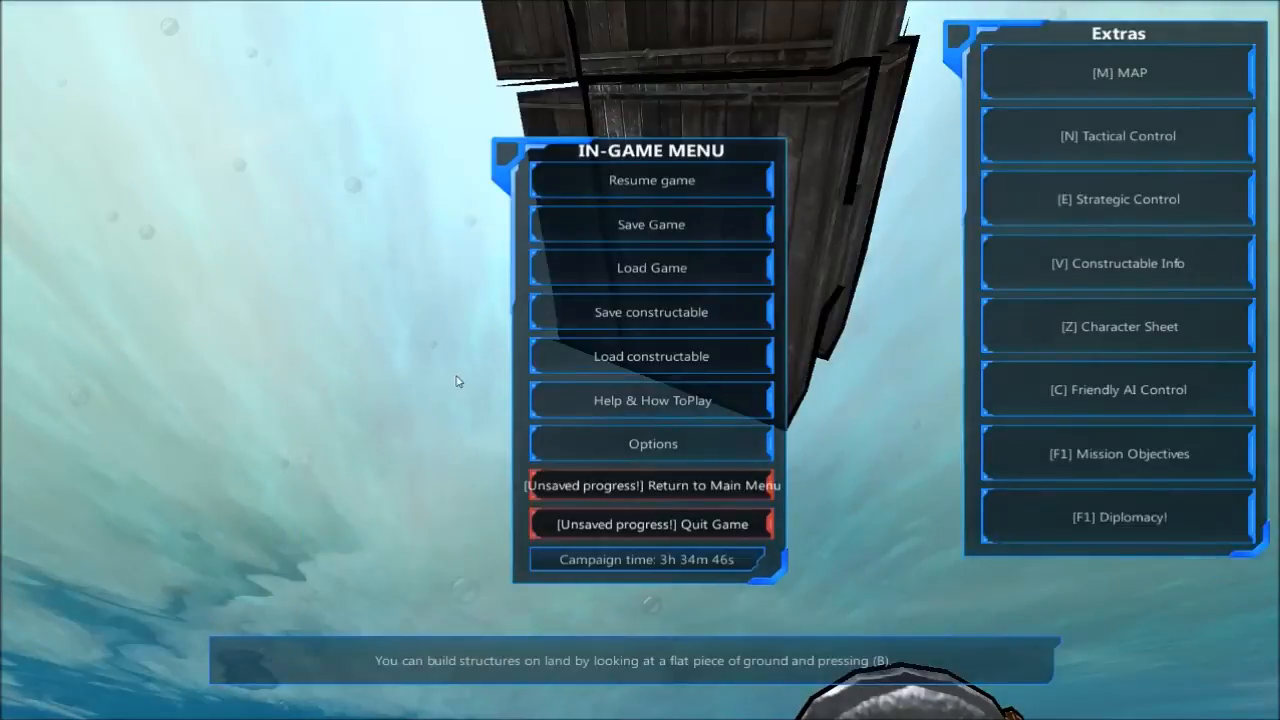
{"action": "left_click", "coordinate": [652, 180]}
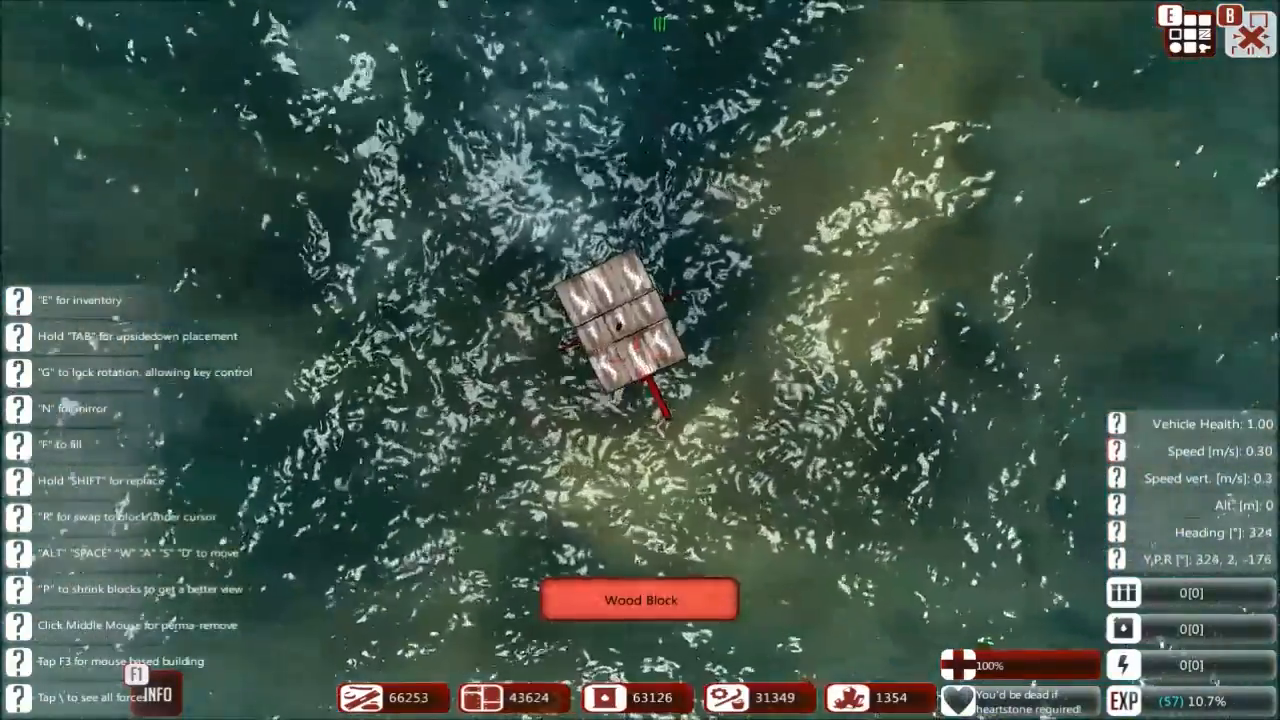
Leave build mode and swim below the sea surface in first-person view.
{"action": "key", "text": "e"}
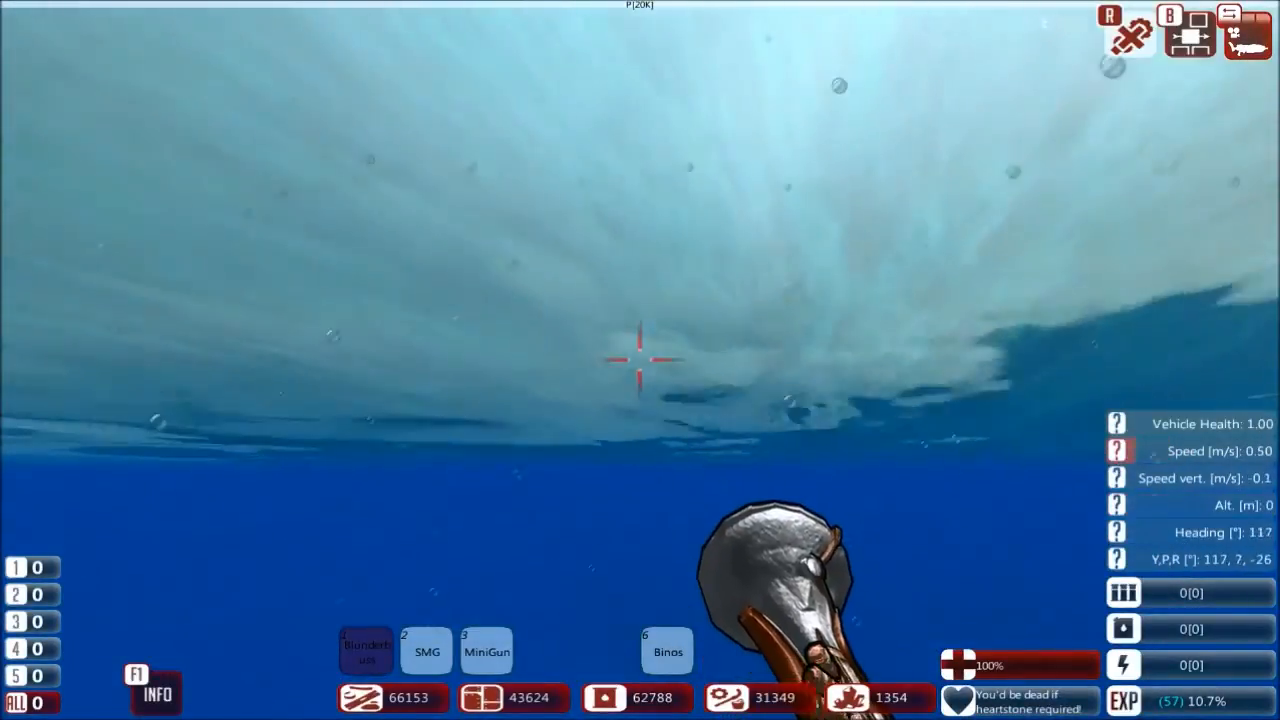
Bring up the Load Design list from the Esc menu and scroll through the saved designs.
{"action": "key", "text": "Escape"}
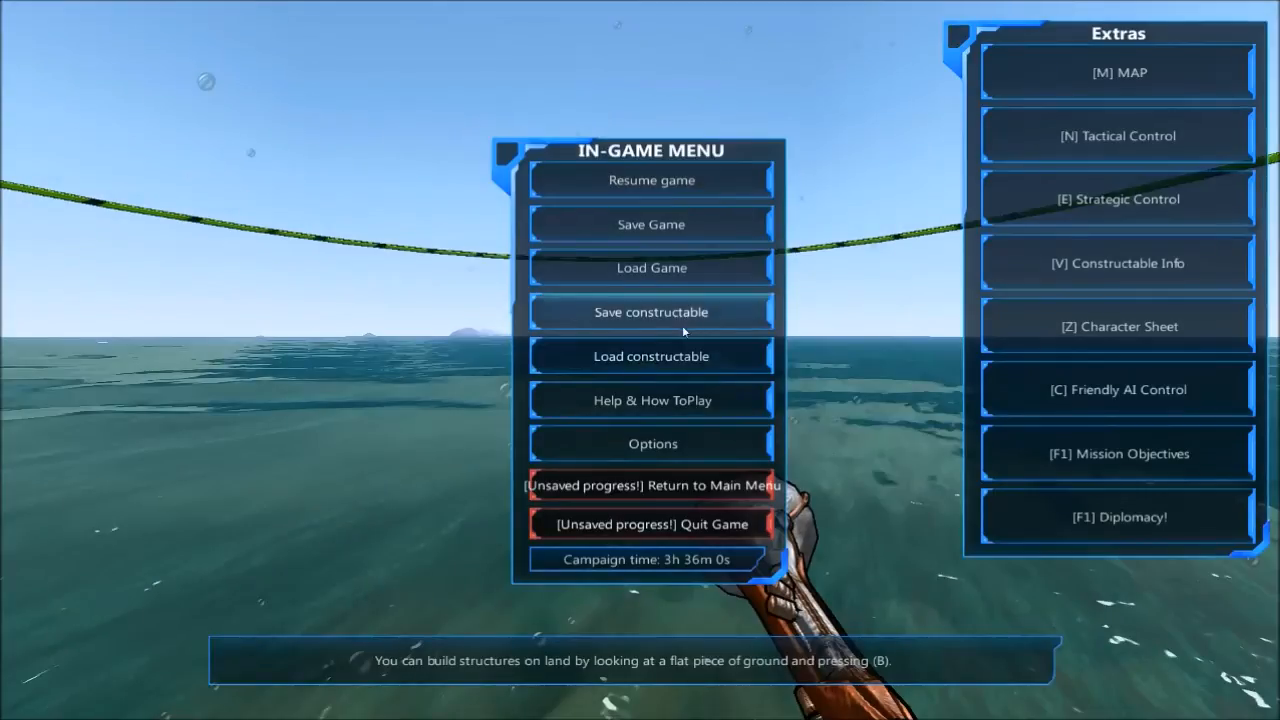
{"action": "left_click", "coordinate": [652, 356]}
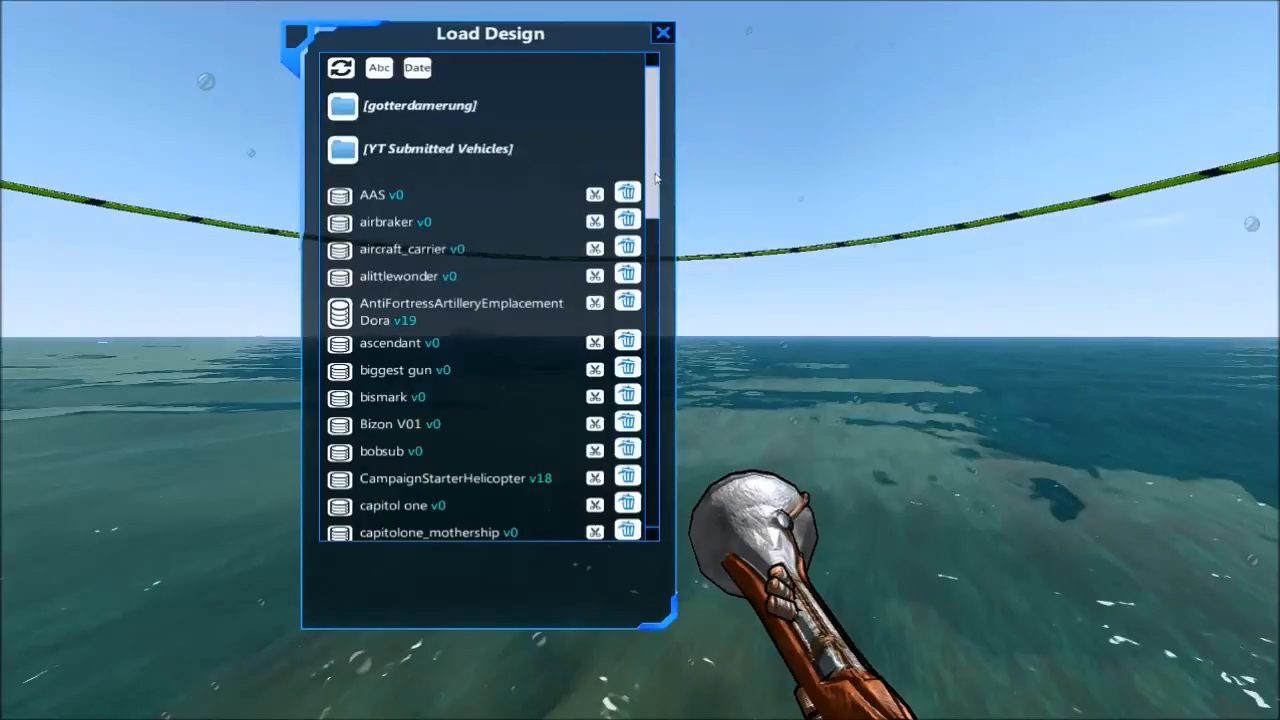
{"action": "scroll", "scroll_direction": "down", "scroll_amount": 3}
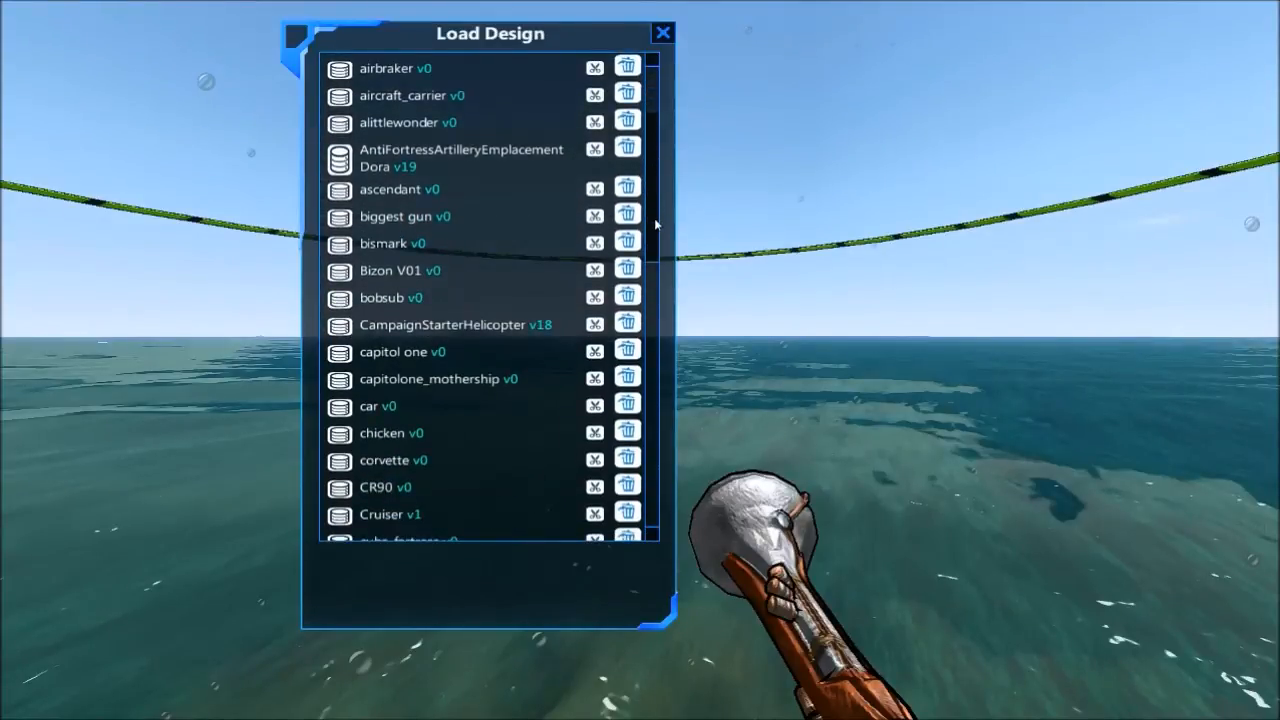
{"action": "scroll", "scroll_direction": "down", "scroll_amount": 3}
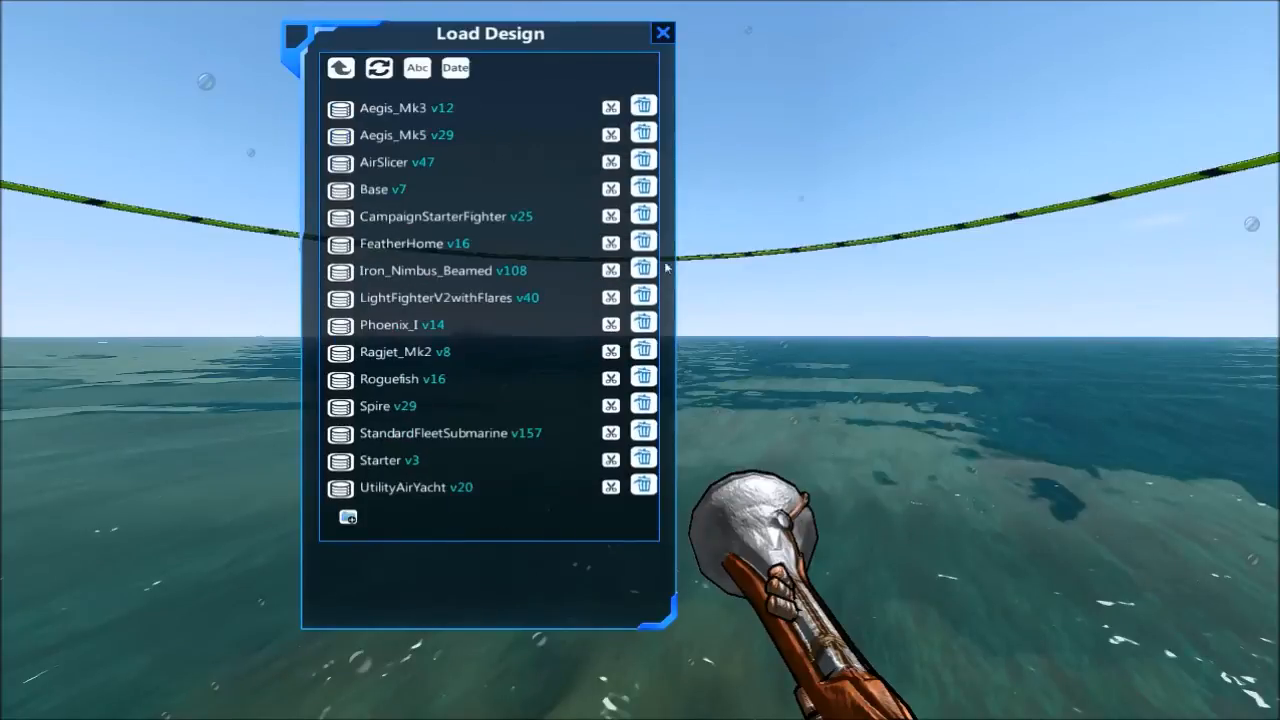
{"action": "mouse_move", "coordinate": [444, 190]}
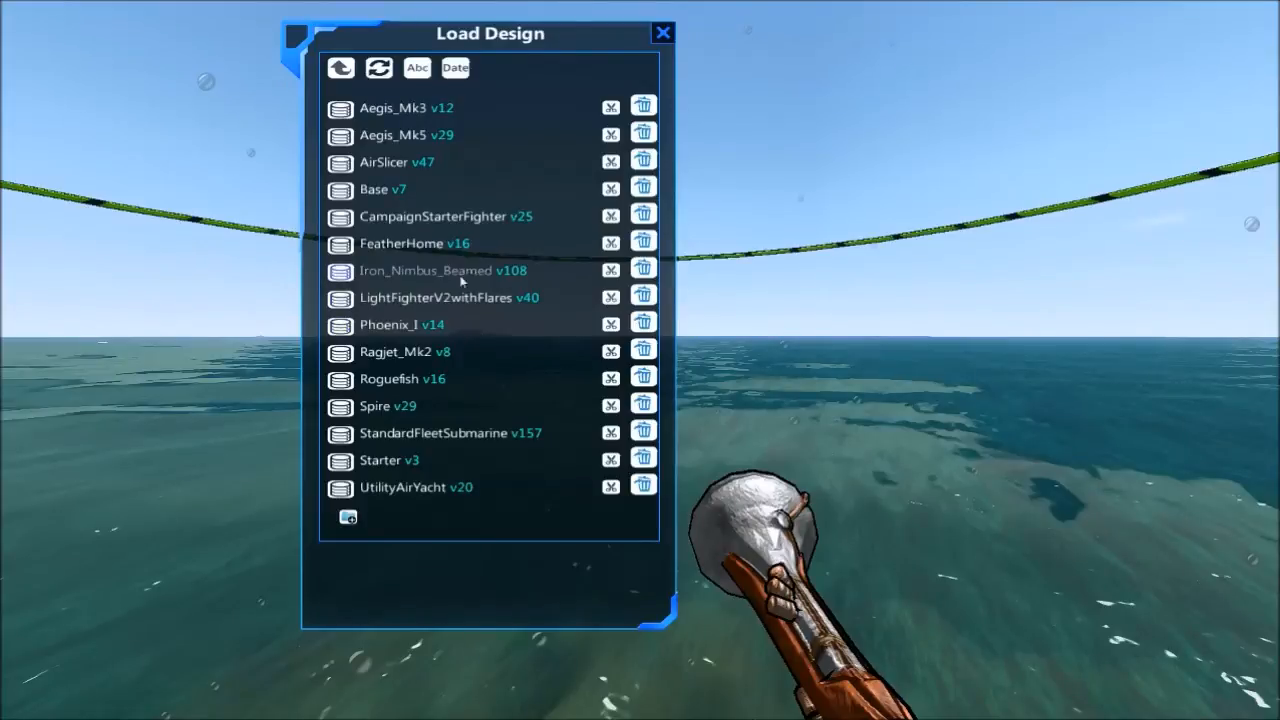
{"action": "mouse_move", "coordinate": [488, 280]}
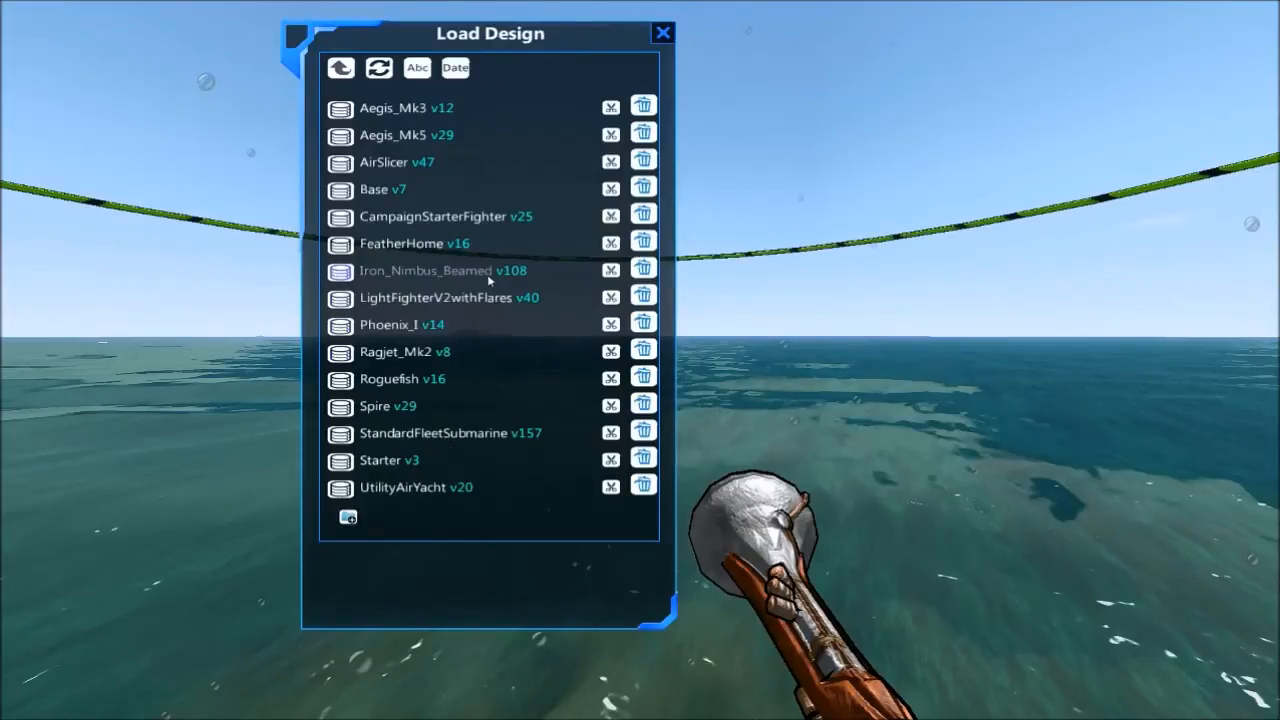
{"action": "mouse_move", "coordinate": [456, 300]}
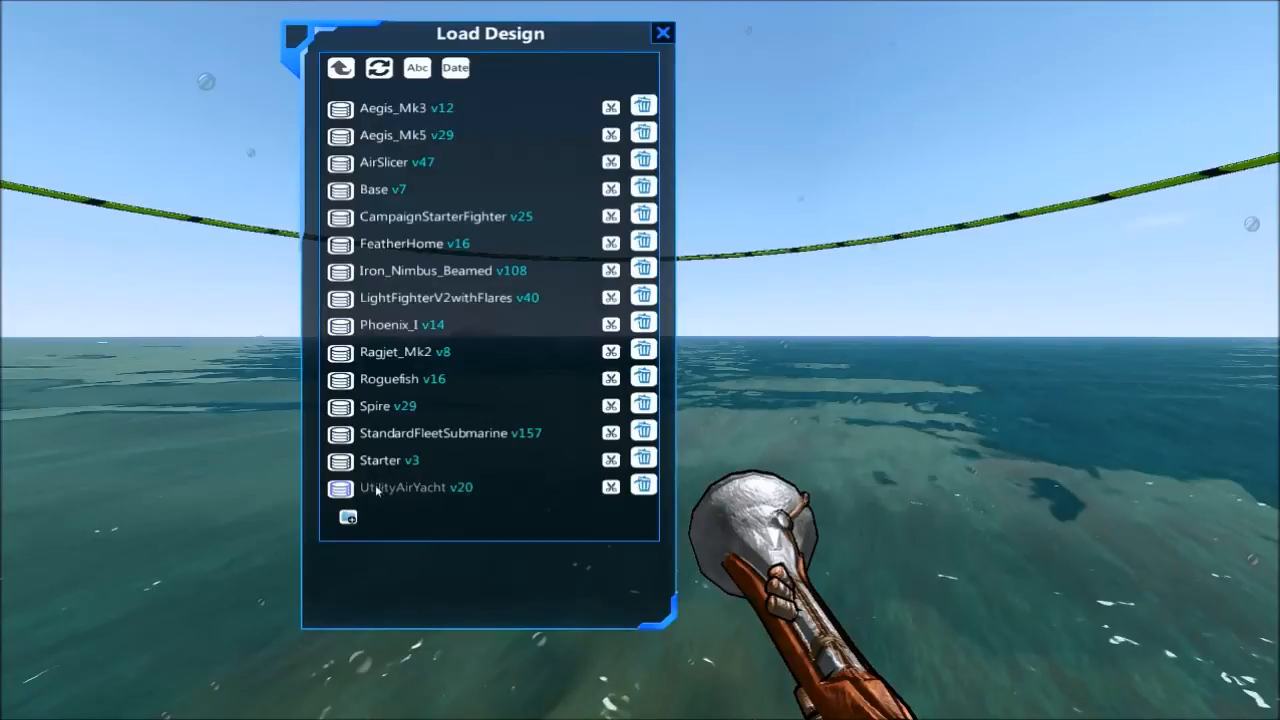
{"action": "mouse_move", "coordinate": [380, 460]}
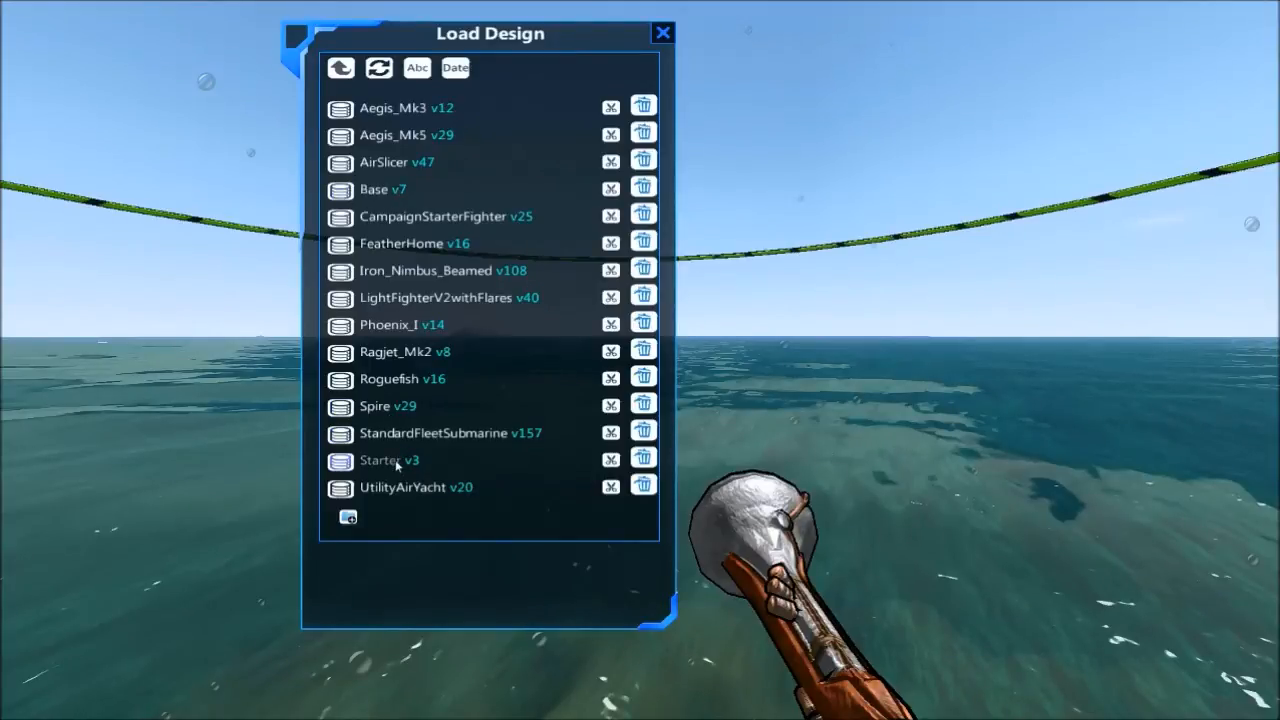
Compare the Starter and Base design costs, ending with Starter selected.
{"action": "left_click", "coordinate": [390, 460]}
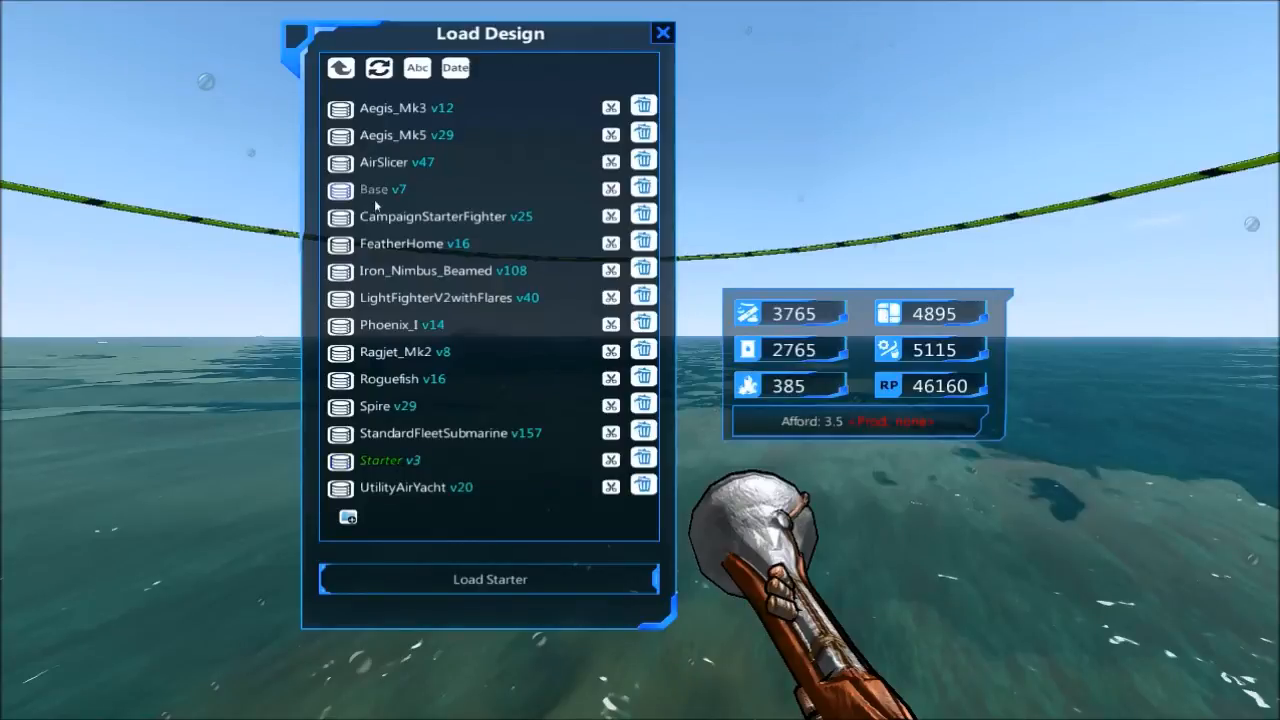
{"action": "left_click", "coordinate": [376, 188]}
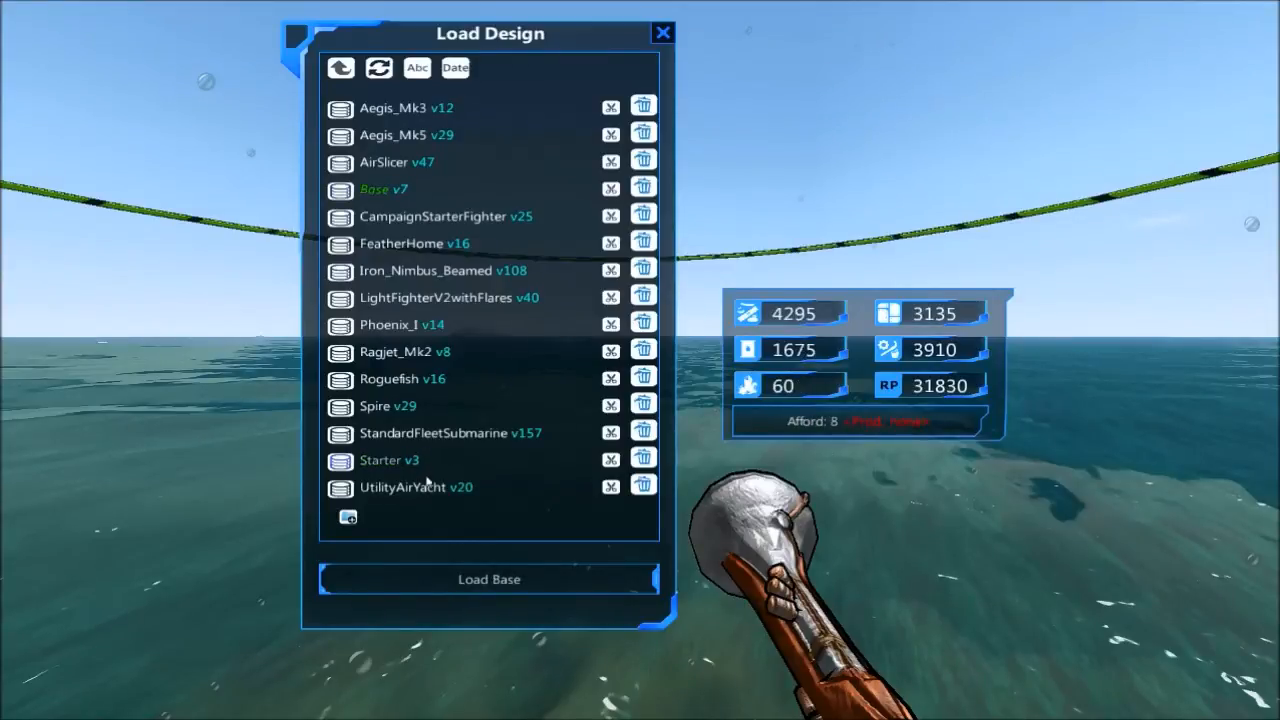
{"action": "left_click", "coordinate": [388, 460]}
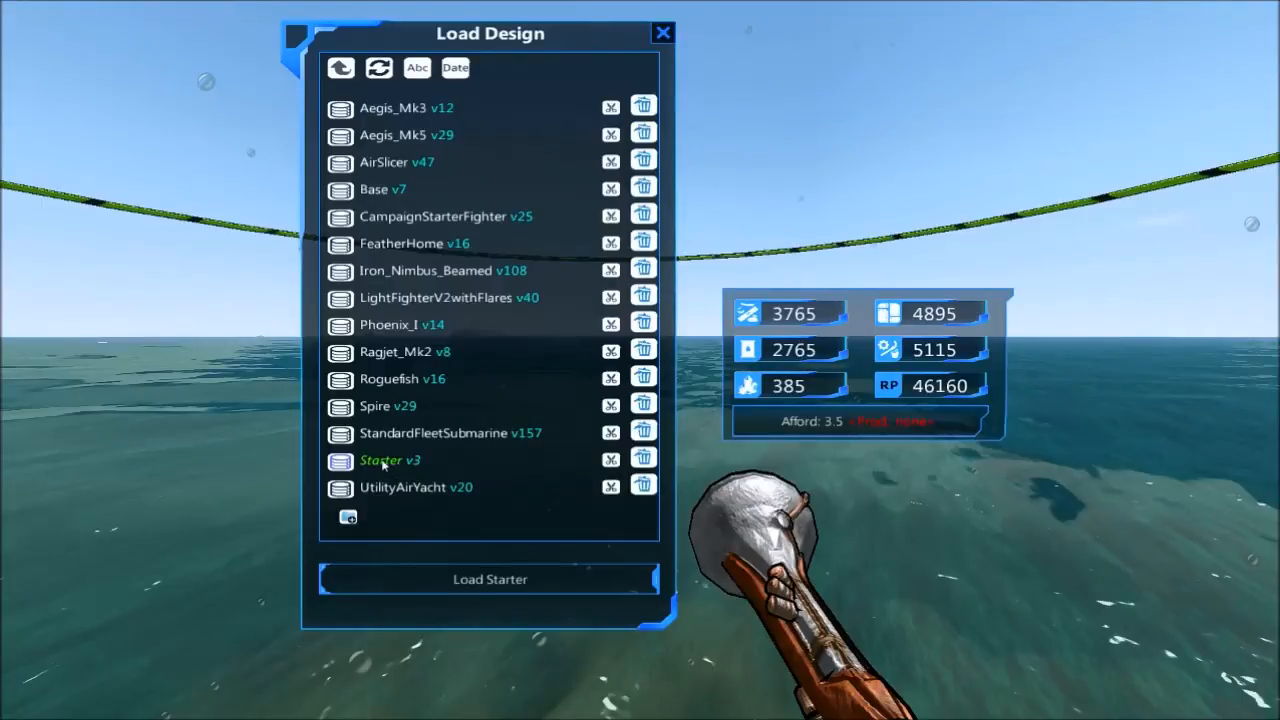
{"action": "mouse_move", "coordinate": [488, 580]}
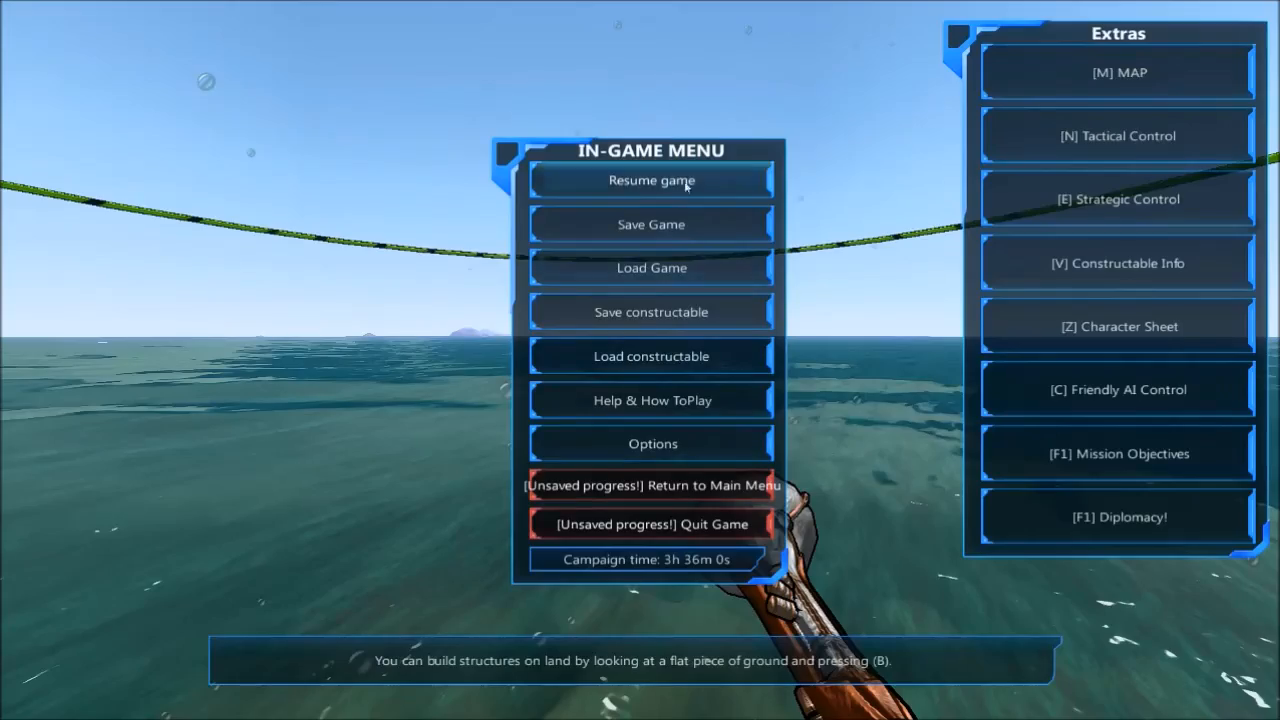
View the UtilityAirYacht and Starter fleets on the strategic map, then close it.
{"action": "left_click", "coordinate": [652, 180]}
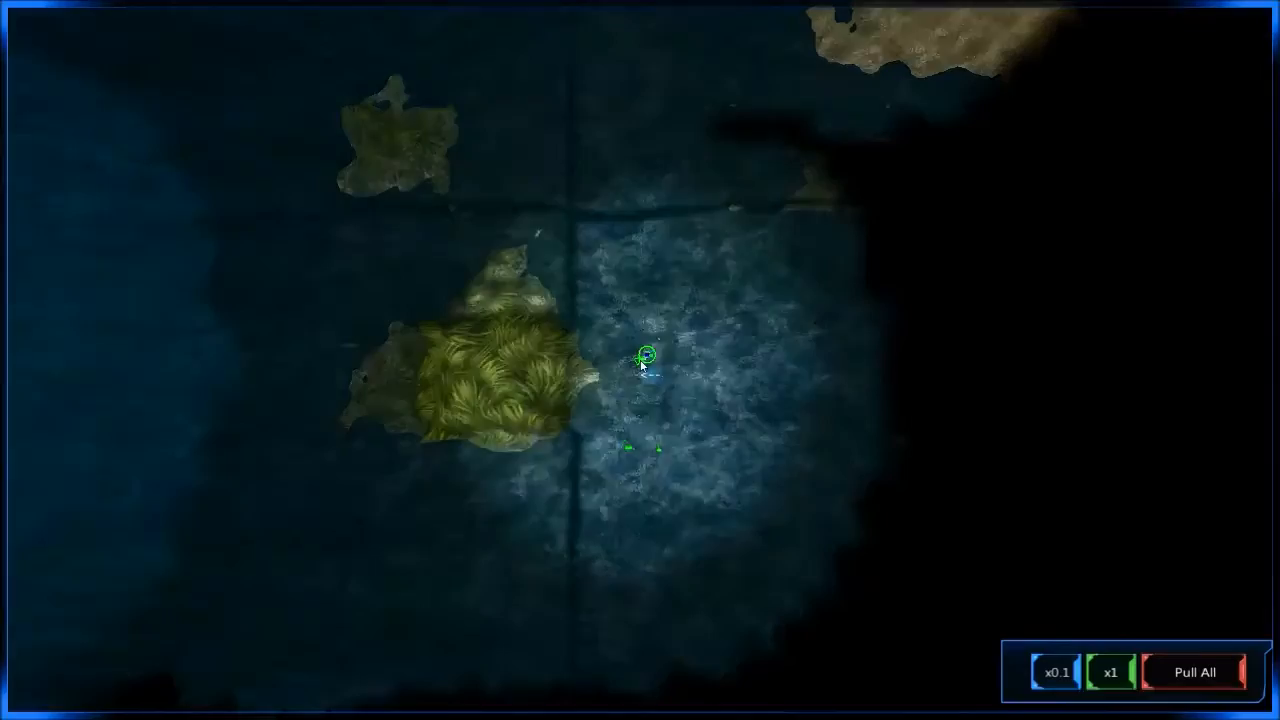
{"action": "left_click", "coordinate": [642, 358]}
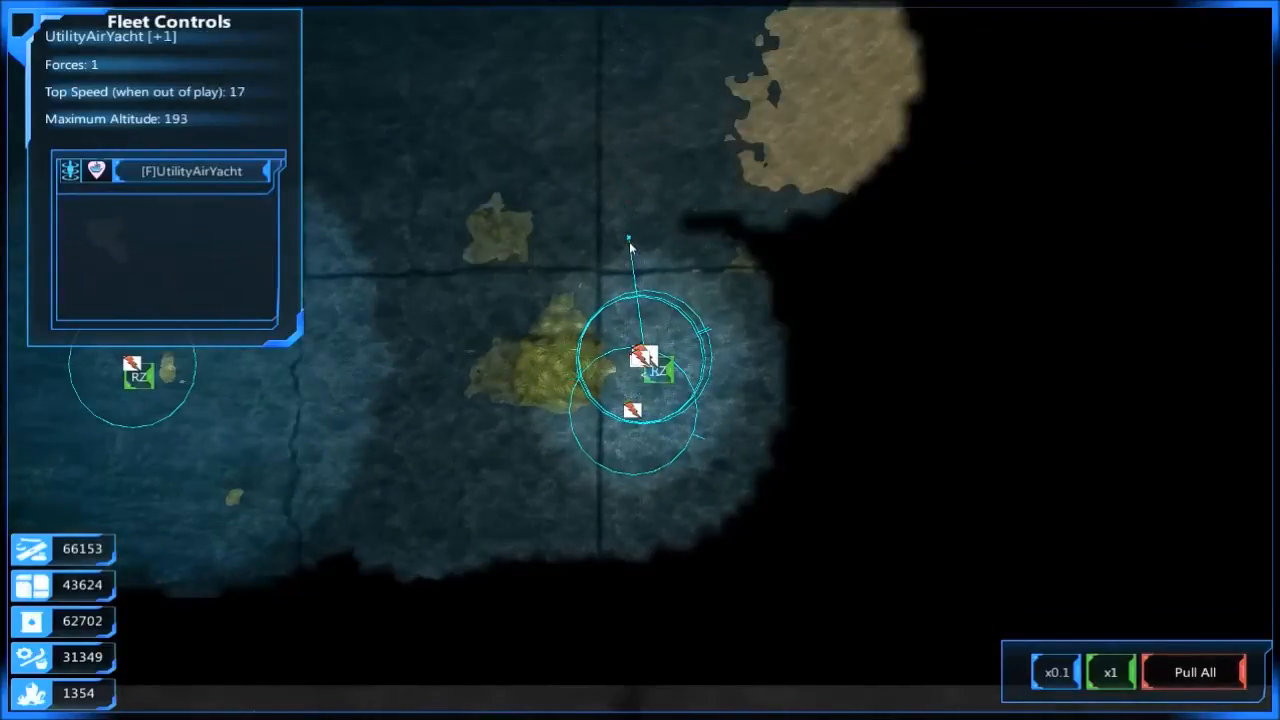
{"action": "left_click", "coordinate": [644, 360]}
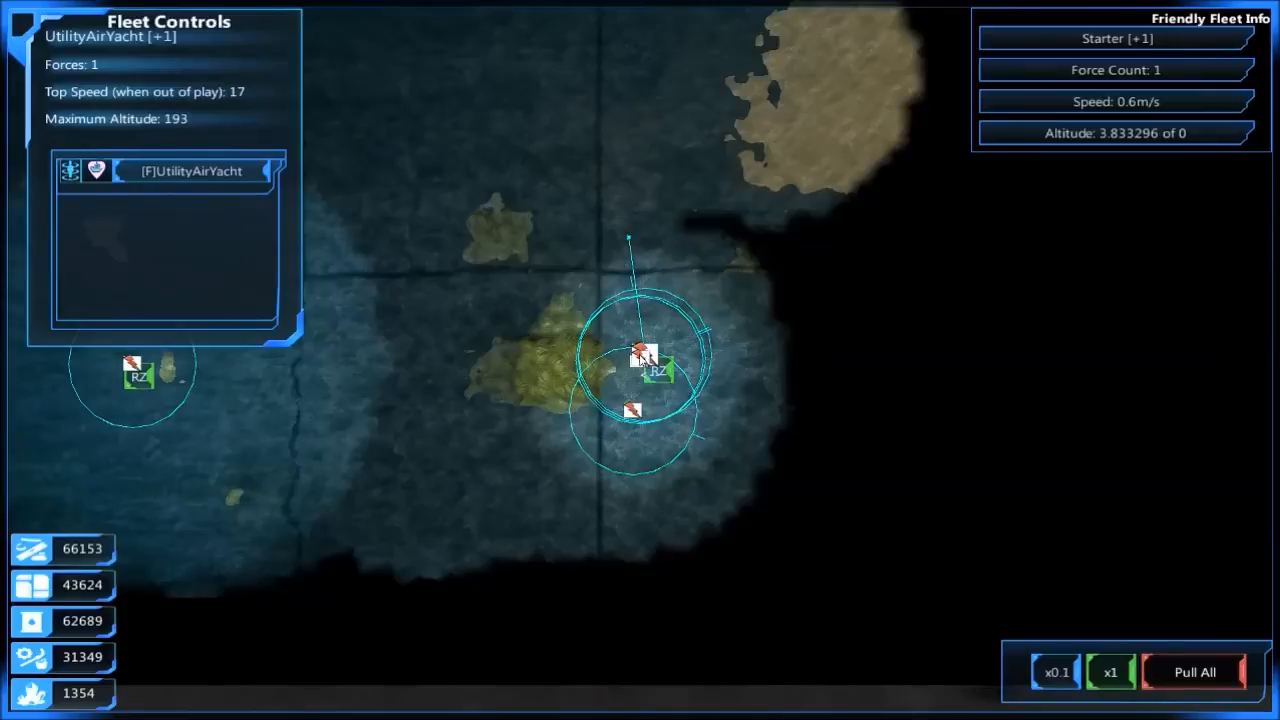
{"action": "left_click", "coordinate": [648, 370]}
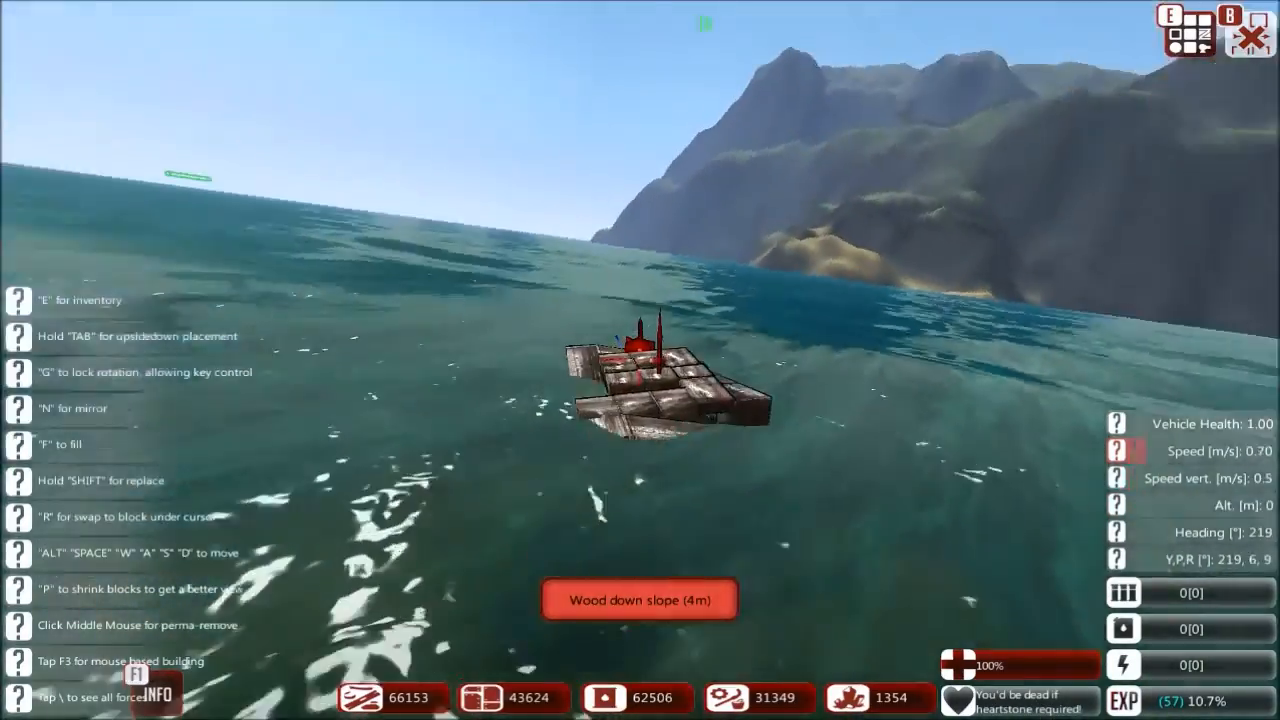
Place a new vehicle and select Wood beam (4m) to build its flat platform.
{"action": "key", "text": "e"}
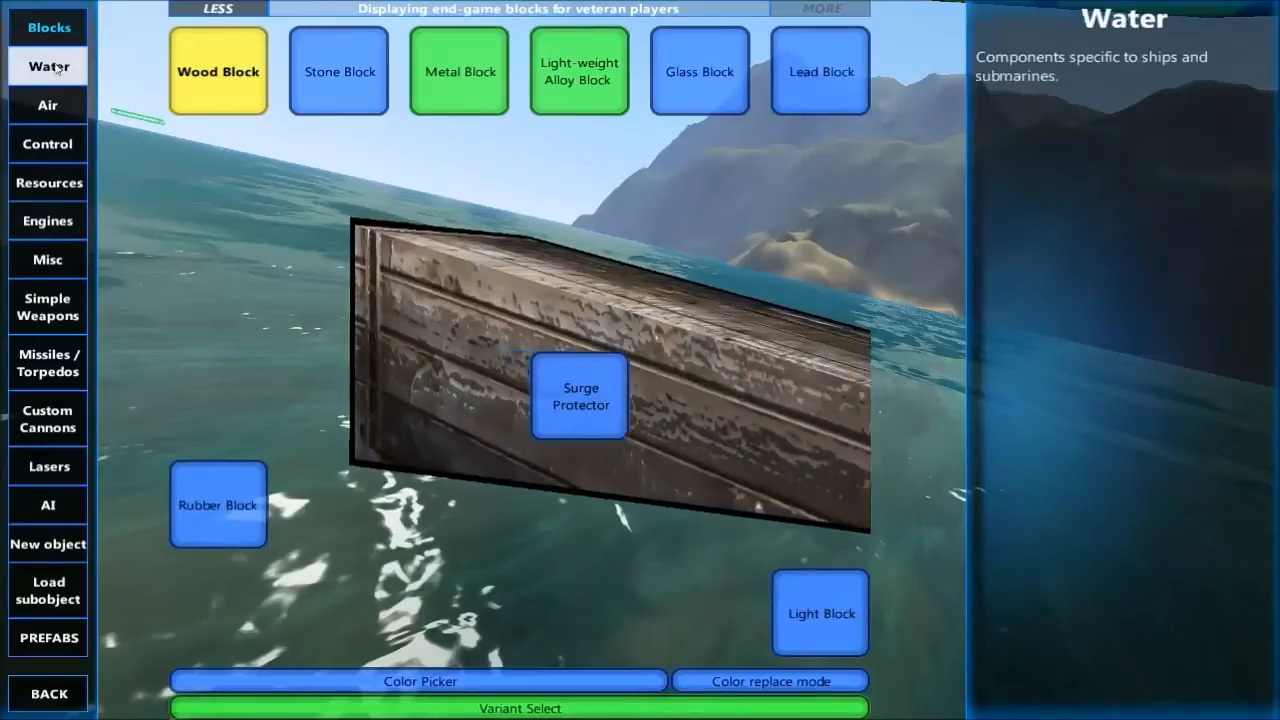
{"action": "left_click", "coordinate": [48, 544]}
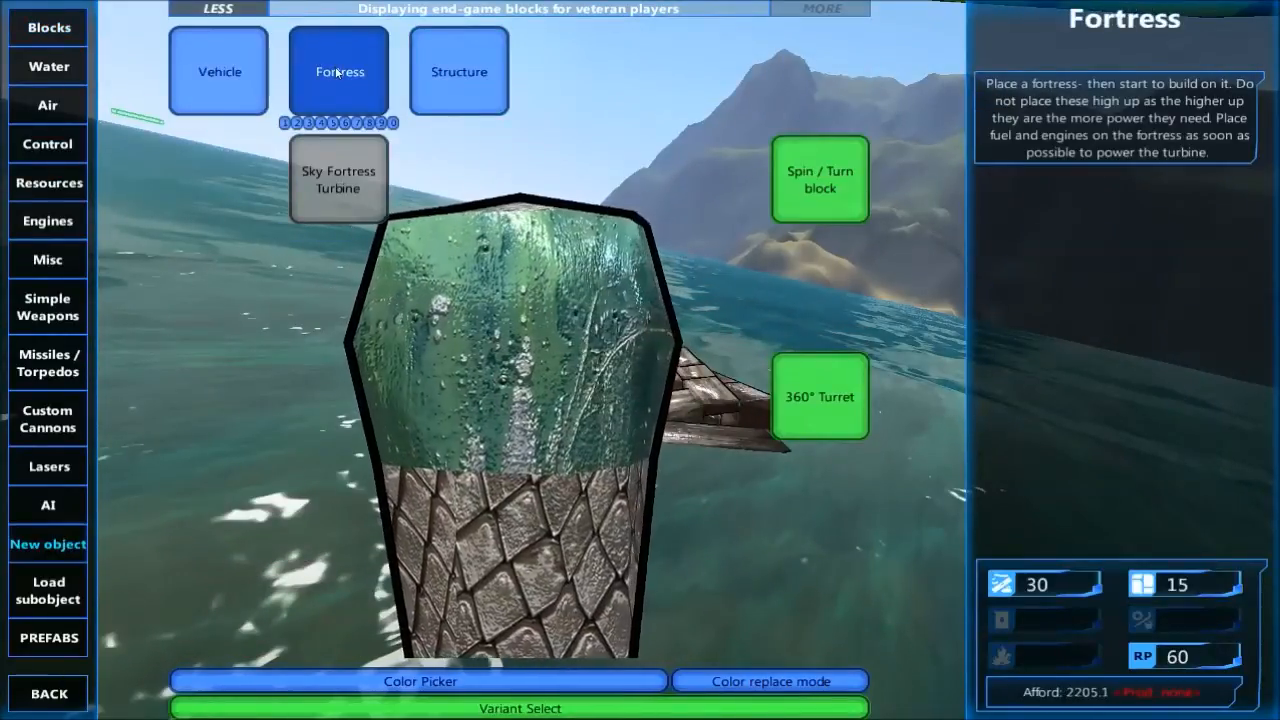
{"action": "left_click", "coordinate": [458, 72]}
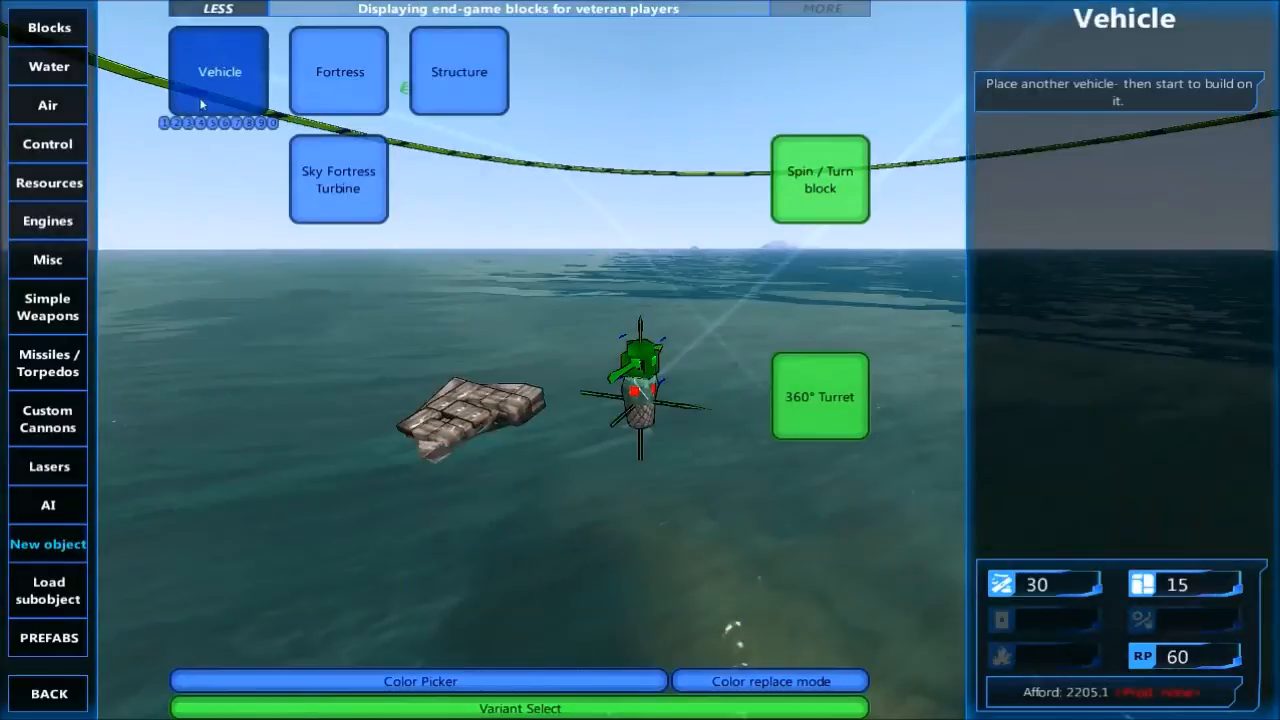
{"action": "left_click", "coordinate": [218, 70]}
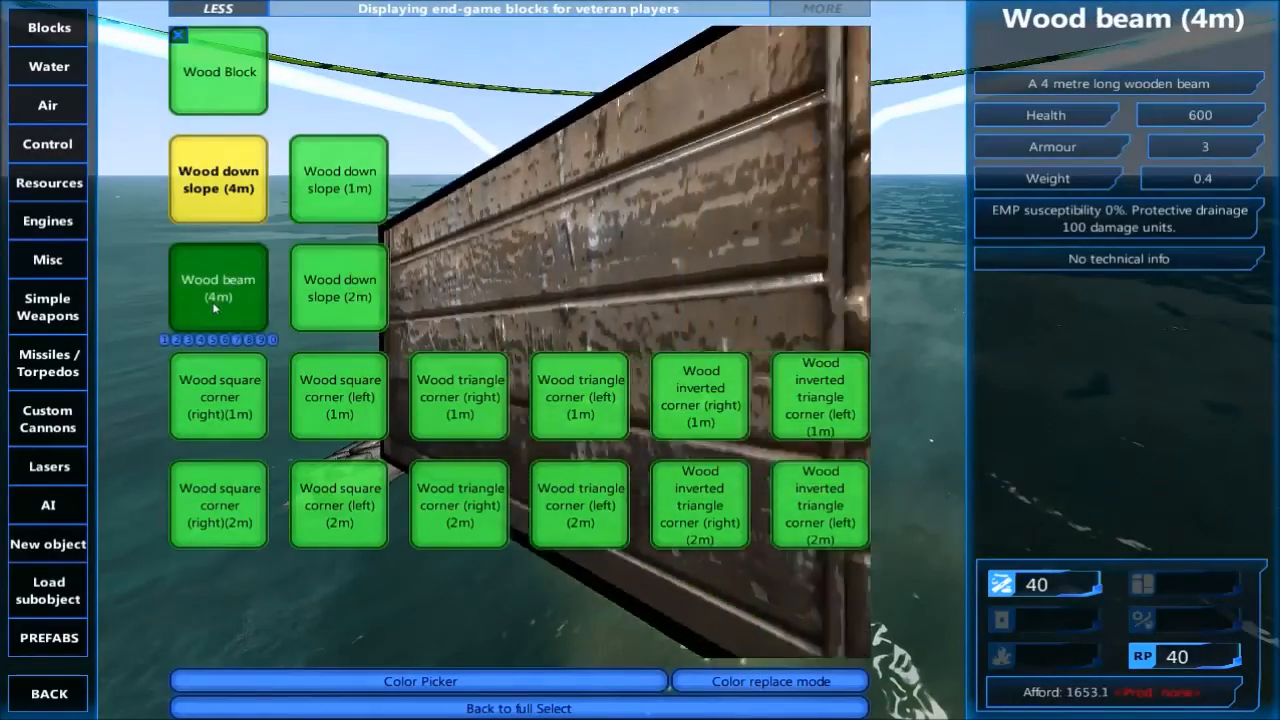
{"action": "left_click", "coordinate": [218, 288]}
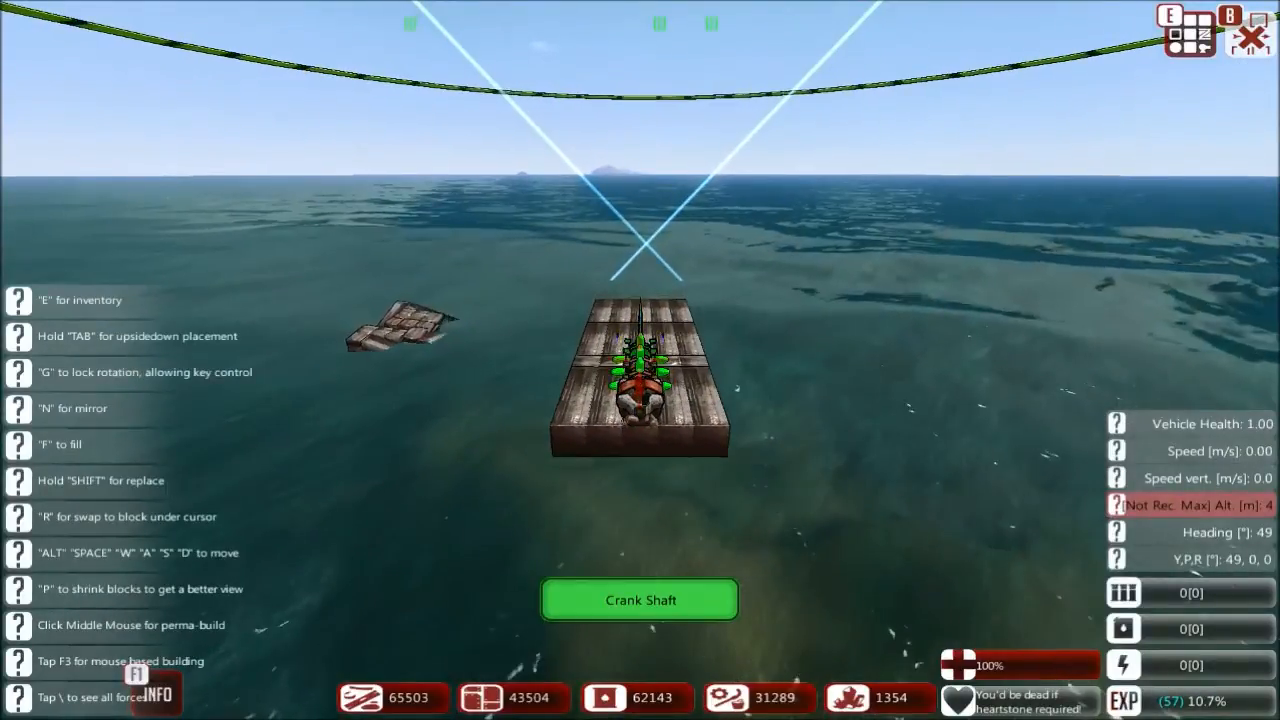
Place crank shaft, carburettor and supercharger engine blocks onto the wooden platform.
{"action": "key", "text": "e"}
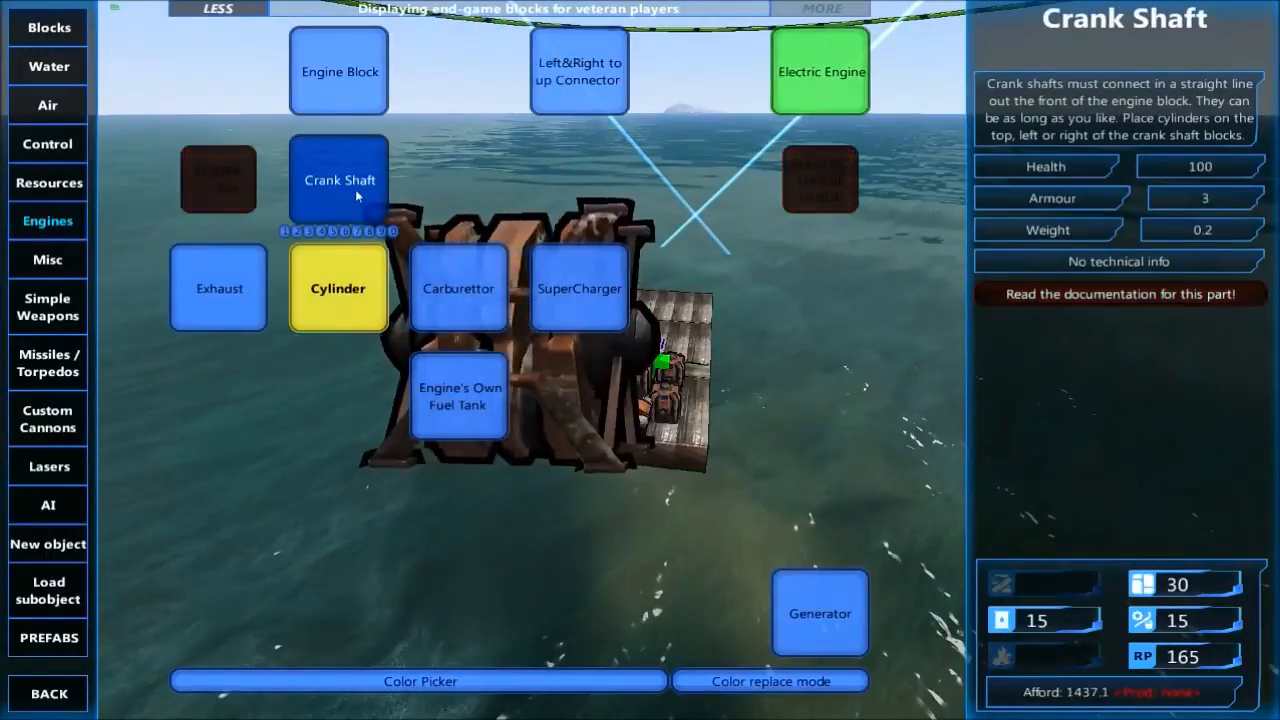
{"action": "left_click", "coordinate": [338, 288]}
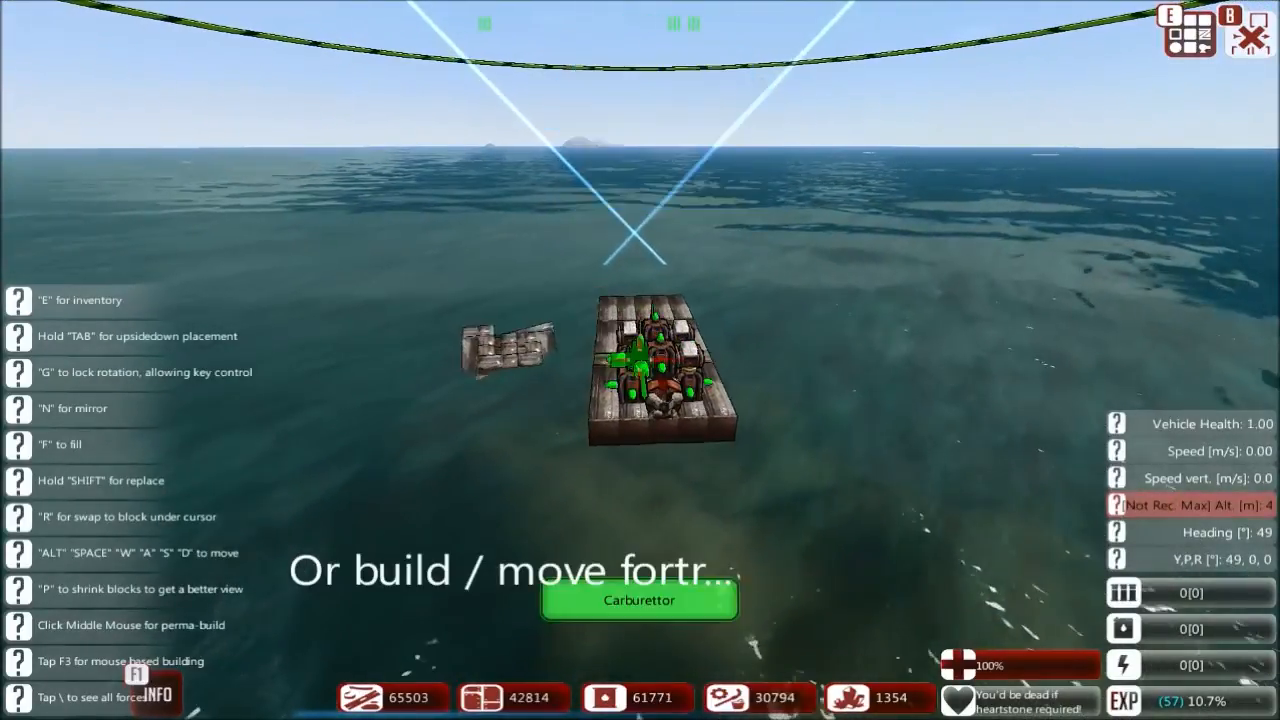
{"action": "left_click", "coordinate": [638, 600]}
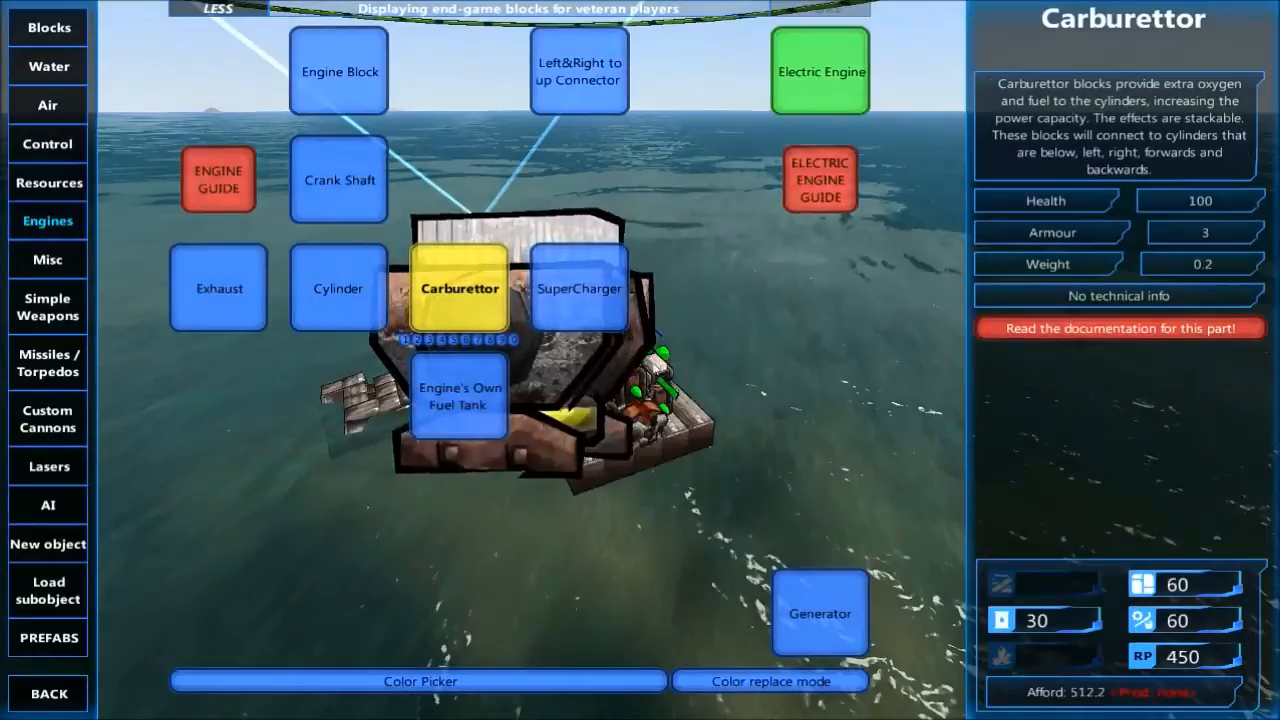
{"action": "left_click", "coordinate": [460, 396]}
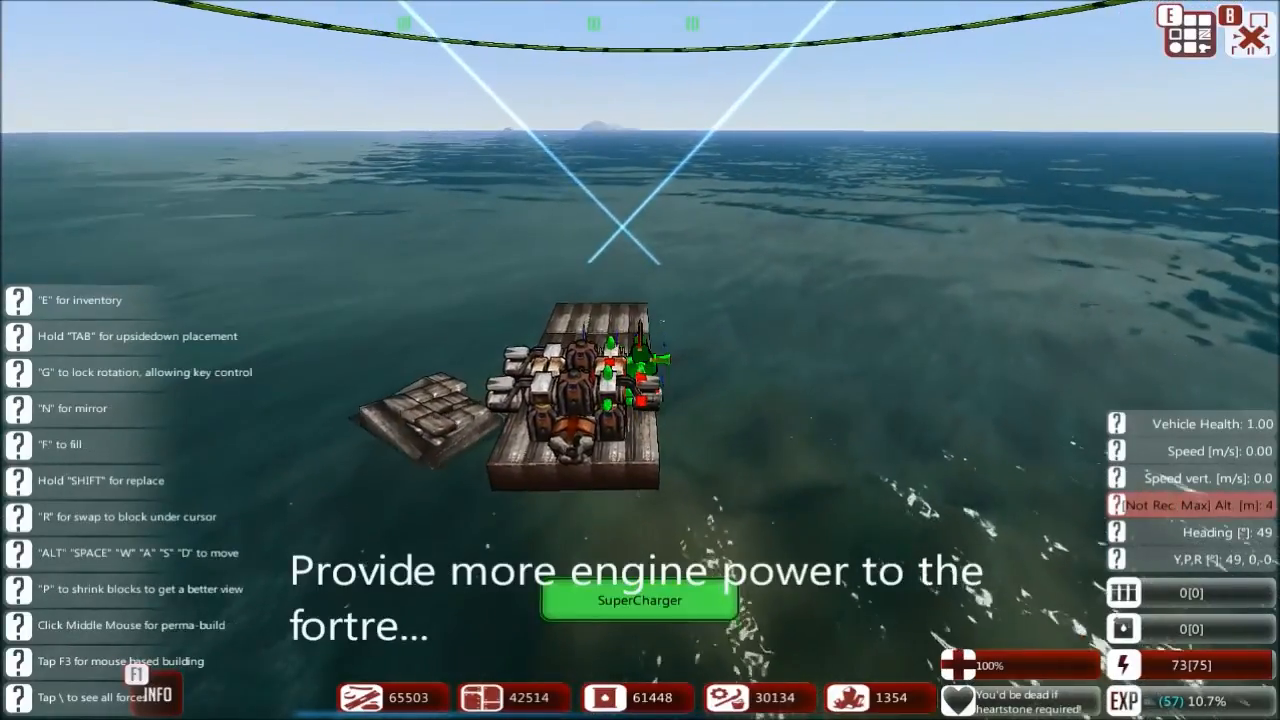
{"action": "key", "text": "e"}
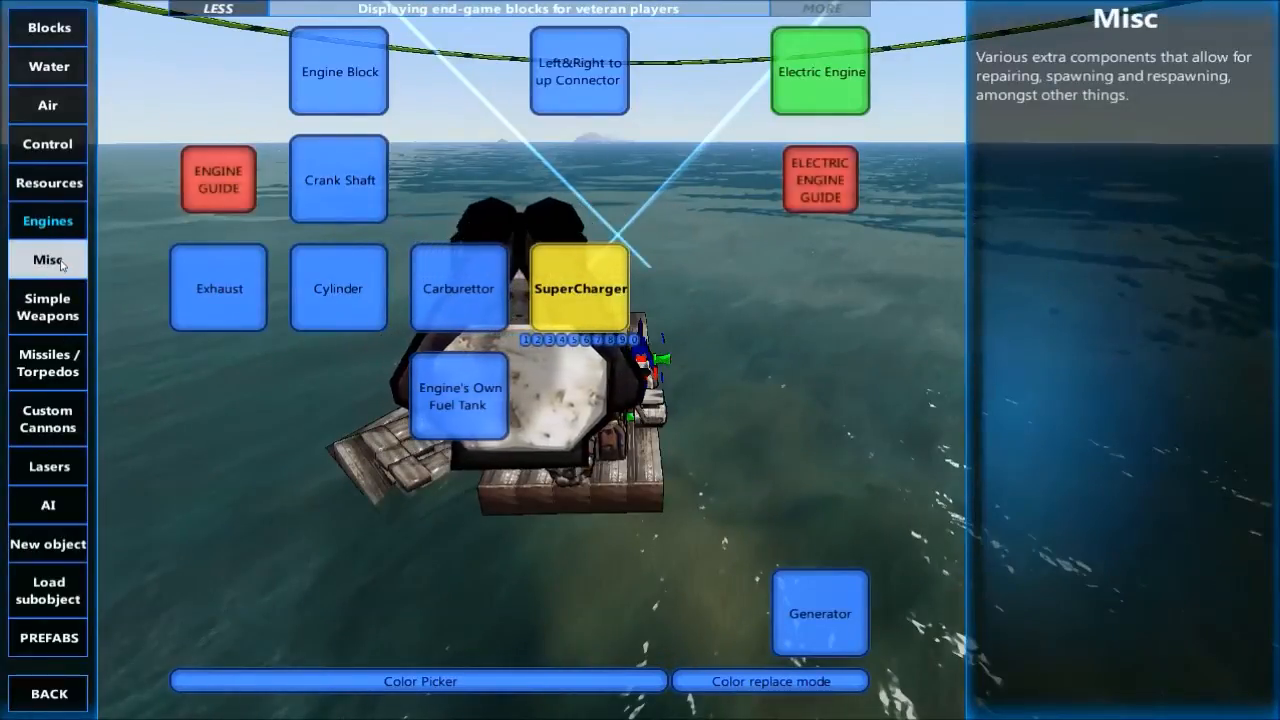
Browse the Resources category showing fuel tanks, ammo barrels and oil drills.
{"action": "left_click", "coordinate": [48, 182]}
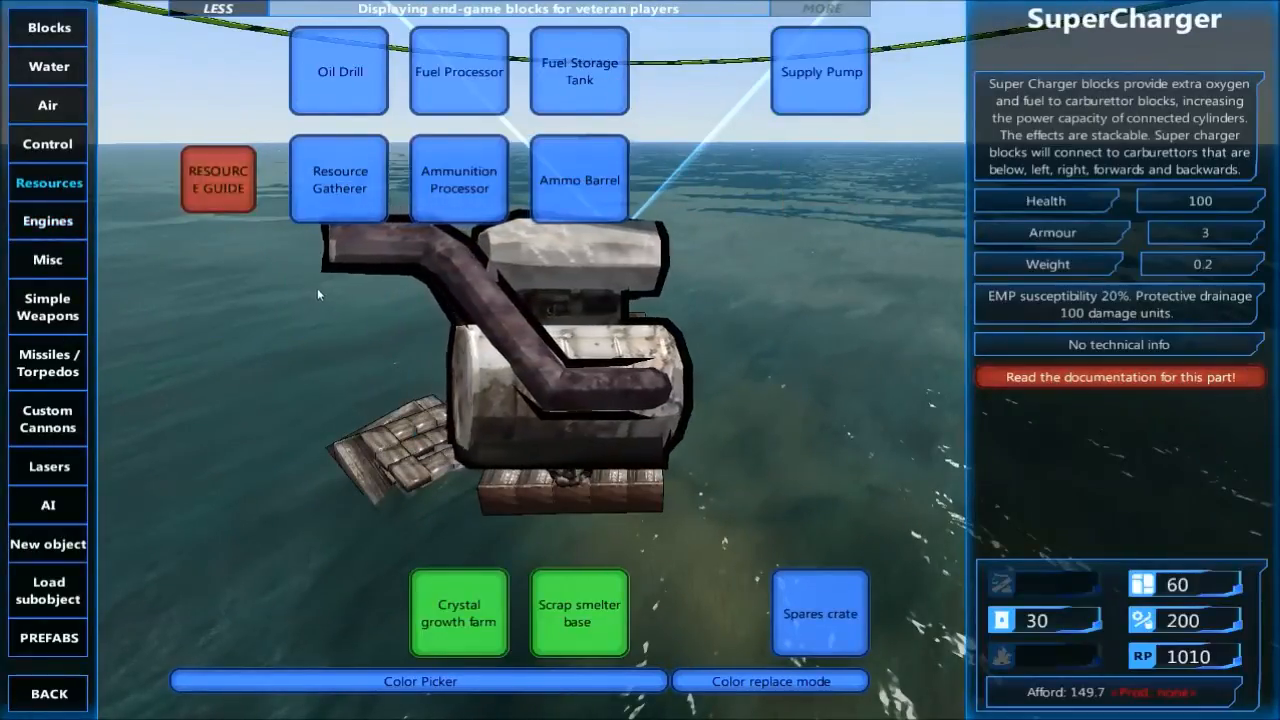
{"action": "left_click", "coordinate": [578, 70]}
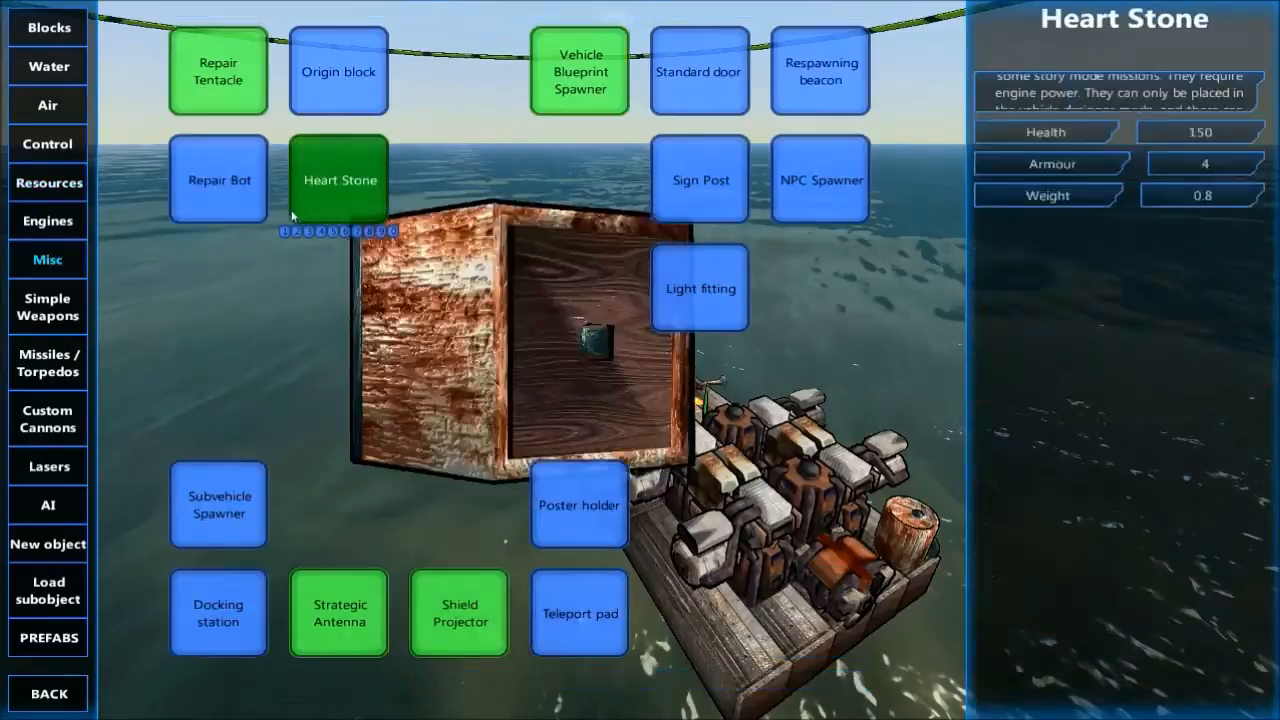
Compare Misc blocks and place a Subvehicle Spawner on the ship's deck.
{"action": "left_click", "coordinate": [218, 180]}
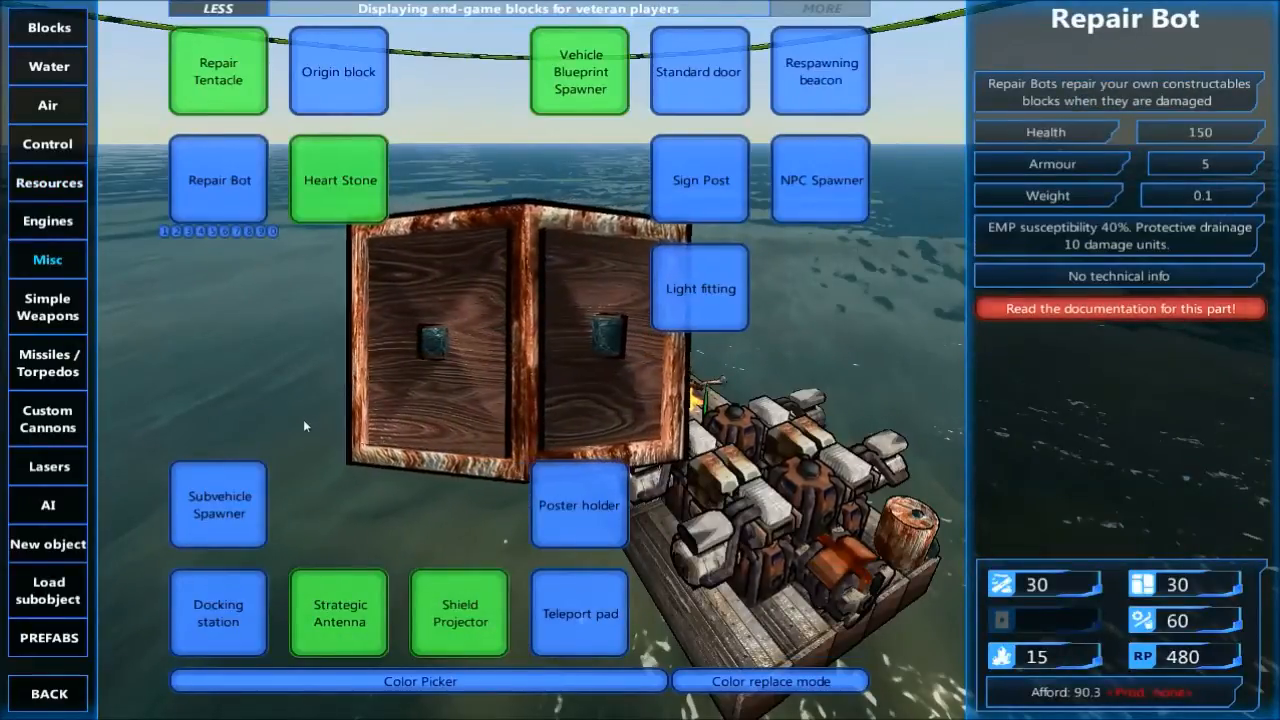
{"action": "left_click", "coordinate": [218, 504]}
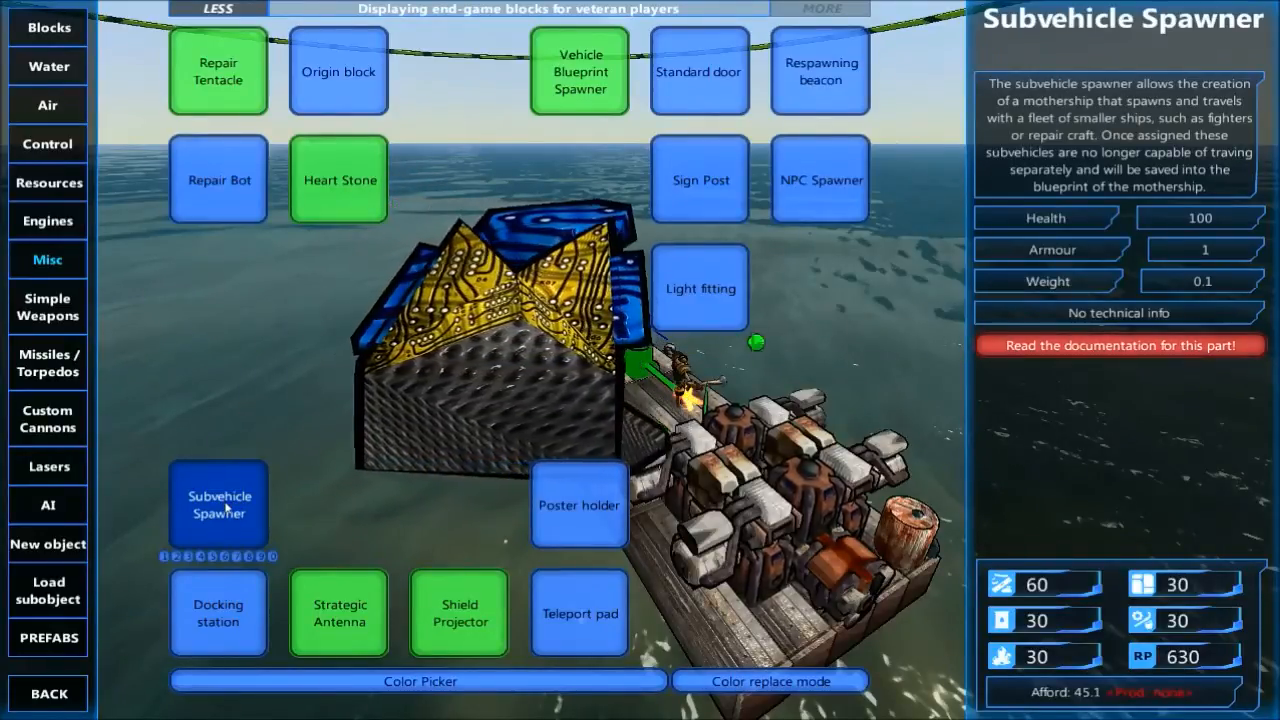
{"action": "left_click", "coordinate": [216, 612]}
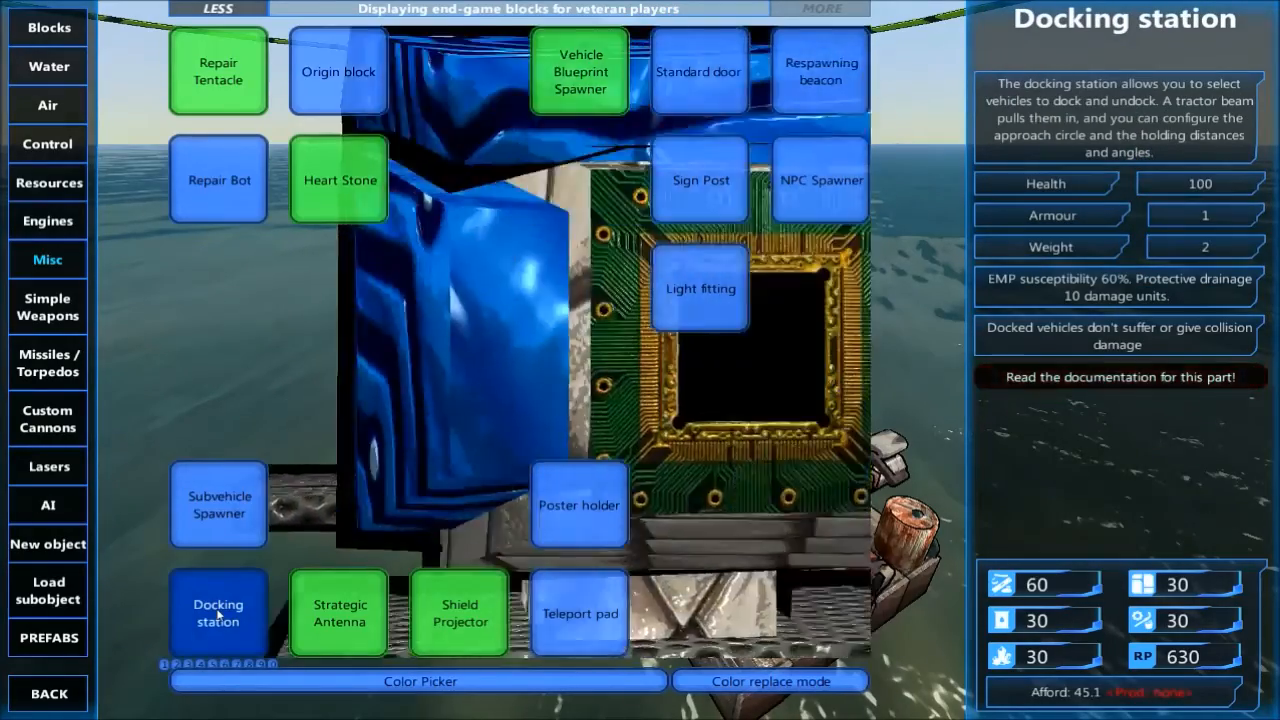
{"action": "left_click", "coordinate": [218, 504]}
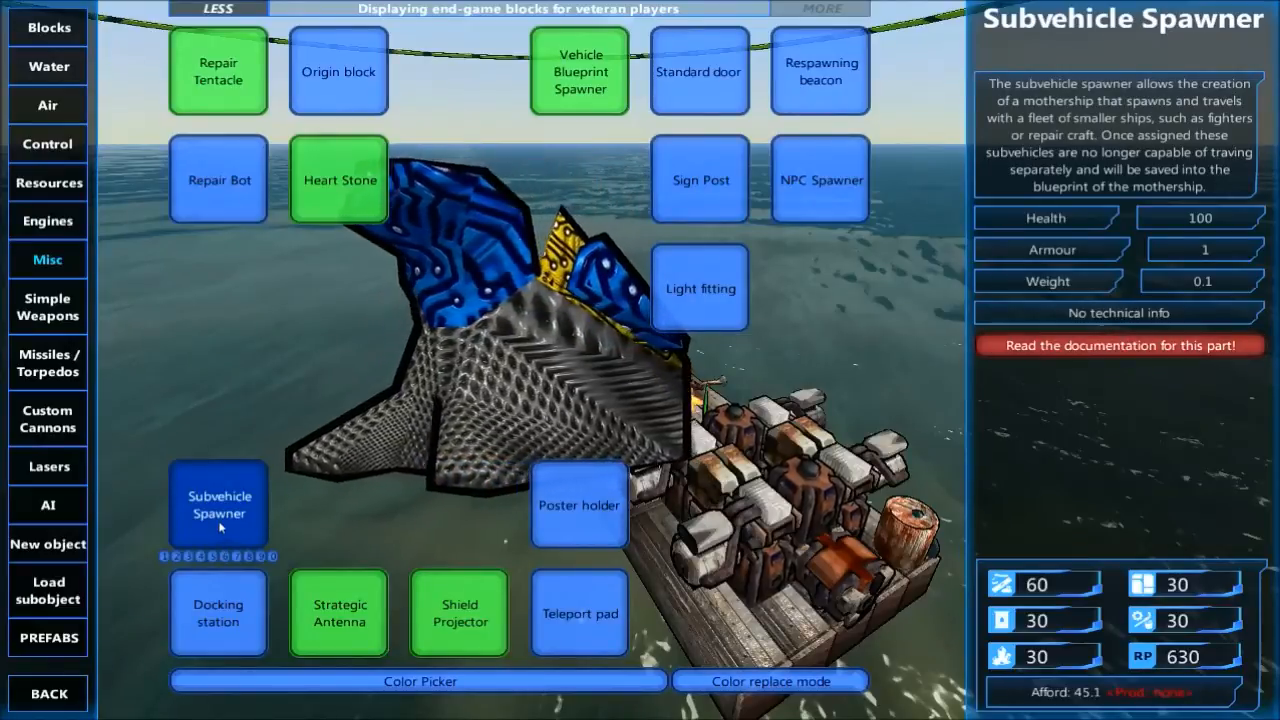
{"action": "left_click", "coordinate": [218, 512]}
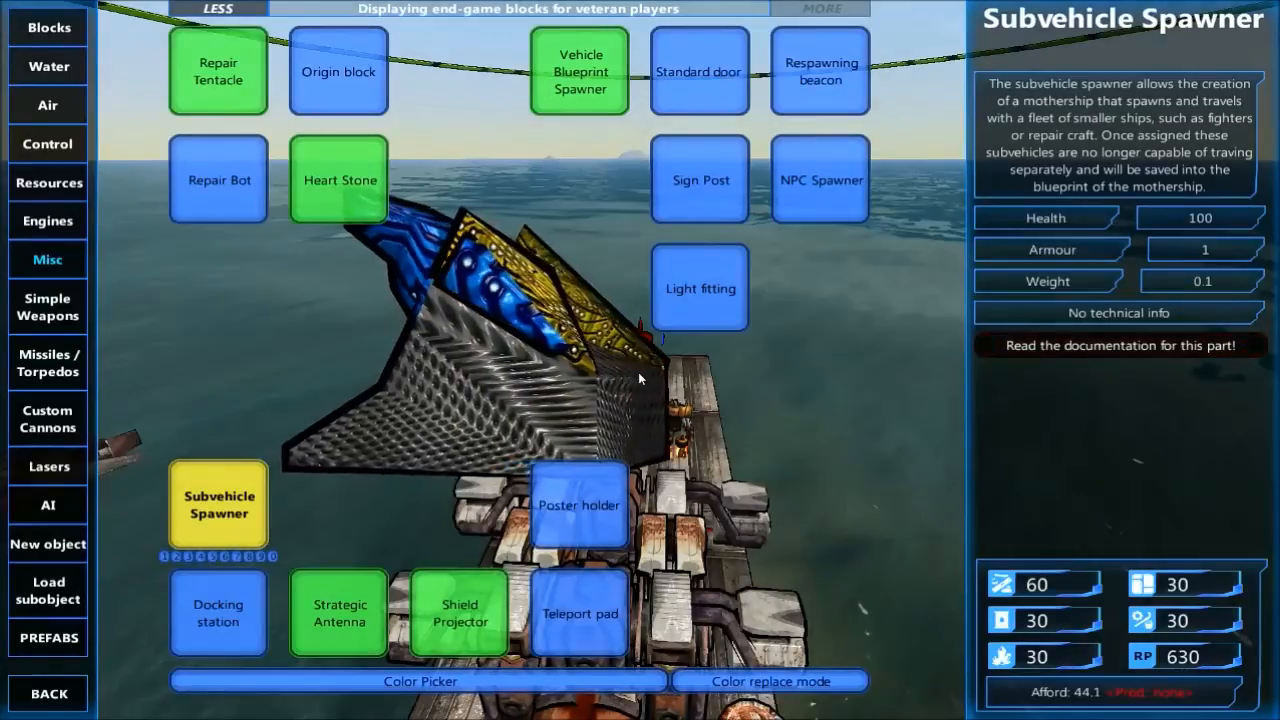
{"action": "left_click", "coordinate": [338, 612]}
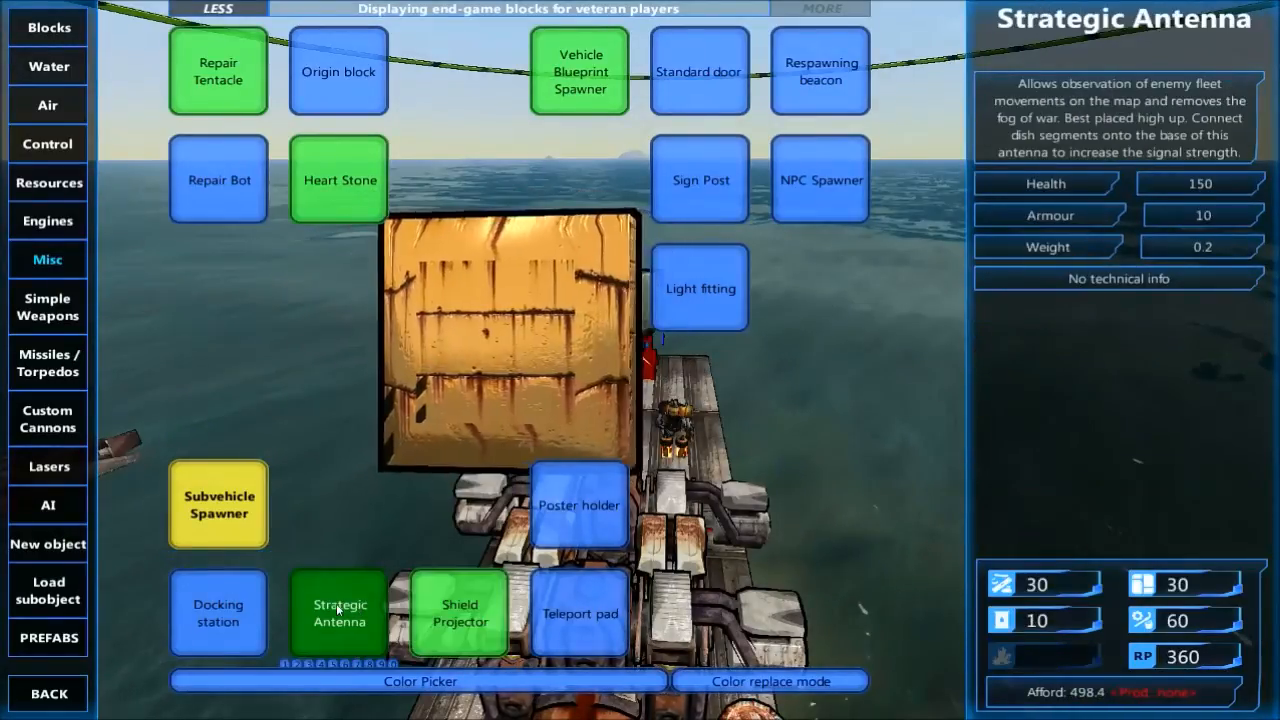
{"action": "left_click", "coordinate": [218, 612]}
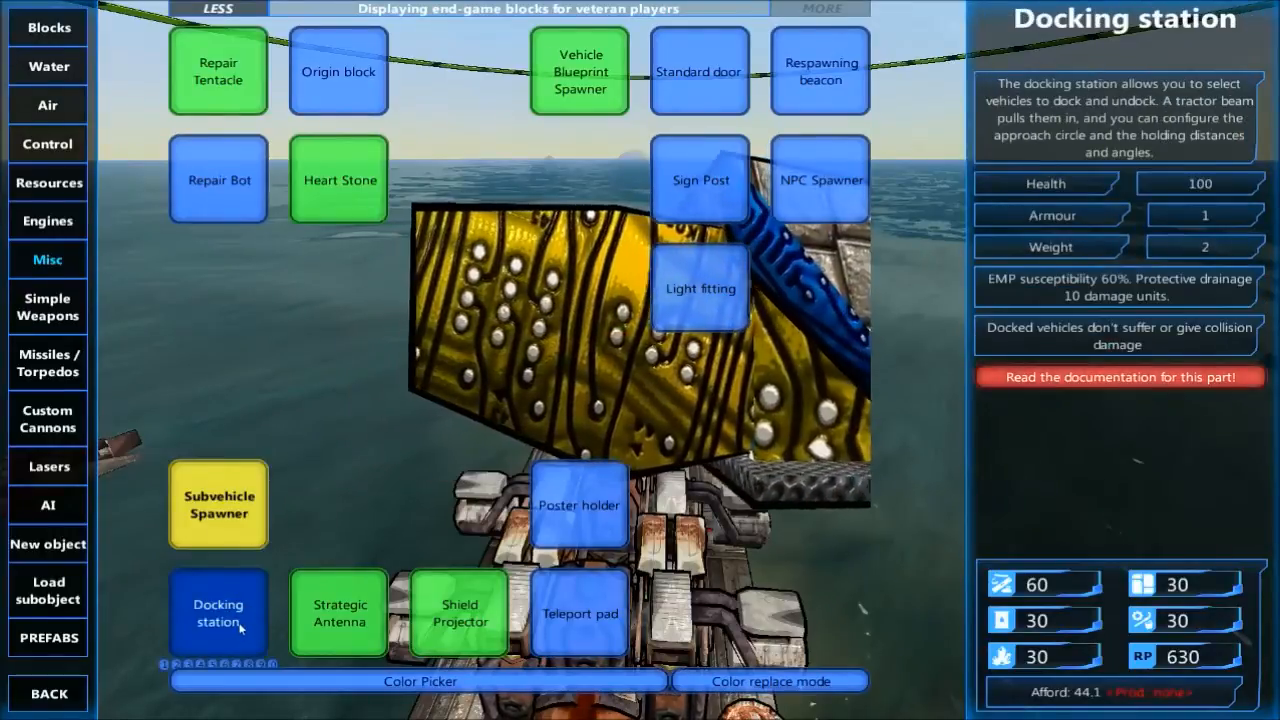
{"action": "left_click", "coordinate": [580, 504]}
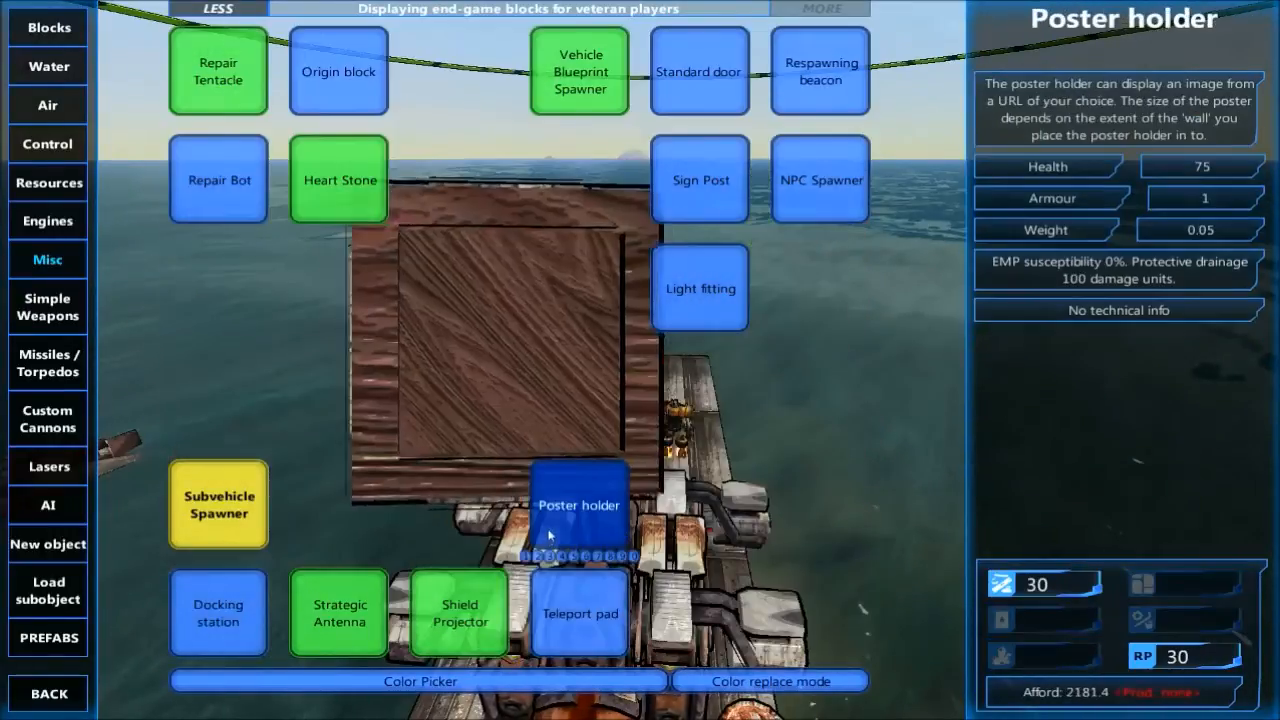
{"action": "left_click", "coordinate": [218, 180]}
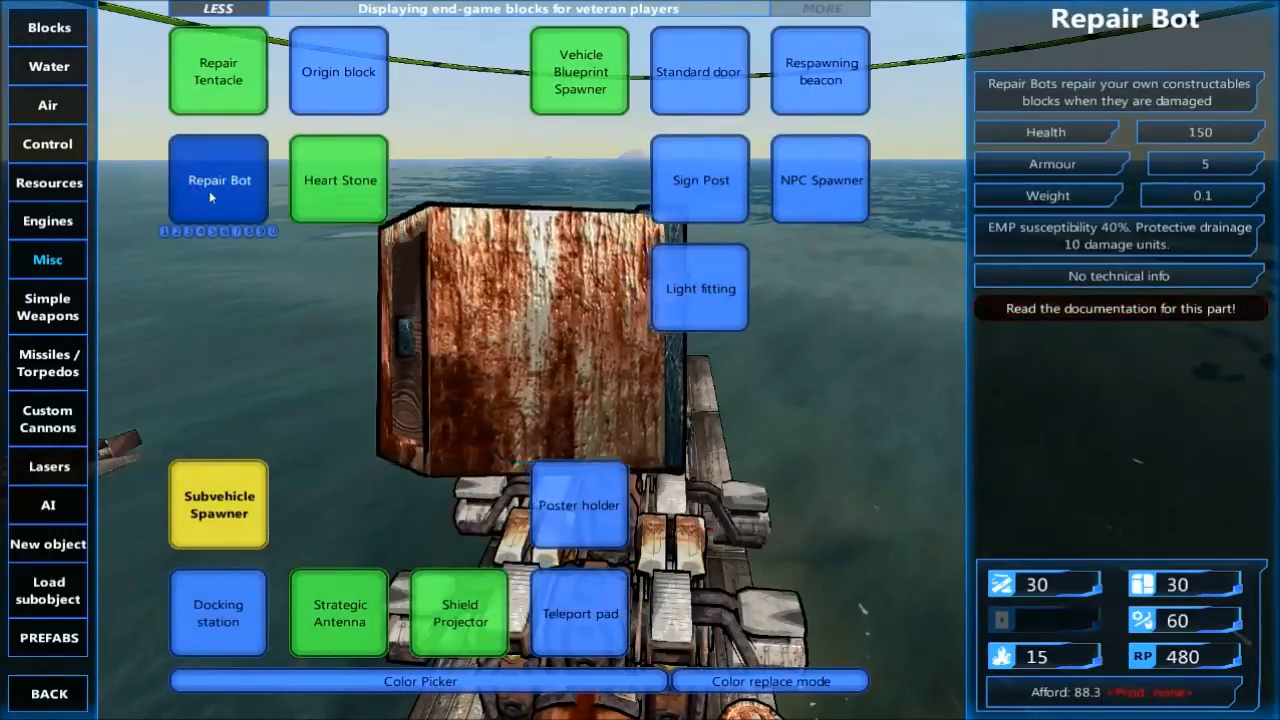
{"action": "left_click", "coordinate": [340, 180]}
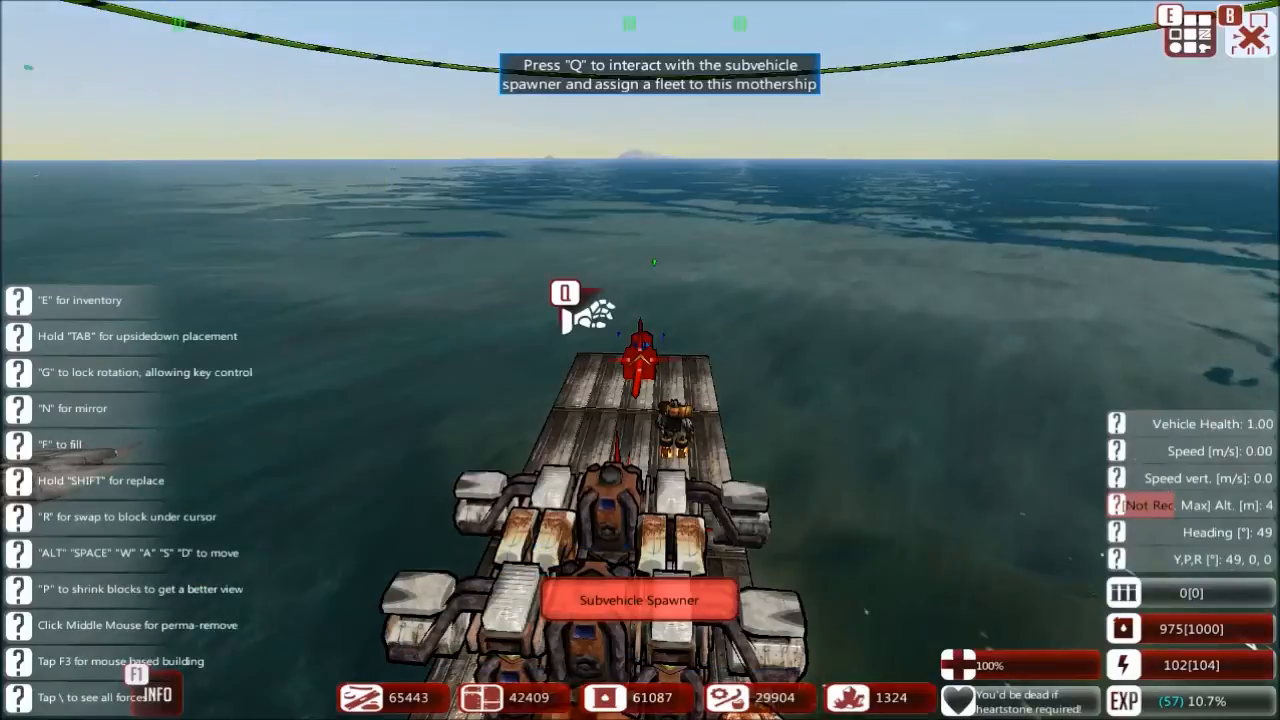
Choose the Vehicle Blueprint Spawner from the Misc category as the next block.
{"action": "key", "text": "q"}
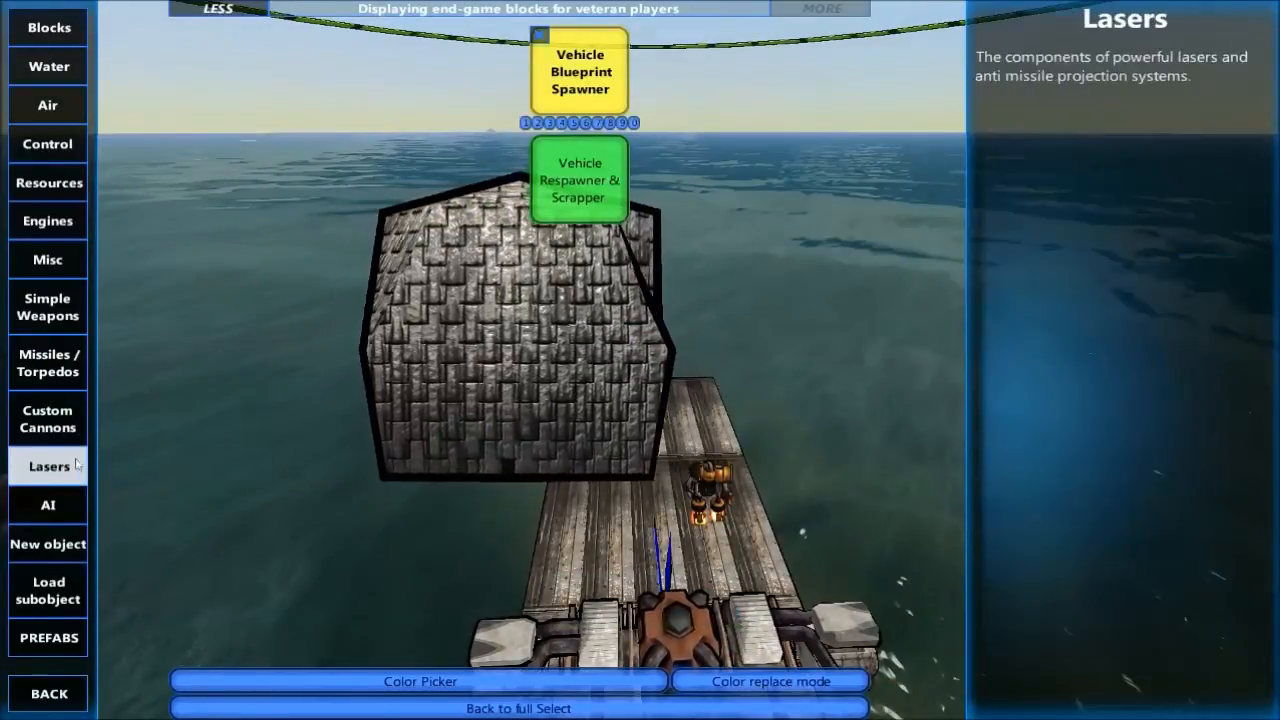
{"action": "left_click", "coordinate": [48, 260]}
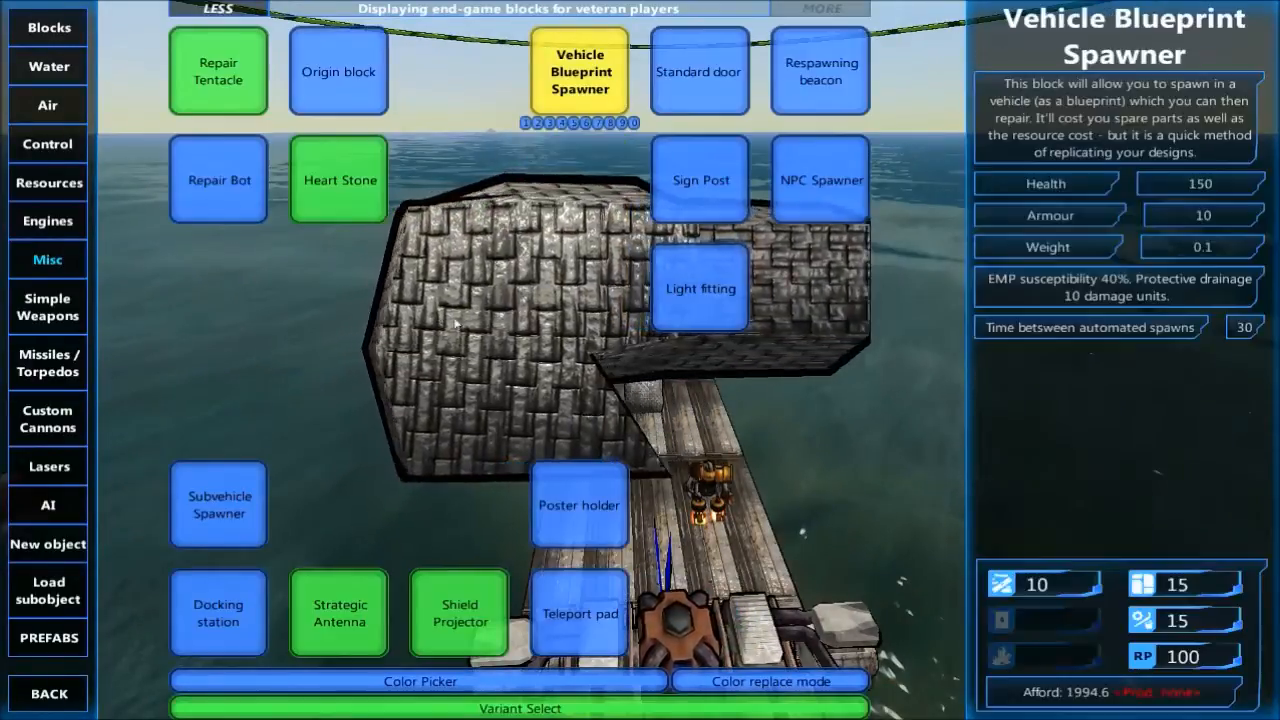
{"action": "left_click", "coordinate": [218, 72]}
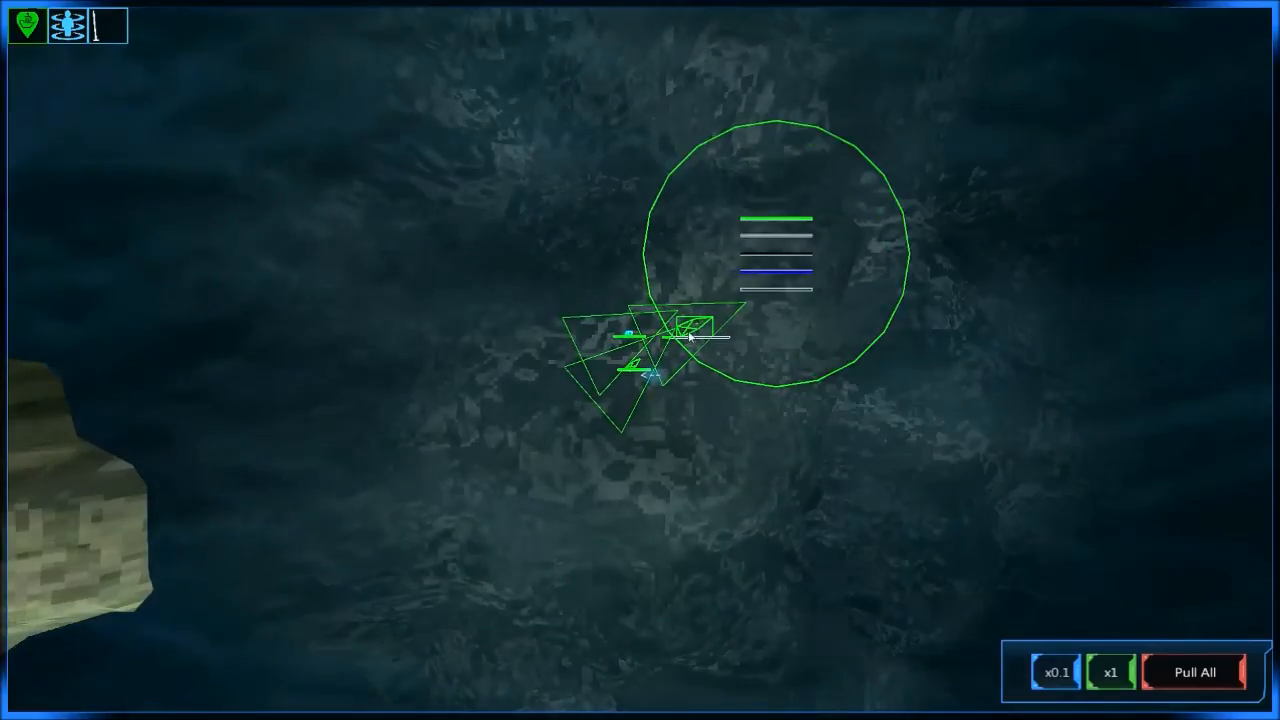
{"action": "mouse_move", "coordinate": [636, 374]}
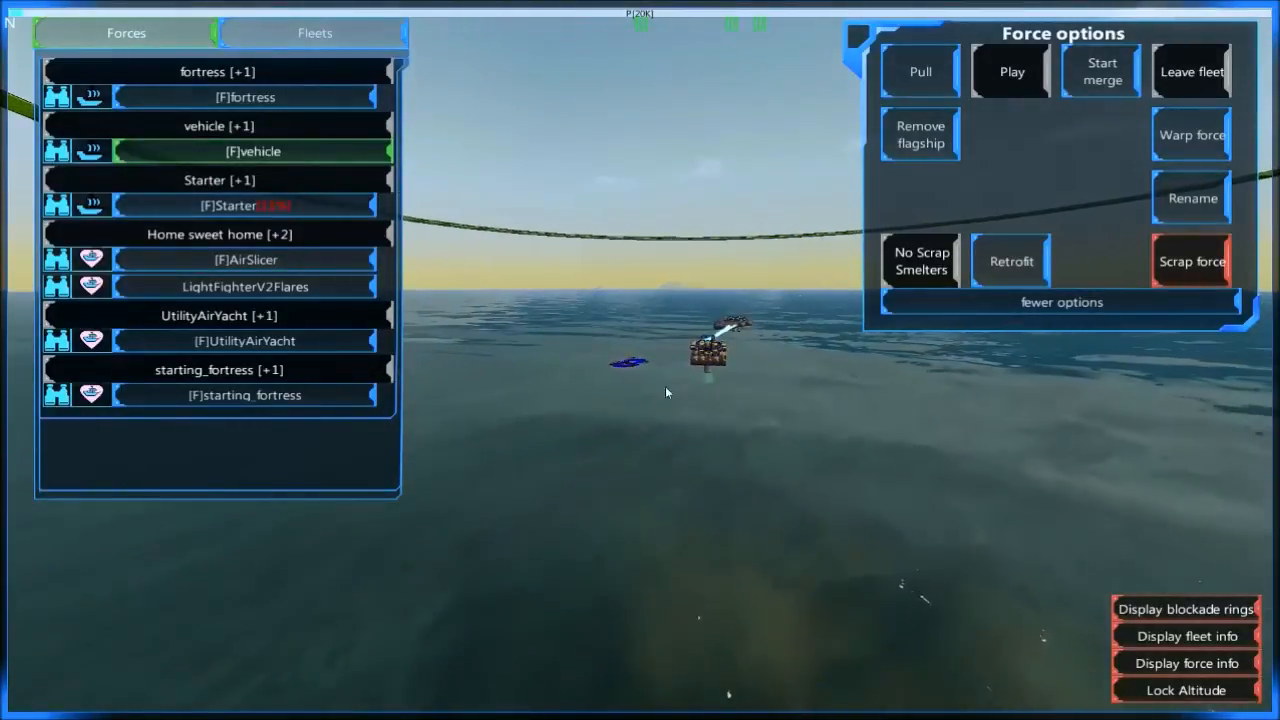
{"action": "mouse_move", "coordinate": [1190, 260]}
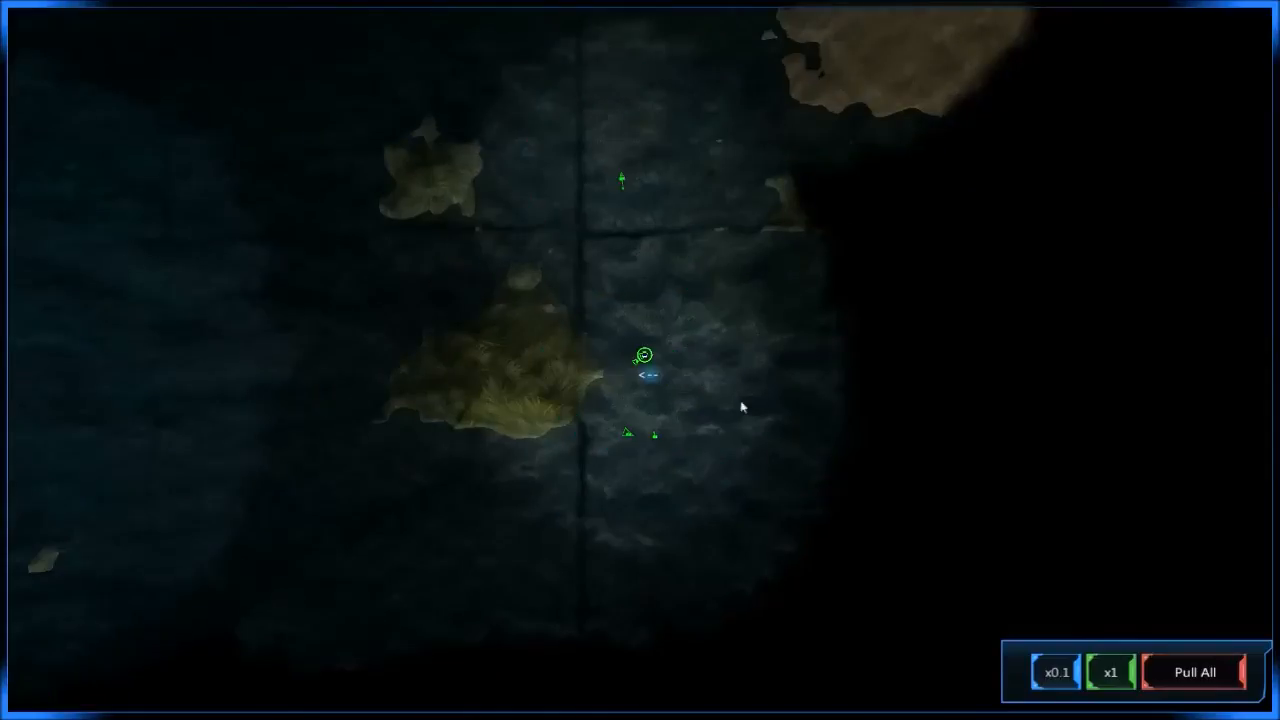
Select the fortress force in the Forces list and scrap it.
{"action": "left_click", "coordinate": [644, 356]}
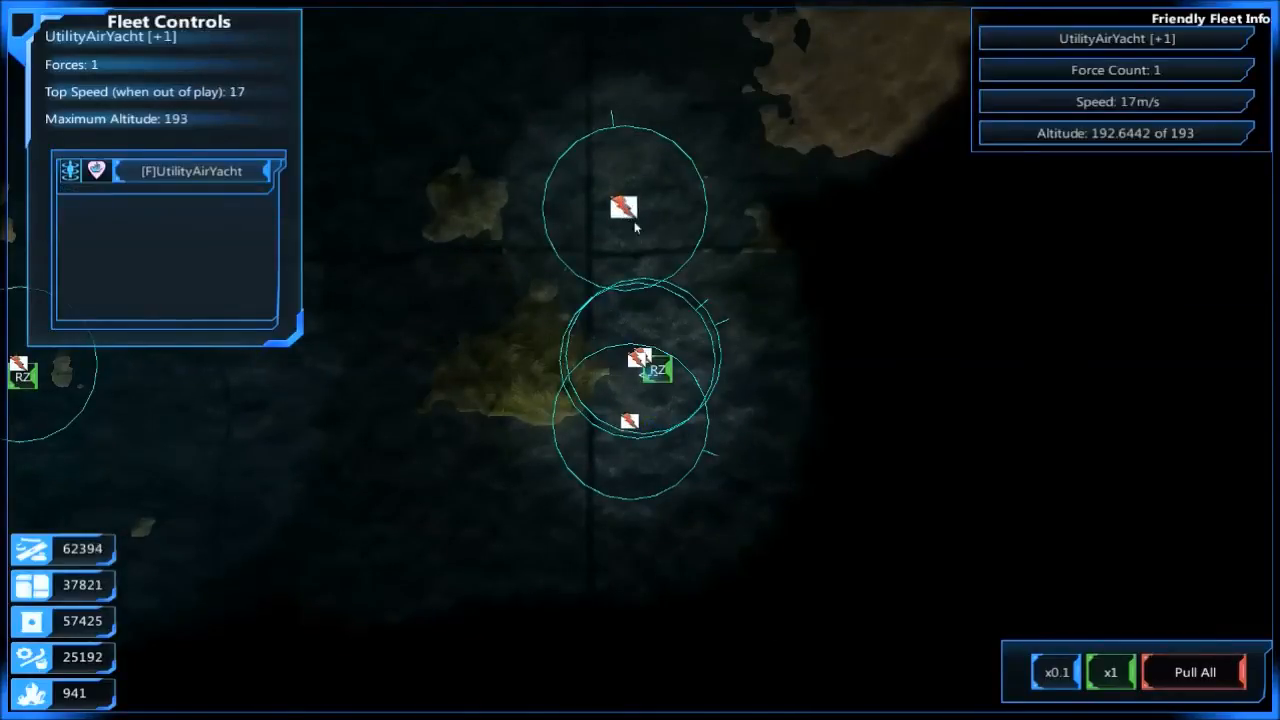
{"action": "left_click", "coordinate": [644, 360]}
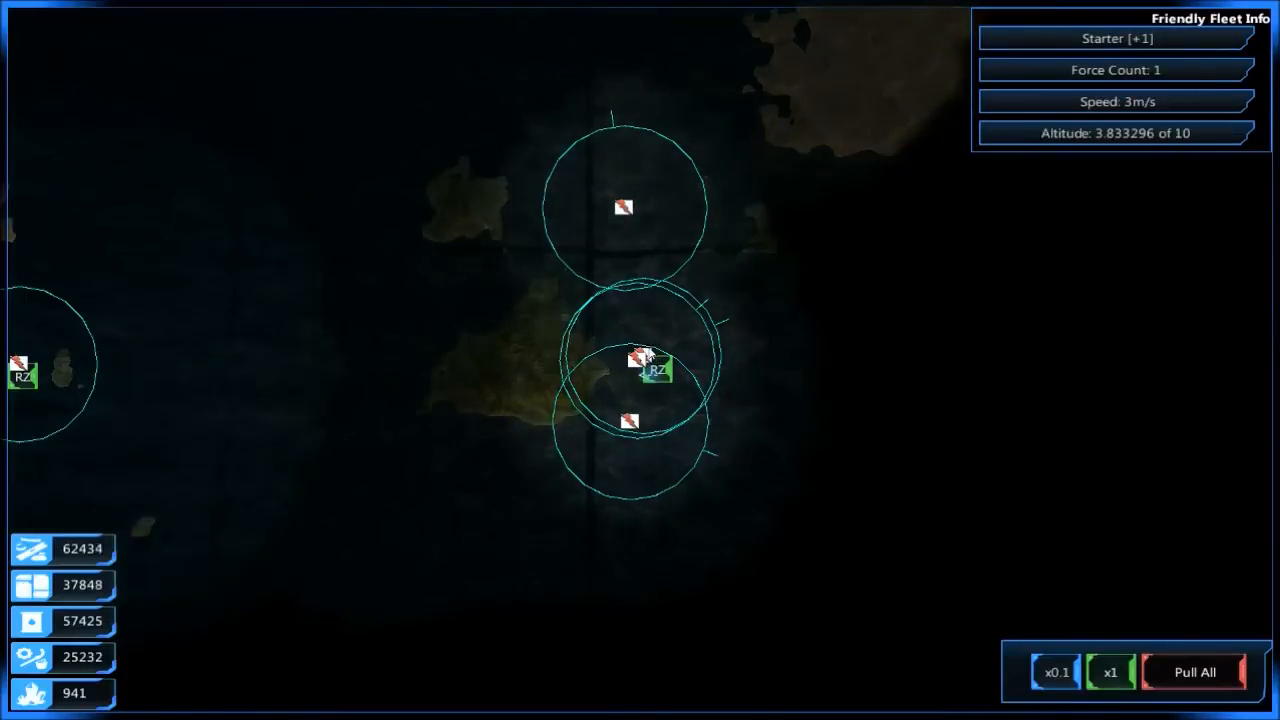
{"action": "left_click", "coordinate": [644, 364]}
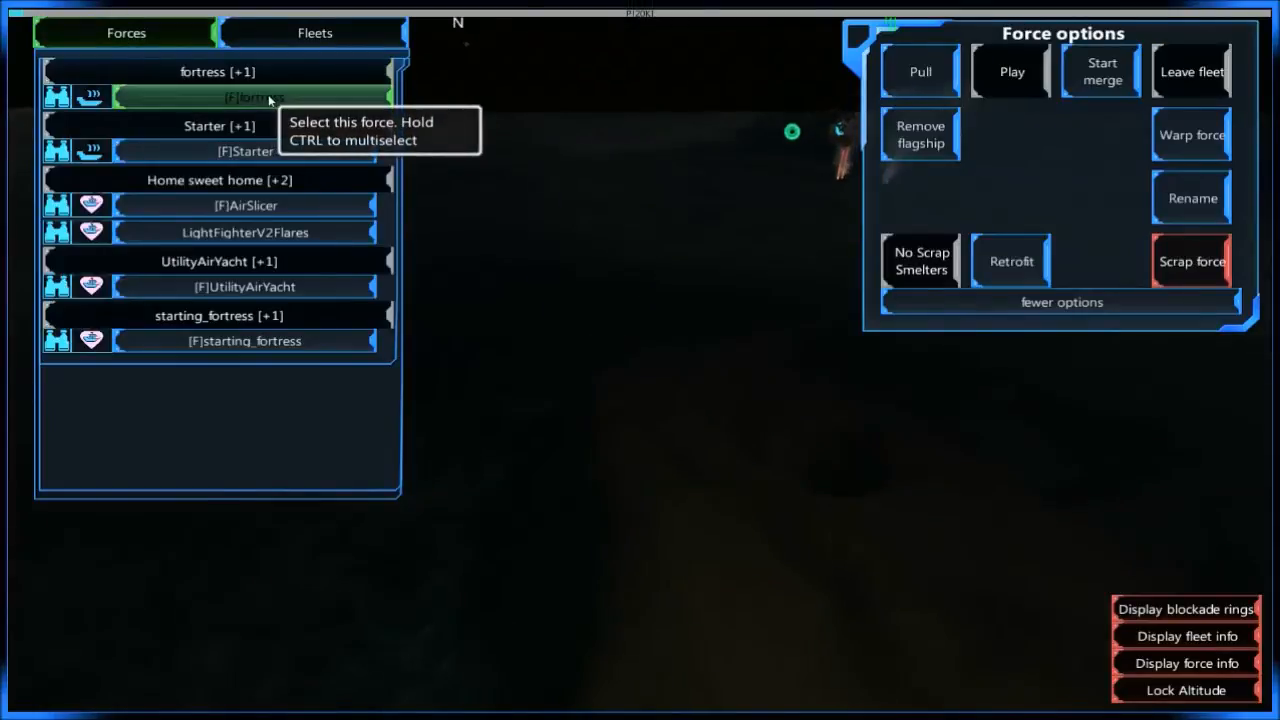
{"action": "mouse_move", "coordinate": [1192, 260]}
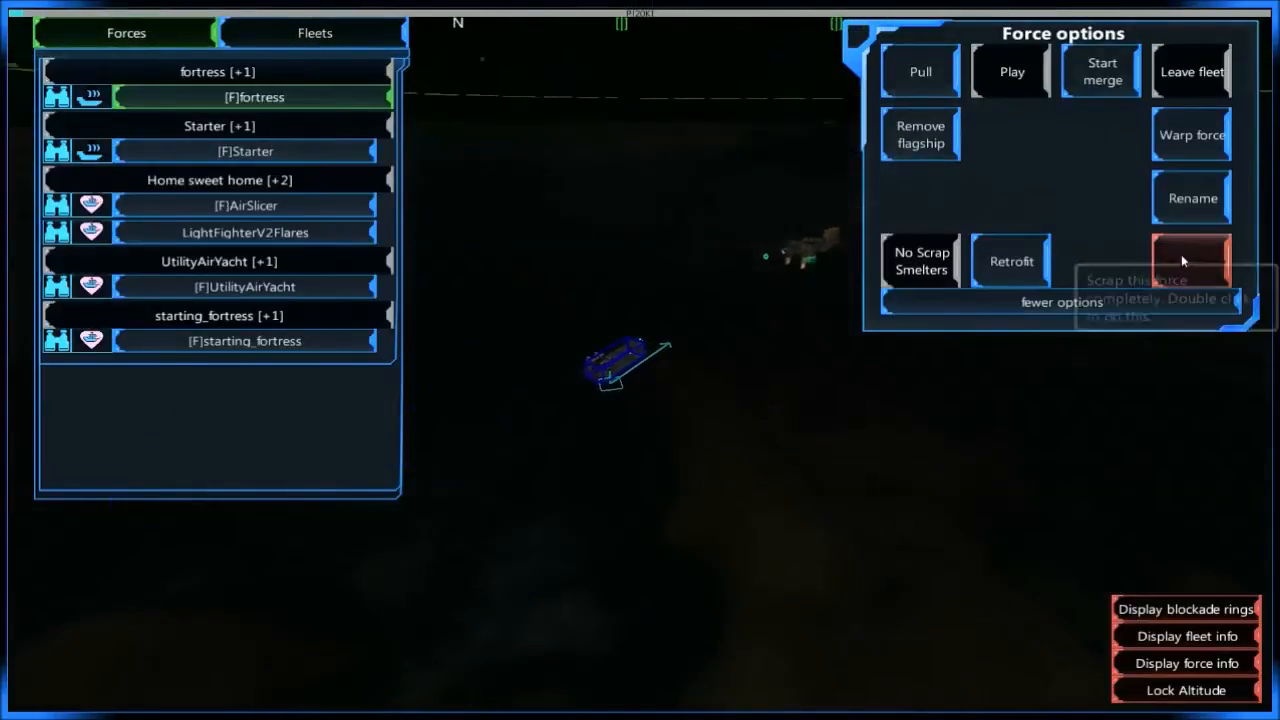
{"action": "double_click", "coordinate": [1192, 262]}
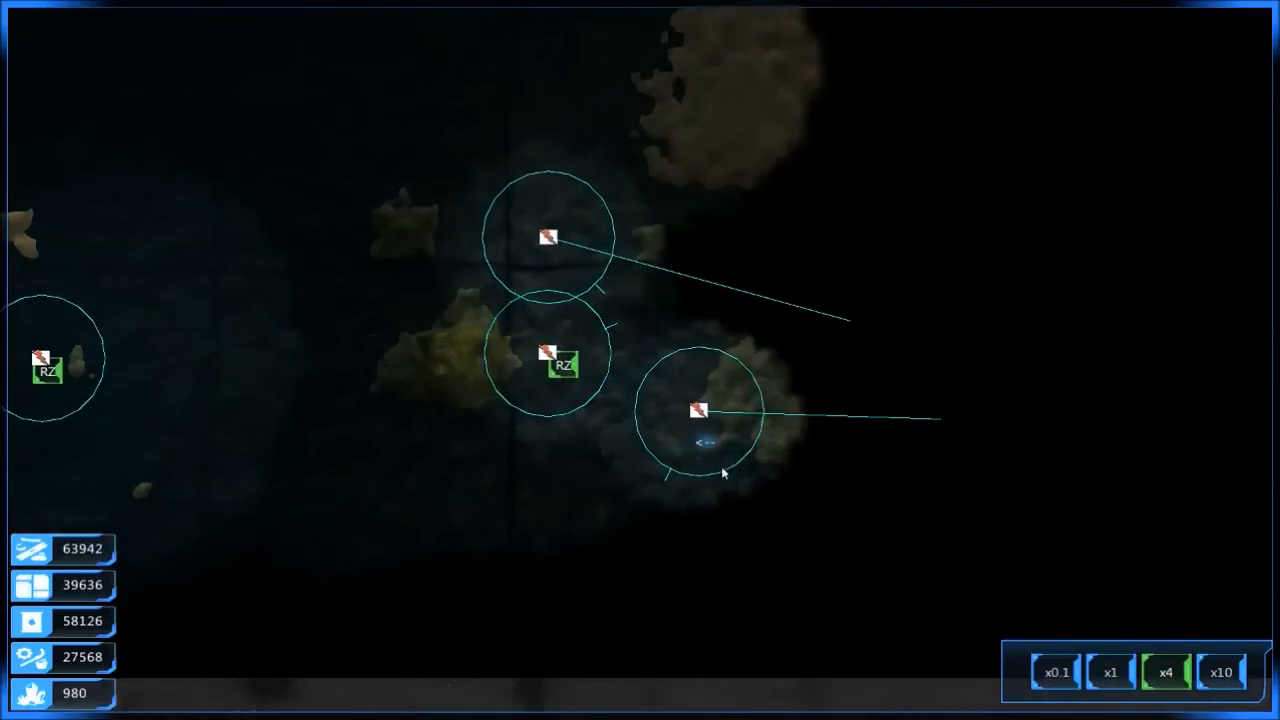
Inspect fleets near the central island, ending on Starter: one force, 3 m/s, altitude 0 of 10.
{"action": "left_click", "coordinate": [700, 410]}
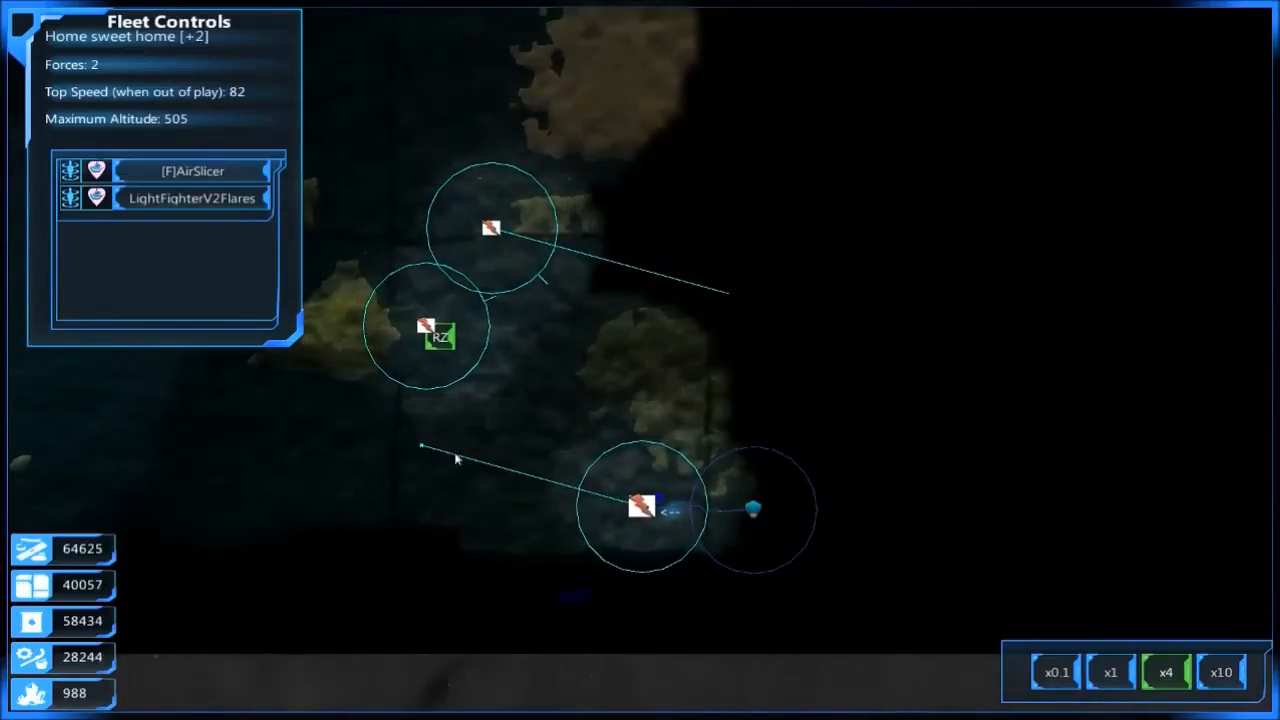
{"action": "left_click", "coordinate": [500, 228]}
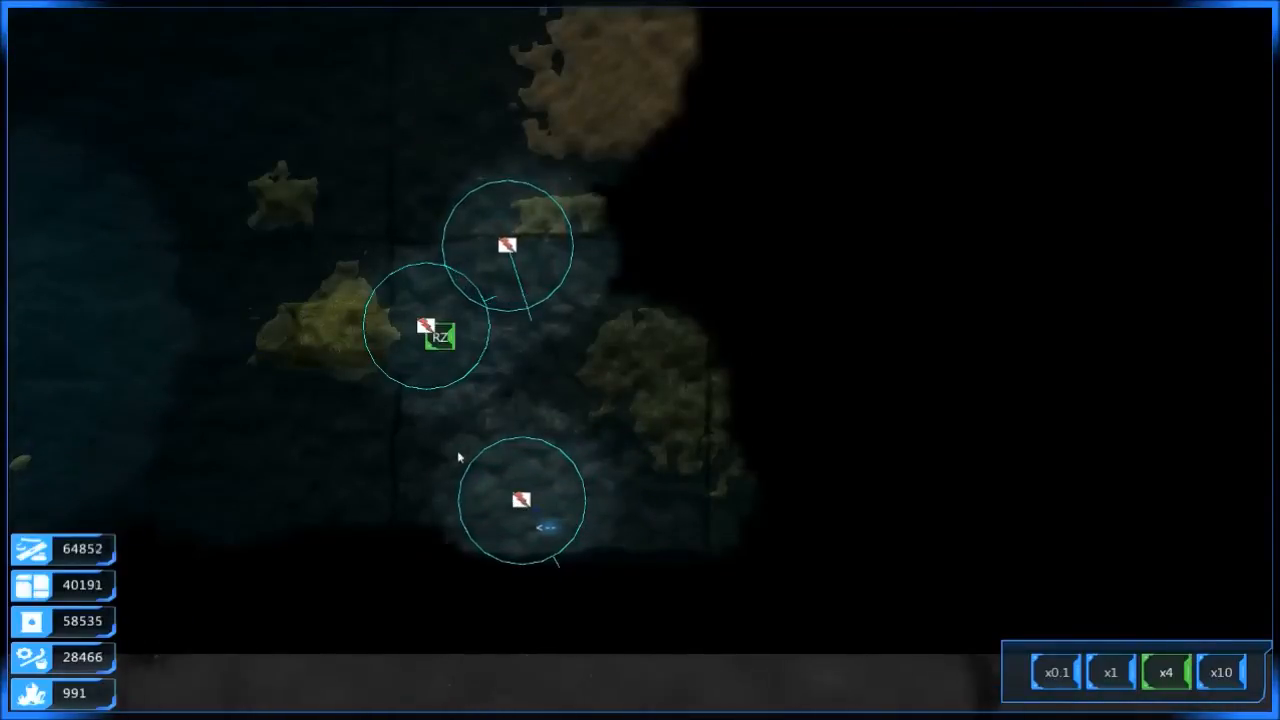
{"action": "left_click", "coordinate": [520, 500]}
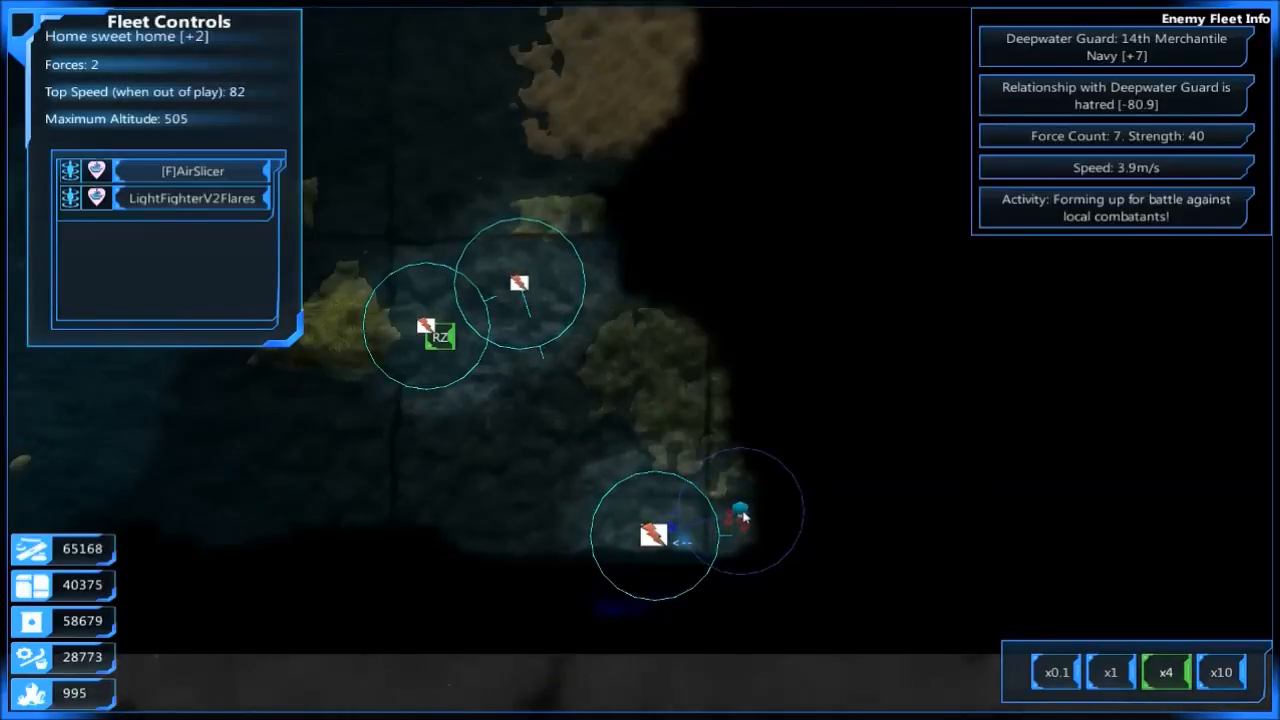
{"action": "left_click", "coordinate": [656, 536]}
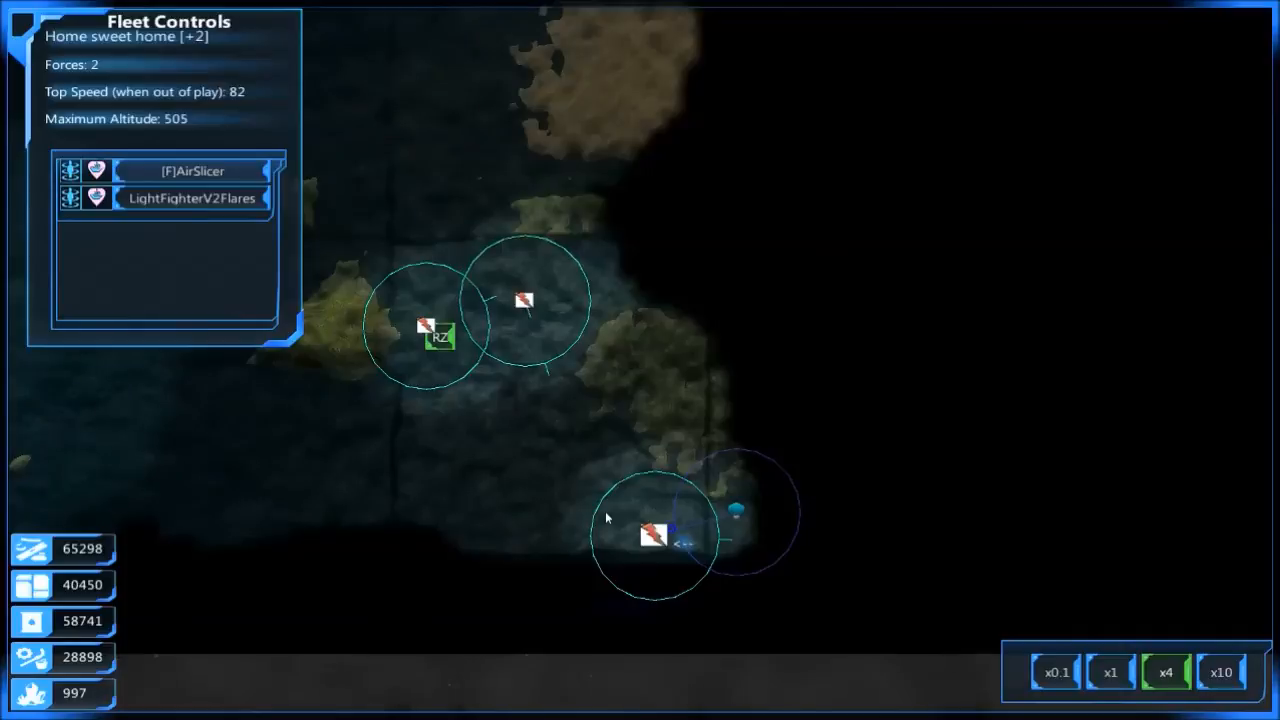
{"action": "left_click", "coordinate": [730, 520]}
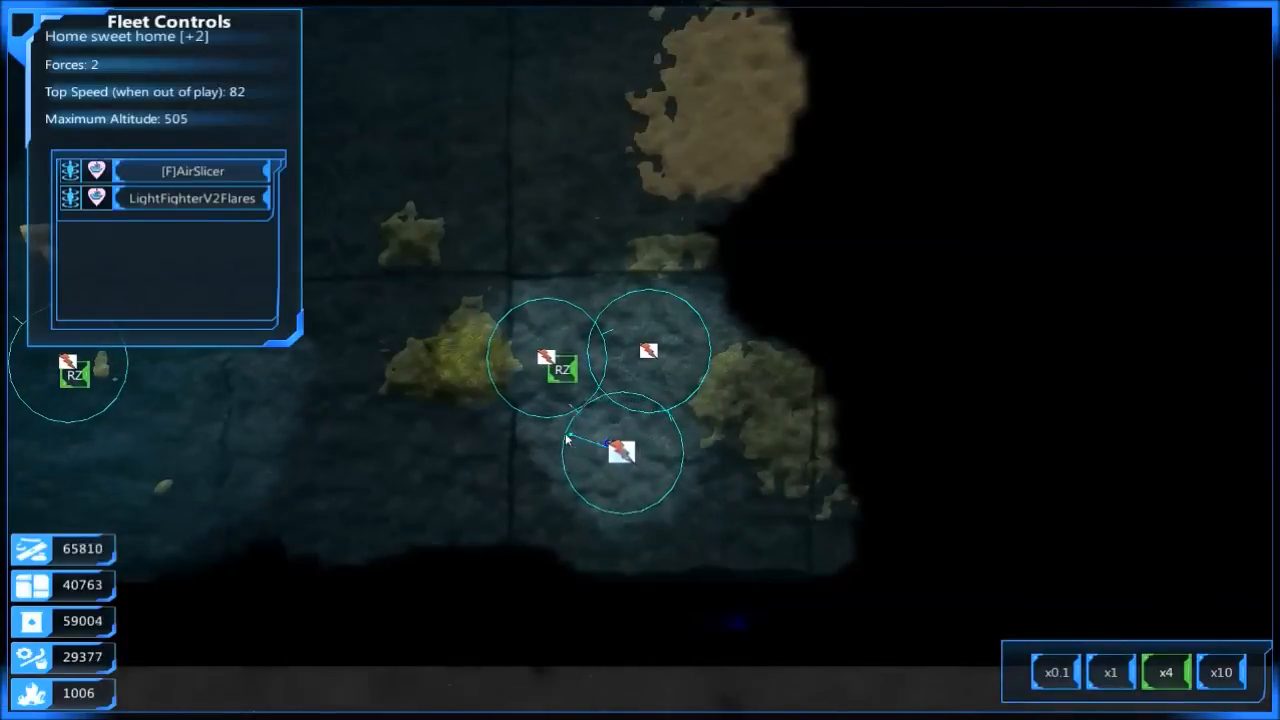
{"action": "left_click", "coordinate": [620, 452]}
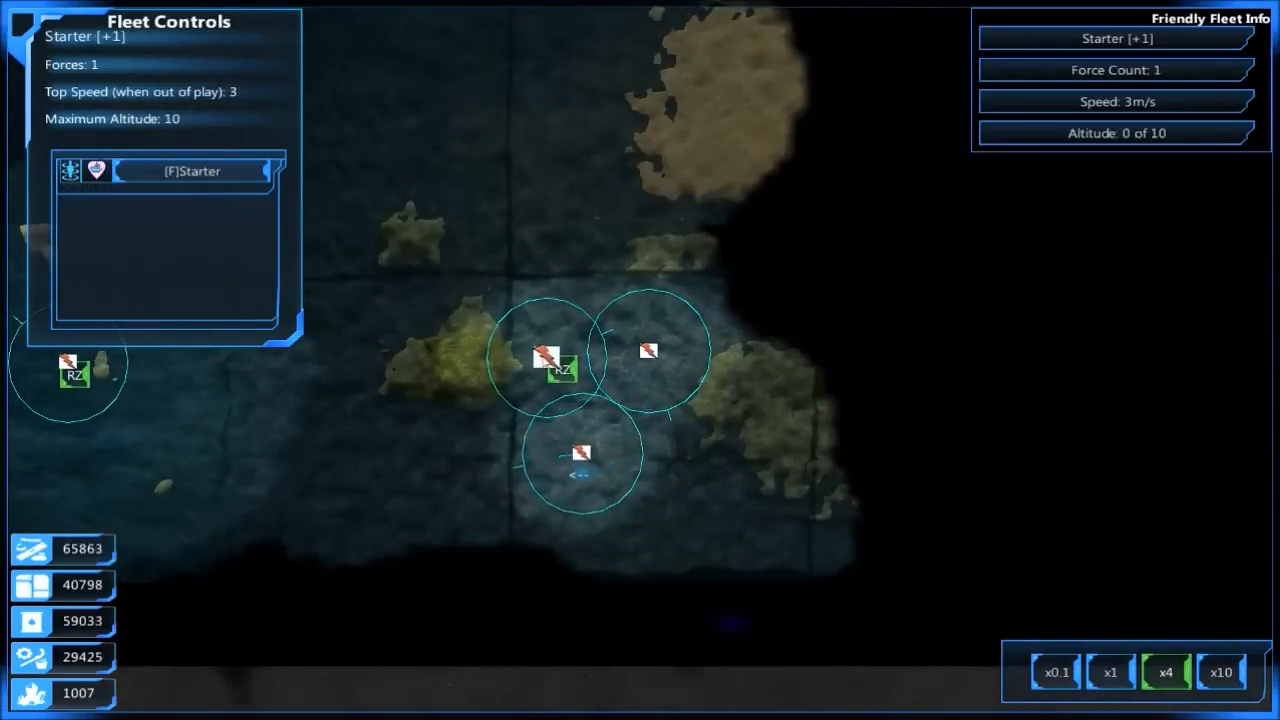
{"action": "mouse_move", "coordinate": [94, 170]}
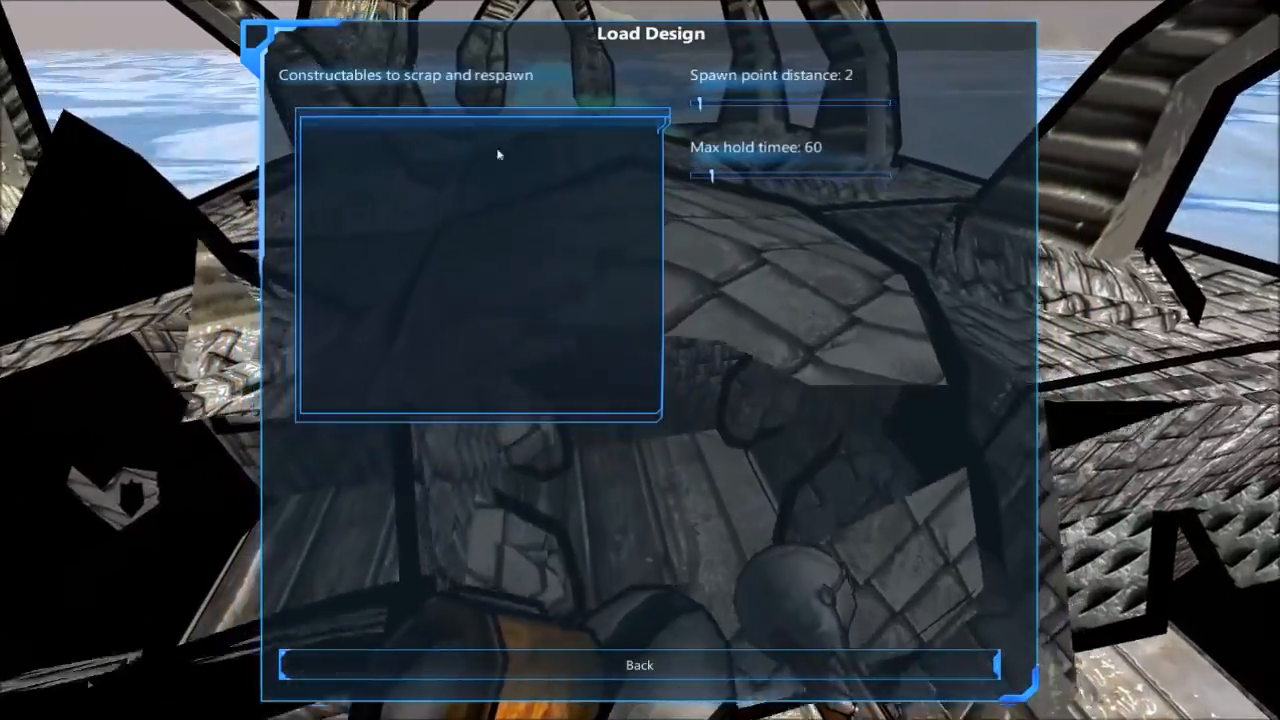
Leave the empty Load Design dialog and return to the Misc blocks with the blueprint spawner.
{"action": "left_click", "coordinate": [640, 664]}
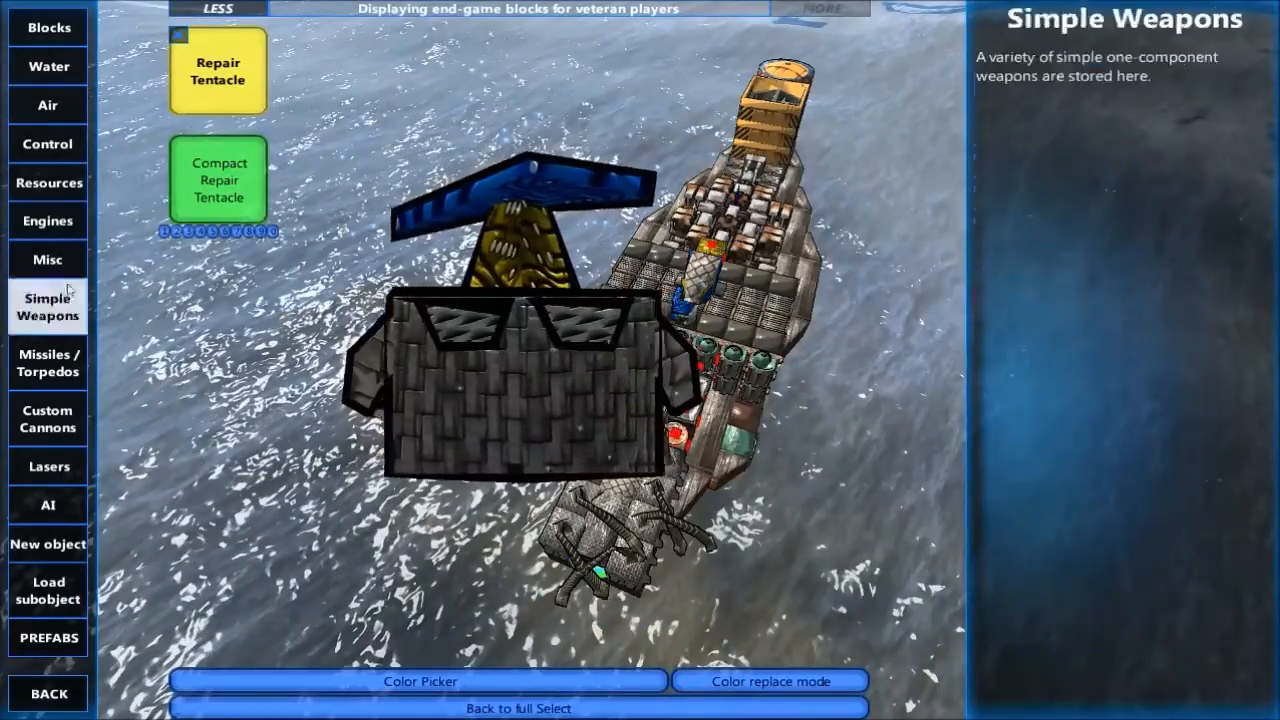
{"action": "left_click", "coordinate": [48, 260]}
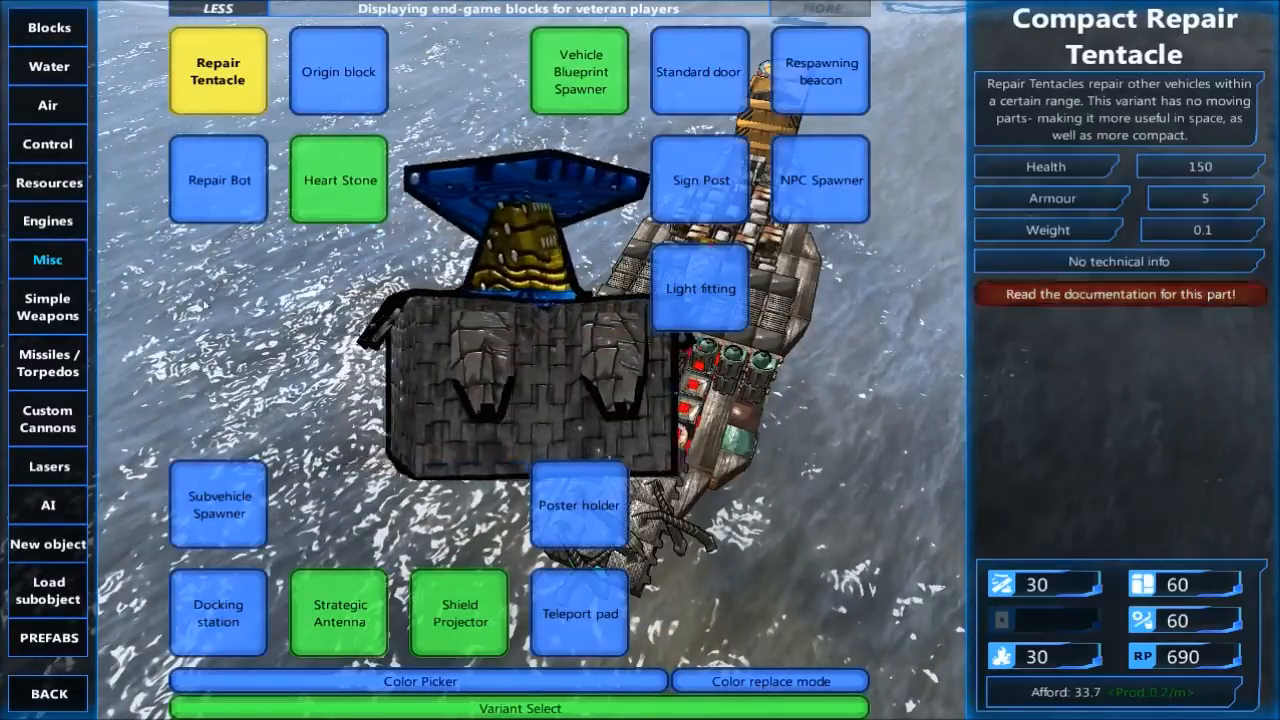
{"action": "left_click", "coordinate": [580, 72]}
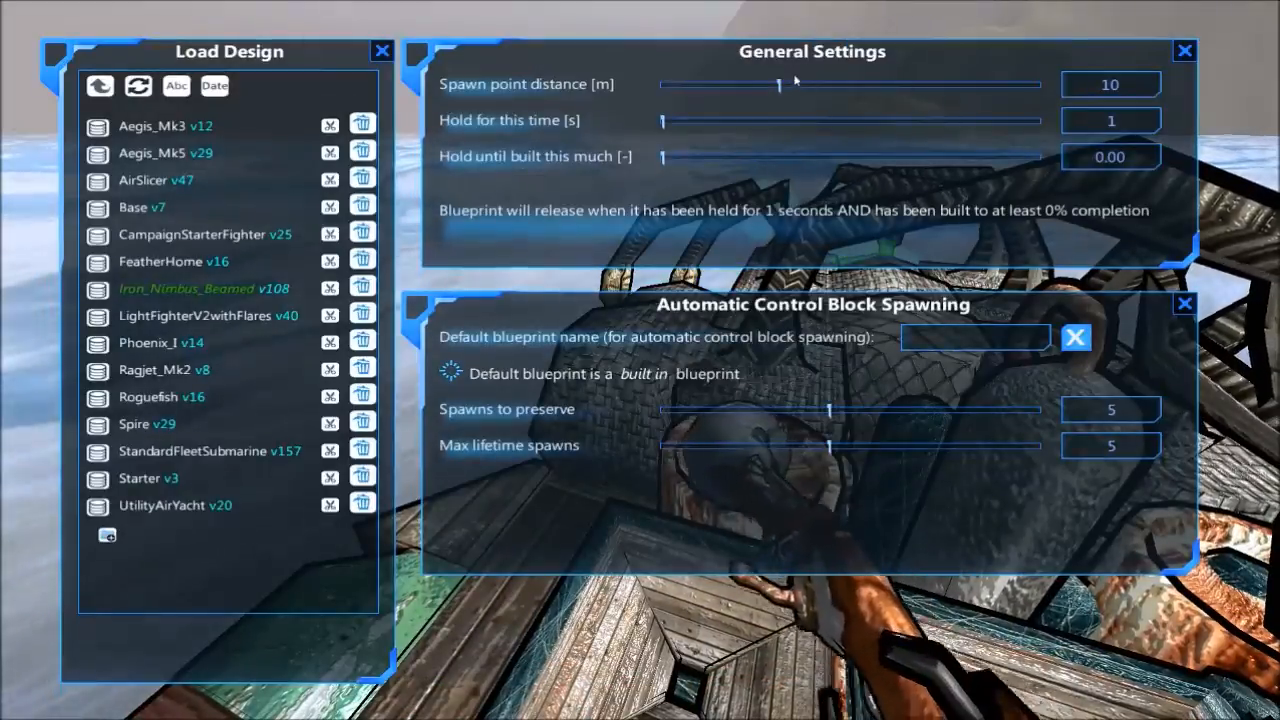
{"action": "mouse_move", "coordinate": [780, 88]}
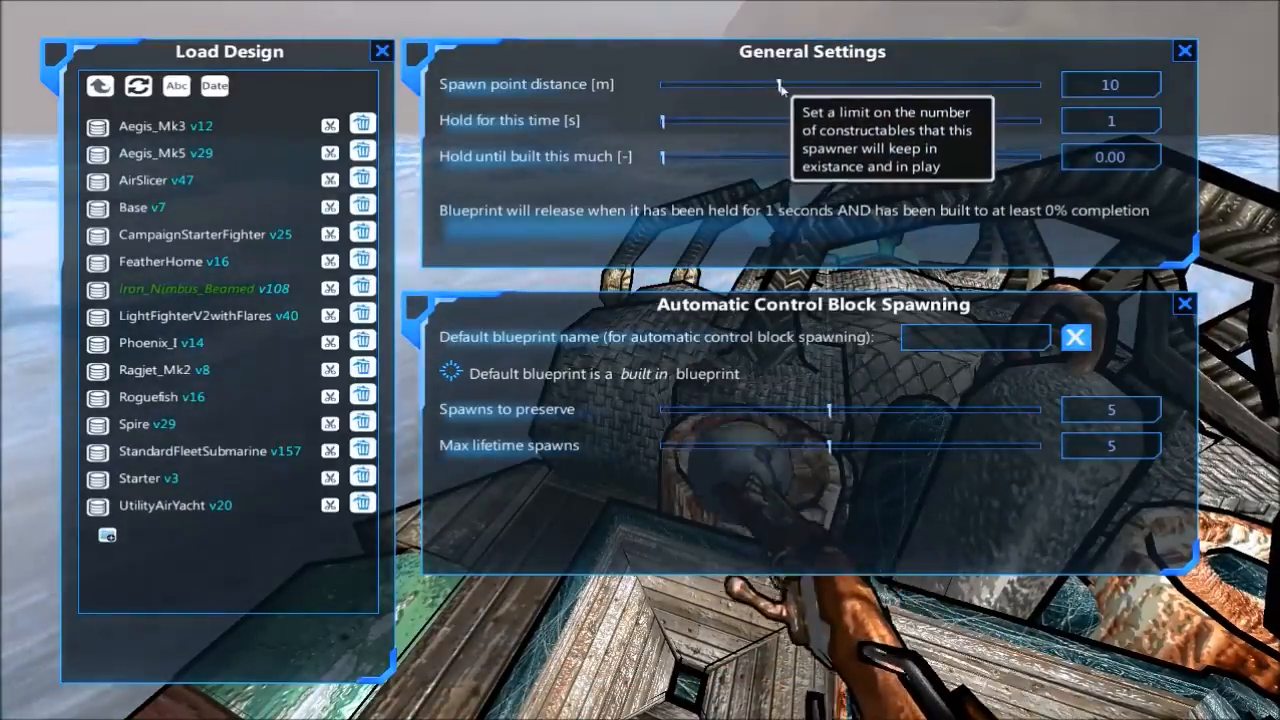
Set spawner to spawn distance 29, hold time 82 seconds and 0.99 hold-until-built.
{"action": "left_click_drag", "start_coordinate": [782, 84], "coordinate": [1020, 84]}
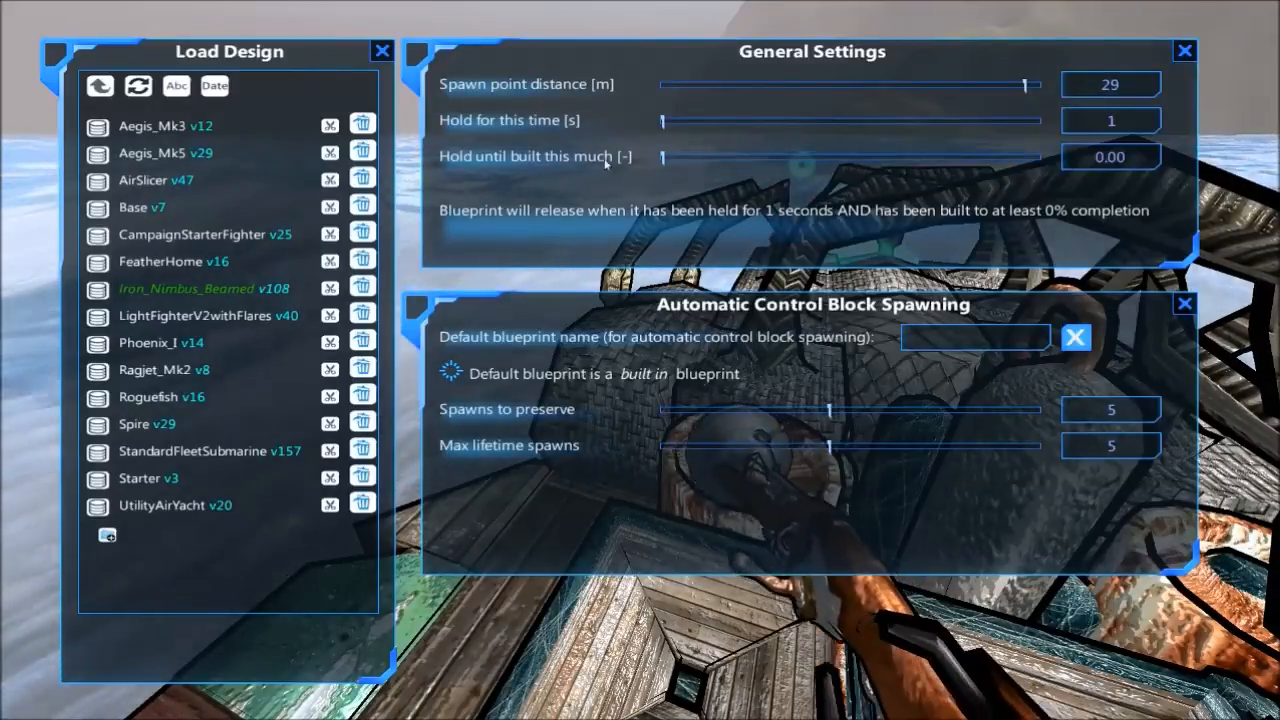
{"action": "left_click_drag", "start_coordinate": [660, 120], "coordinate": [976, 120]}
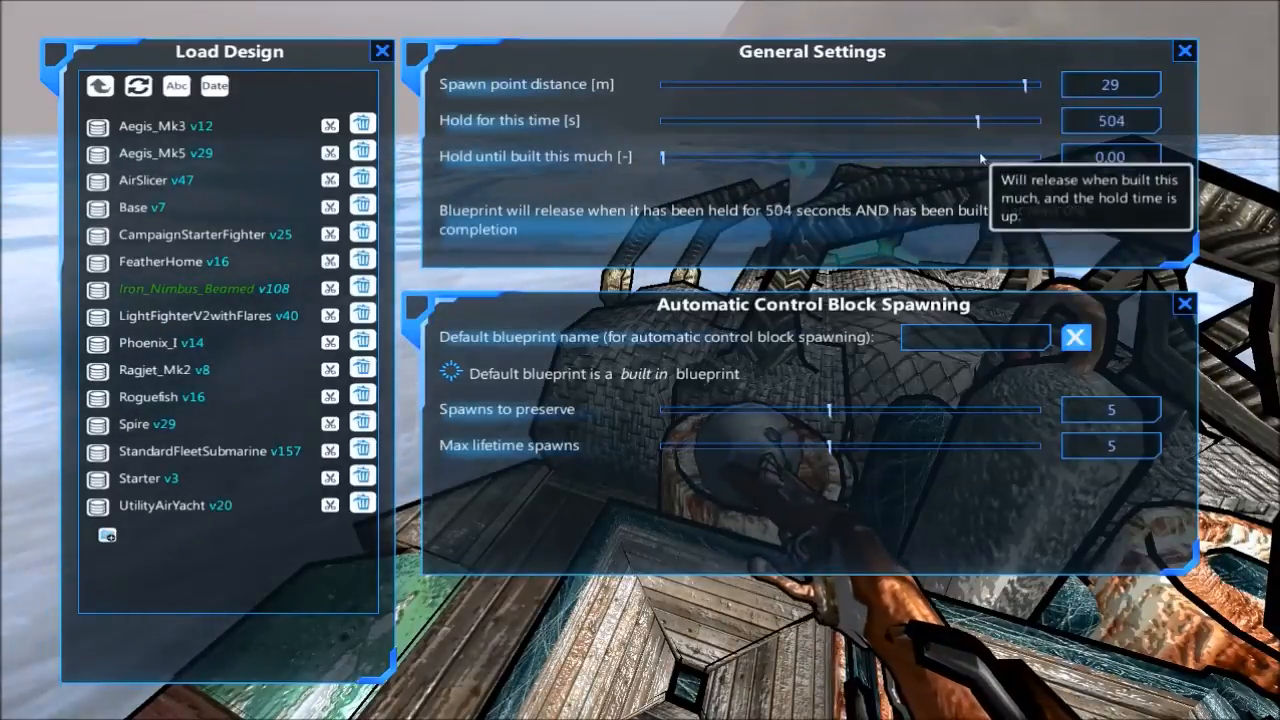
{"action": "left_click_drag", "start_coordinate": [976, 120], "coordinate": [738, 120]}
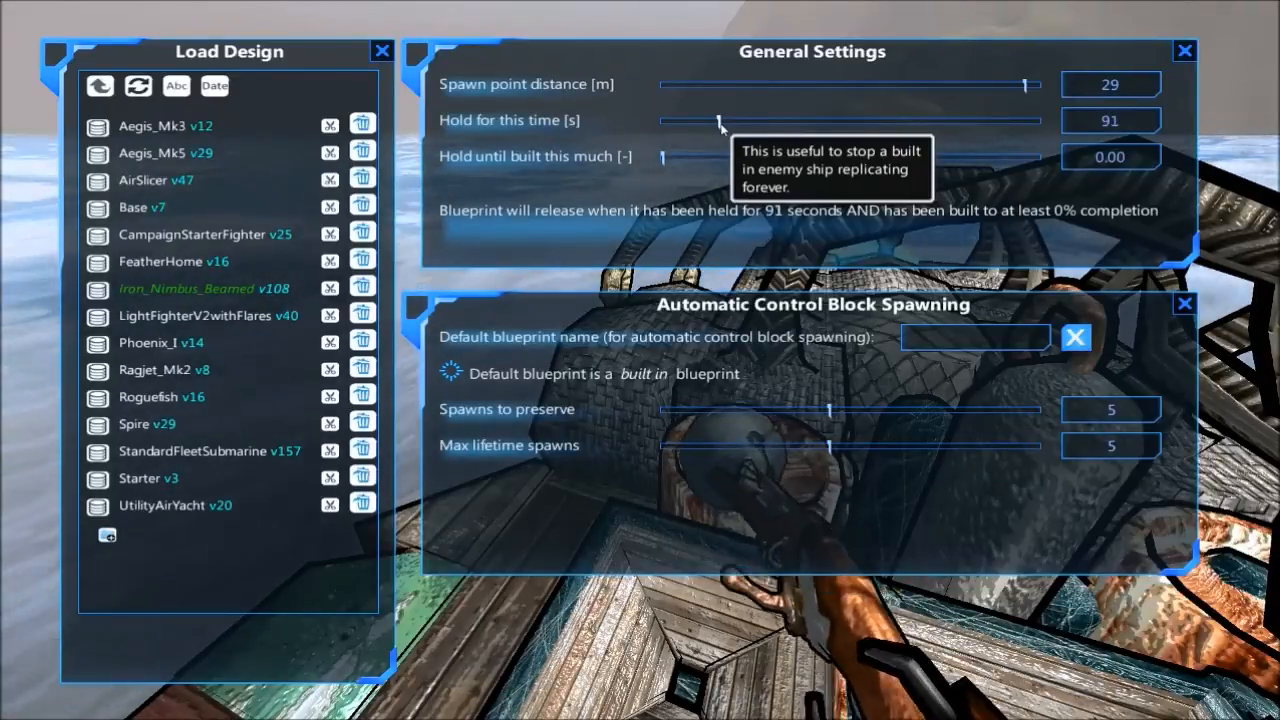
{"action": "left_click_drag", "start_coordinate": [718, 120], "coordinate": [736, 120]}
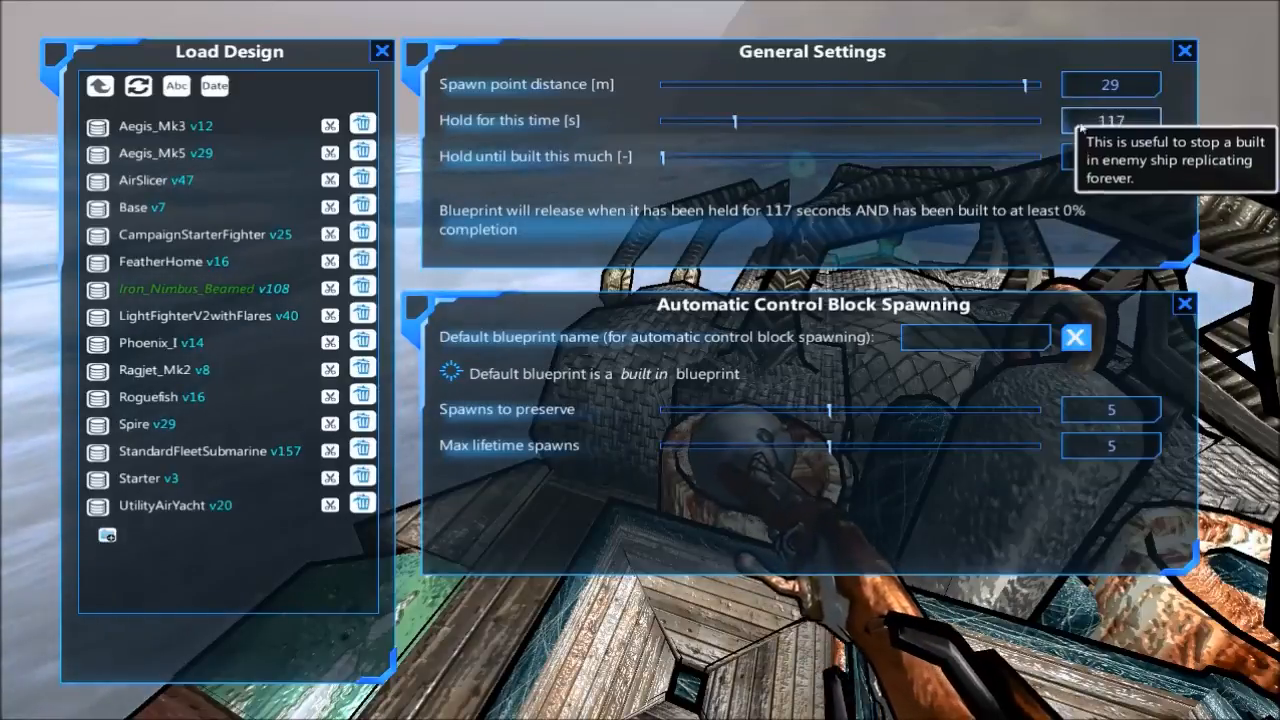
{"action": "left_click_drag", "start_coordinate": [736, 120], "coordinate": [712, 120]}
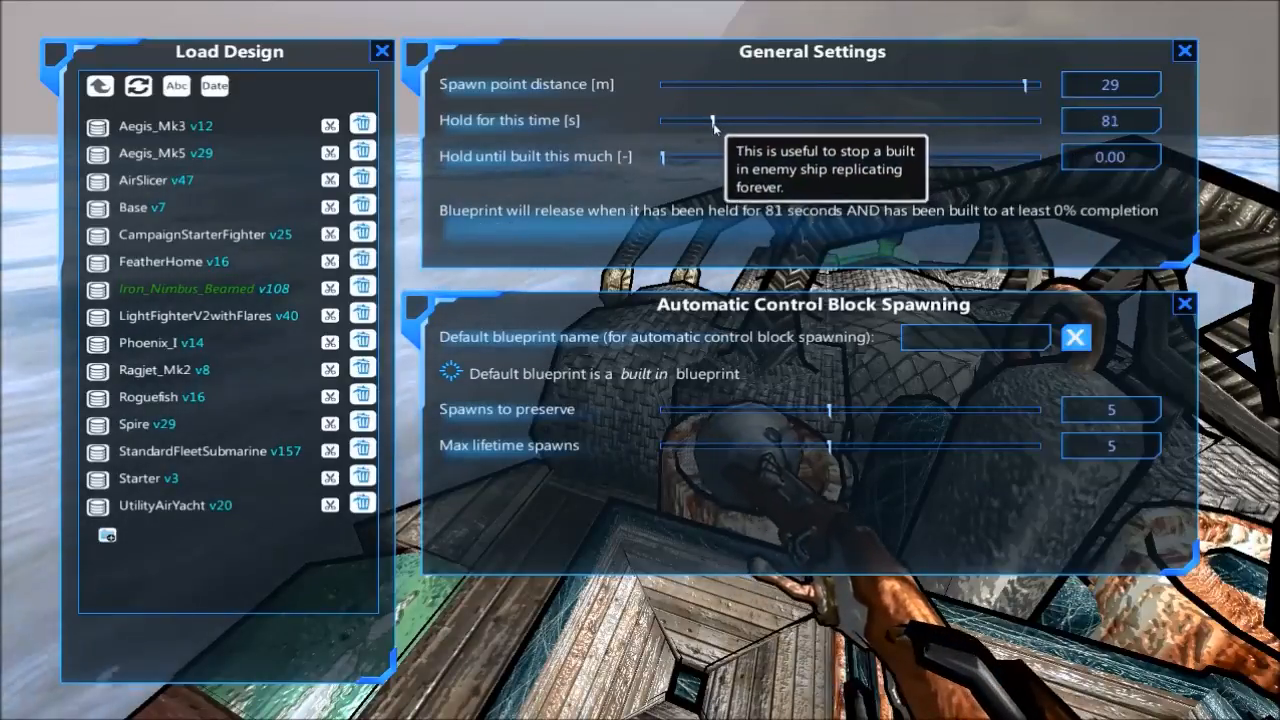
{"action": "left_click_drag", "start_coordinate": [712, 120], "coordinate": [698, 120]}
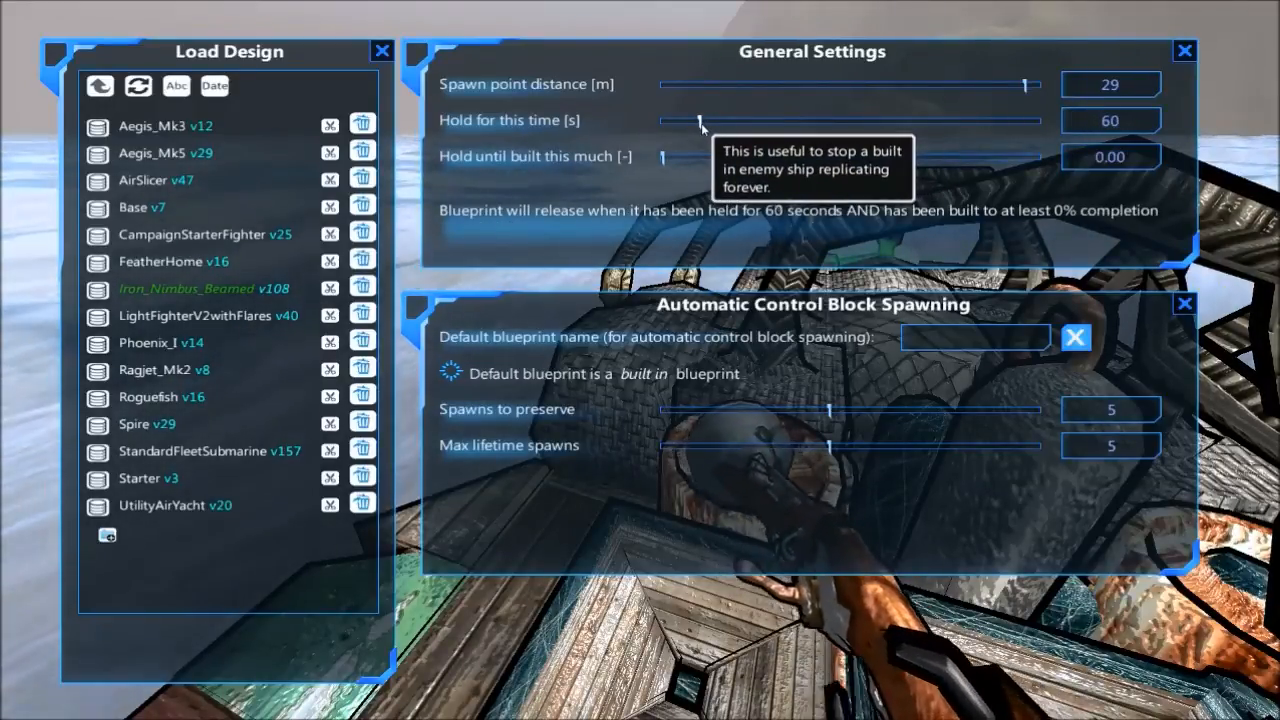
{"action": "mouse_move", "coordinate": [670, 176]}
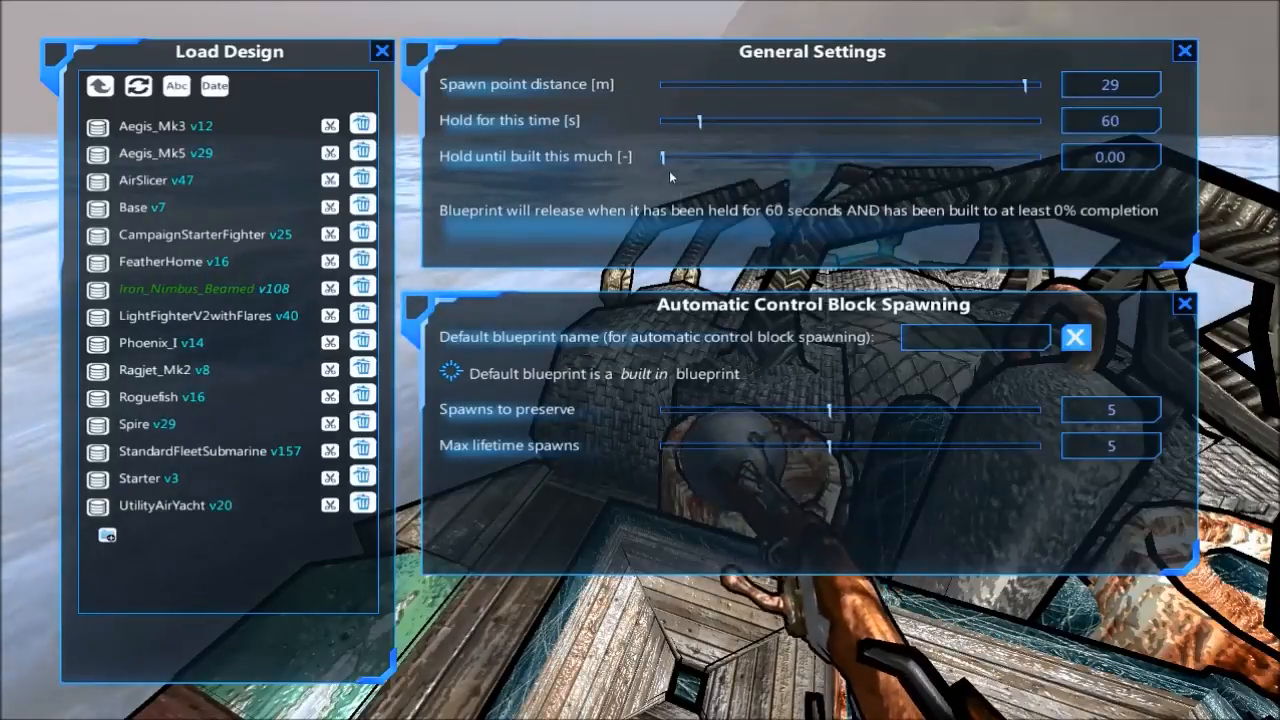
{"action": "left_click_drag", "start_coordinate": [662, 156], "coordinate": [1024, 156]}
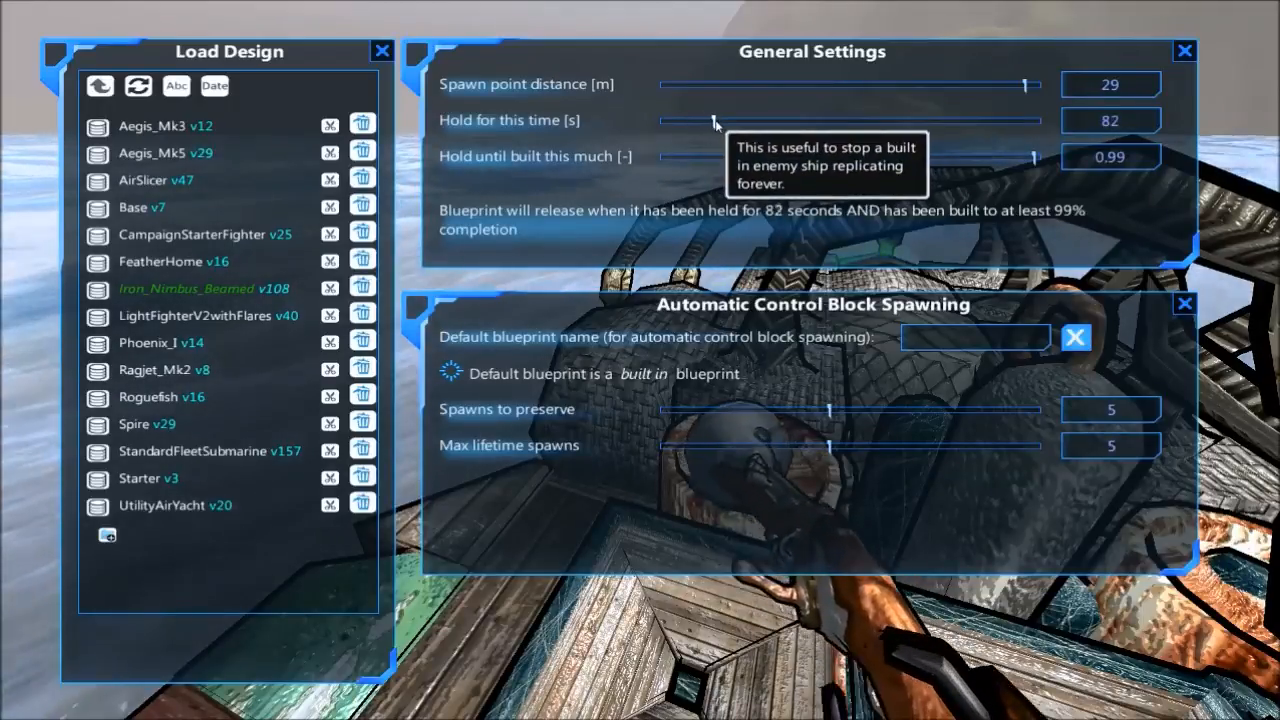
{"action": "mouse_move", "coordinate": [544, 124]}
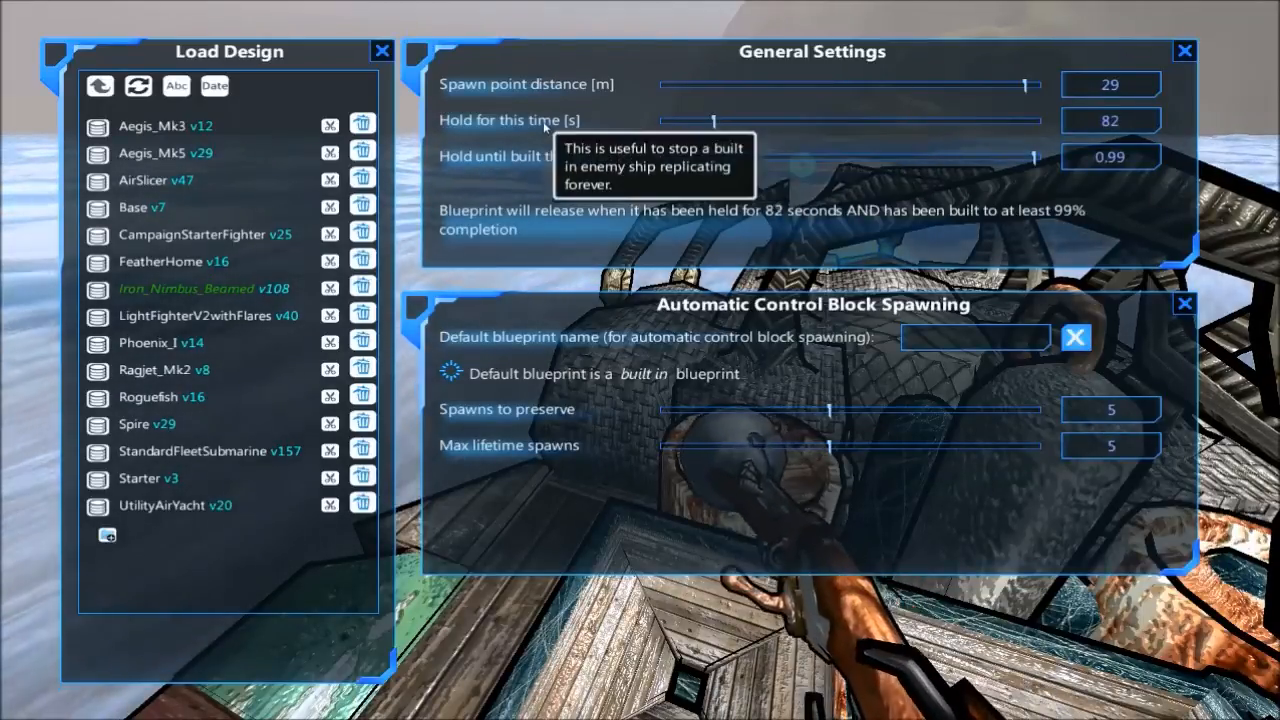
{"action": "mouse_move", "coordinate": [280, 316]}
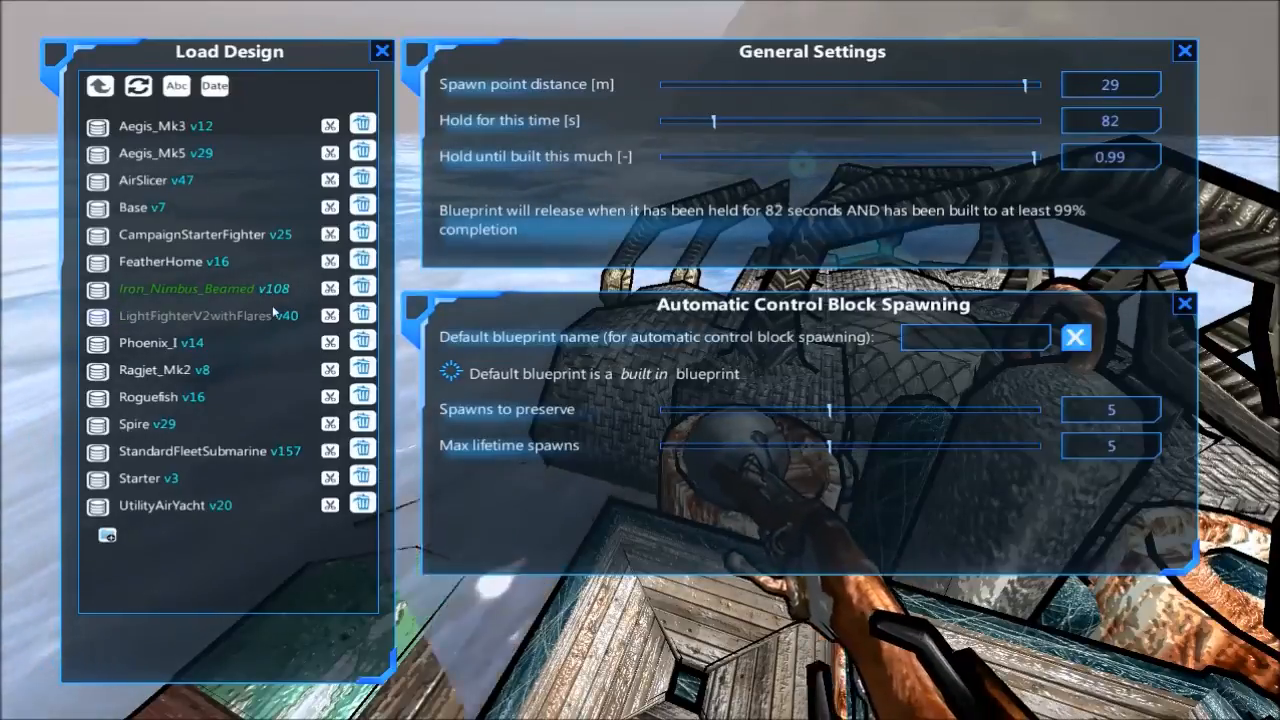
Preview Aegis_Mk3, Aegis_Mk5, Phoenix_I, Ragjet_Mk2, Roguefish and Spire designs with their costs.
{"action": "left_click", "coordinate": [152, 124]}
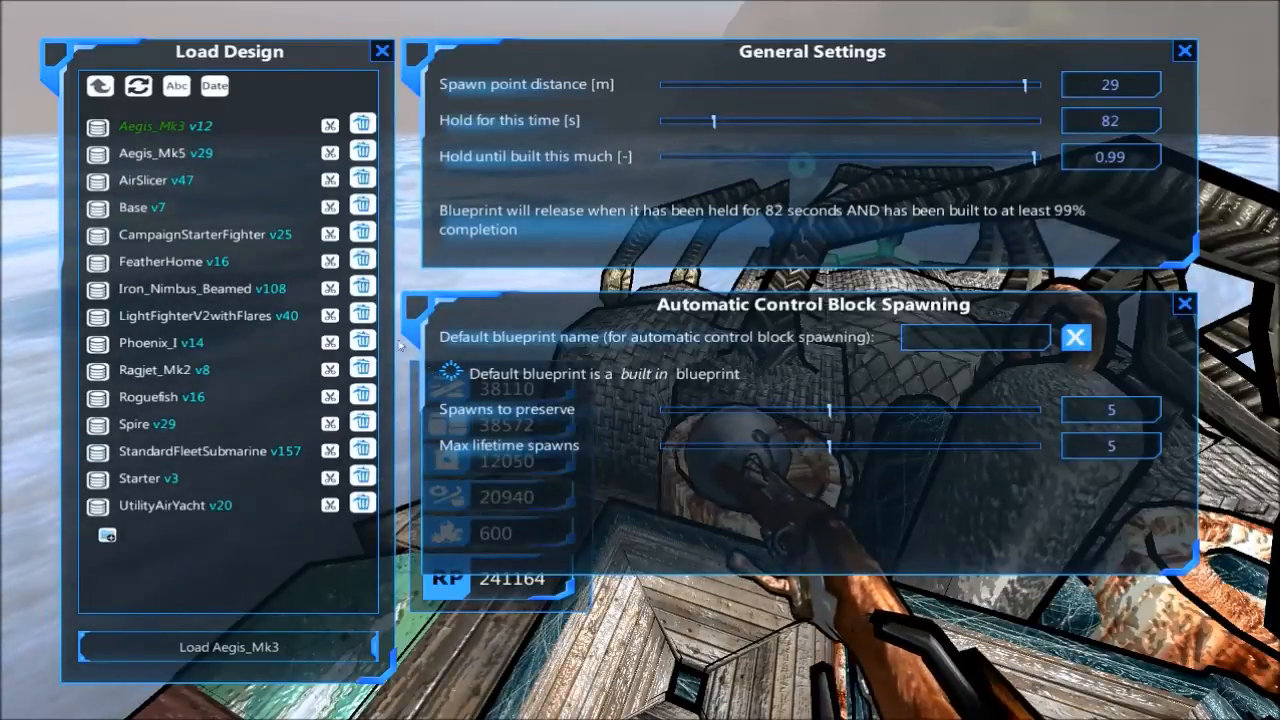
{"action": "left_click", "coordinate": [164, 152]}
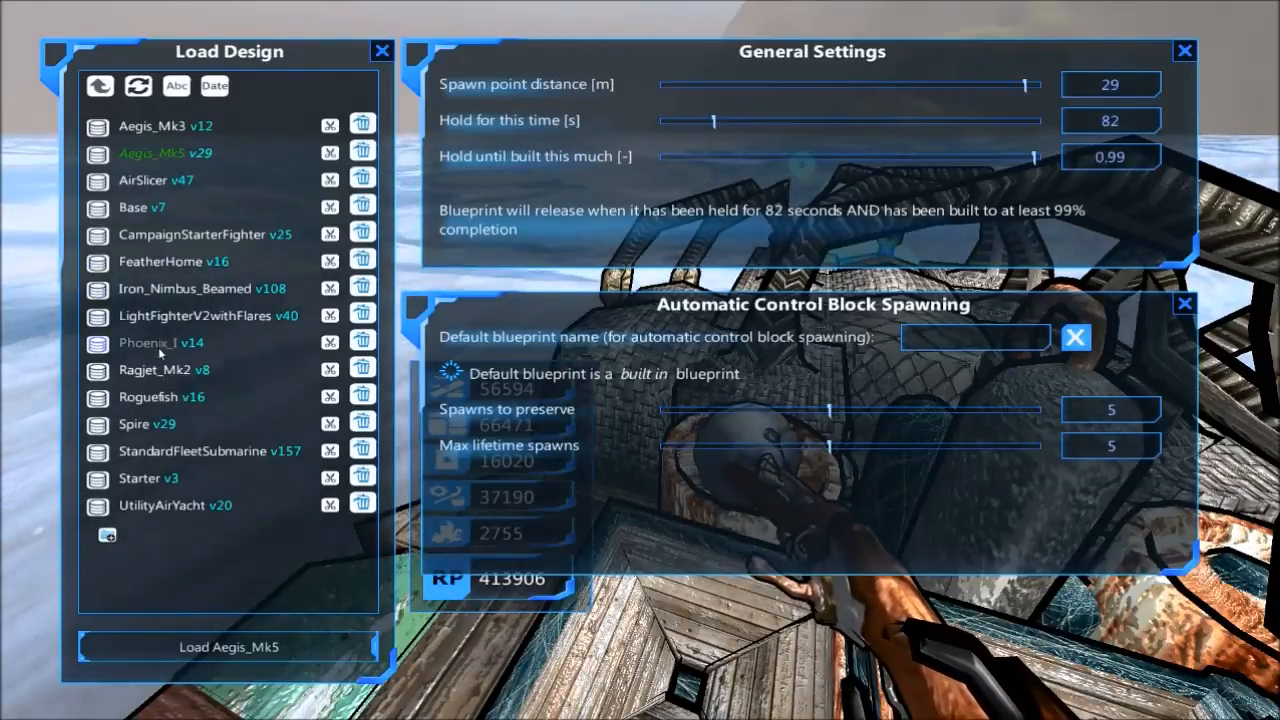
{"action": "left_click", "coordinate": [160, 342]}
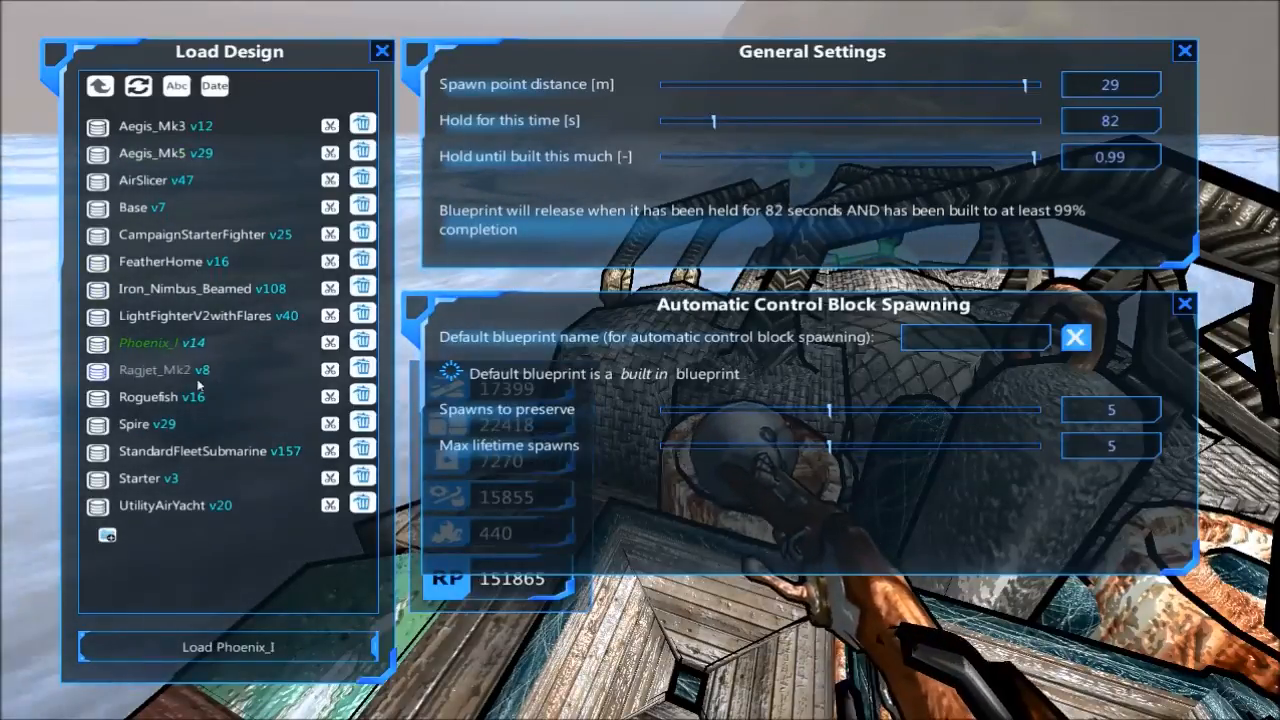
{"action": "left_click", "coordinate": [164, 368]}
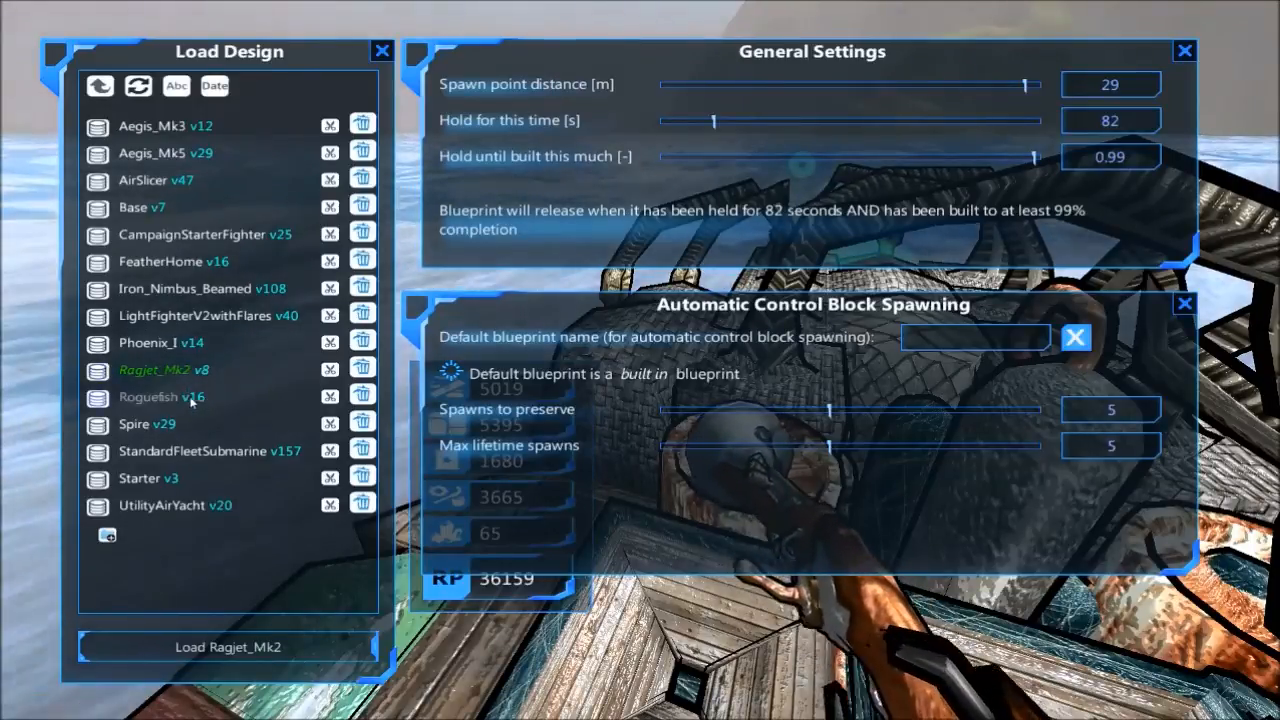
{"action": "left_click", "coordinate": [160, 396]}
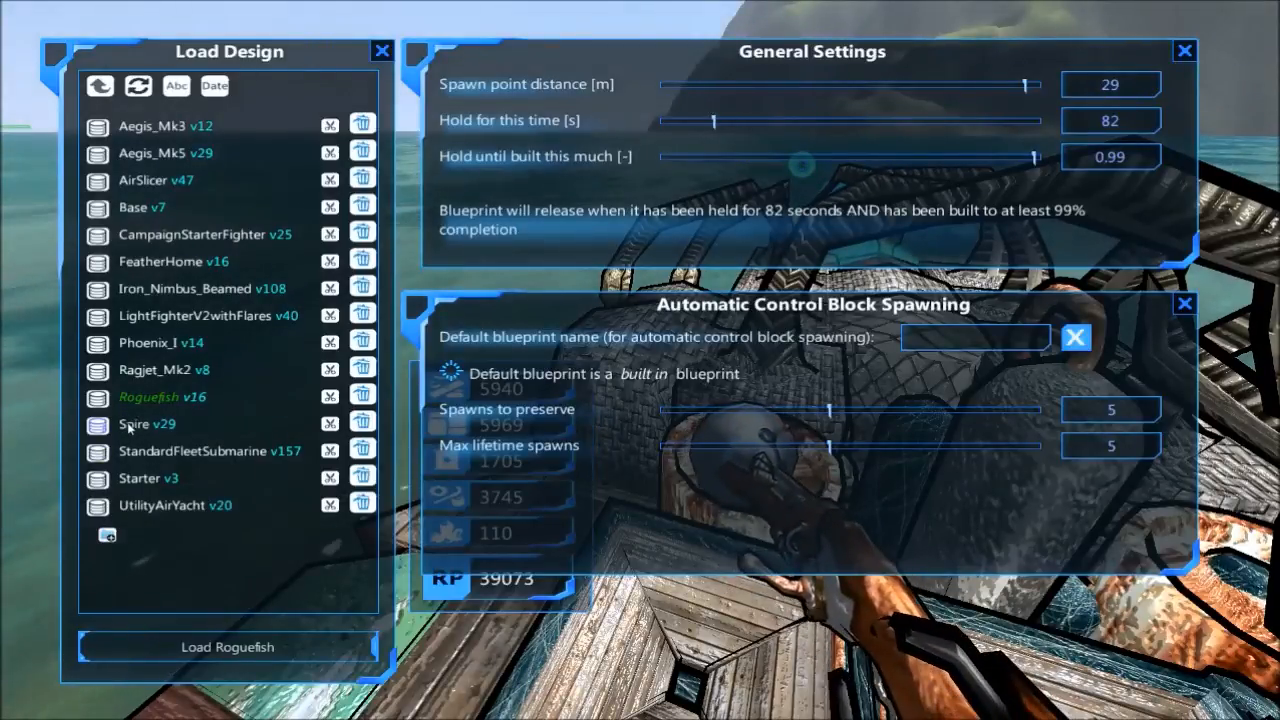
{"action": "left_click", "coordinate": [148, 424]}
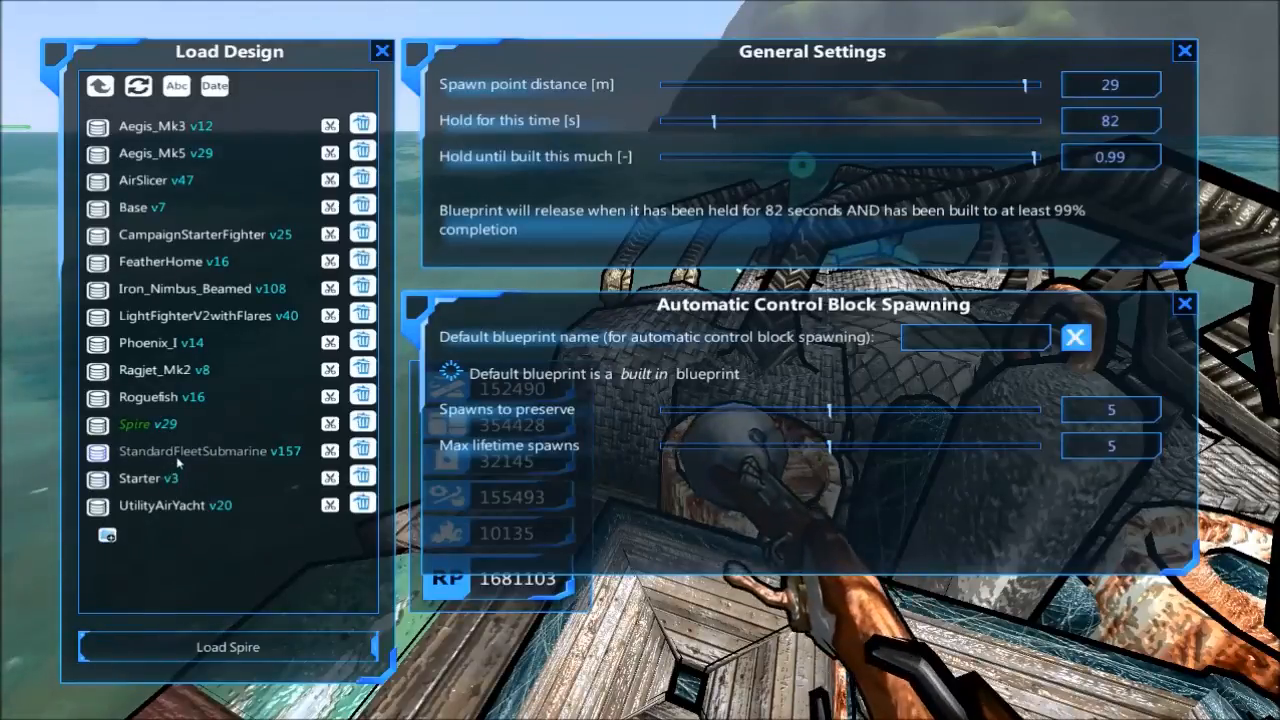
{"action": "left_click", "coordinate": [208, 452]}
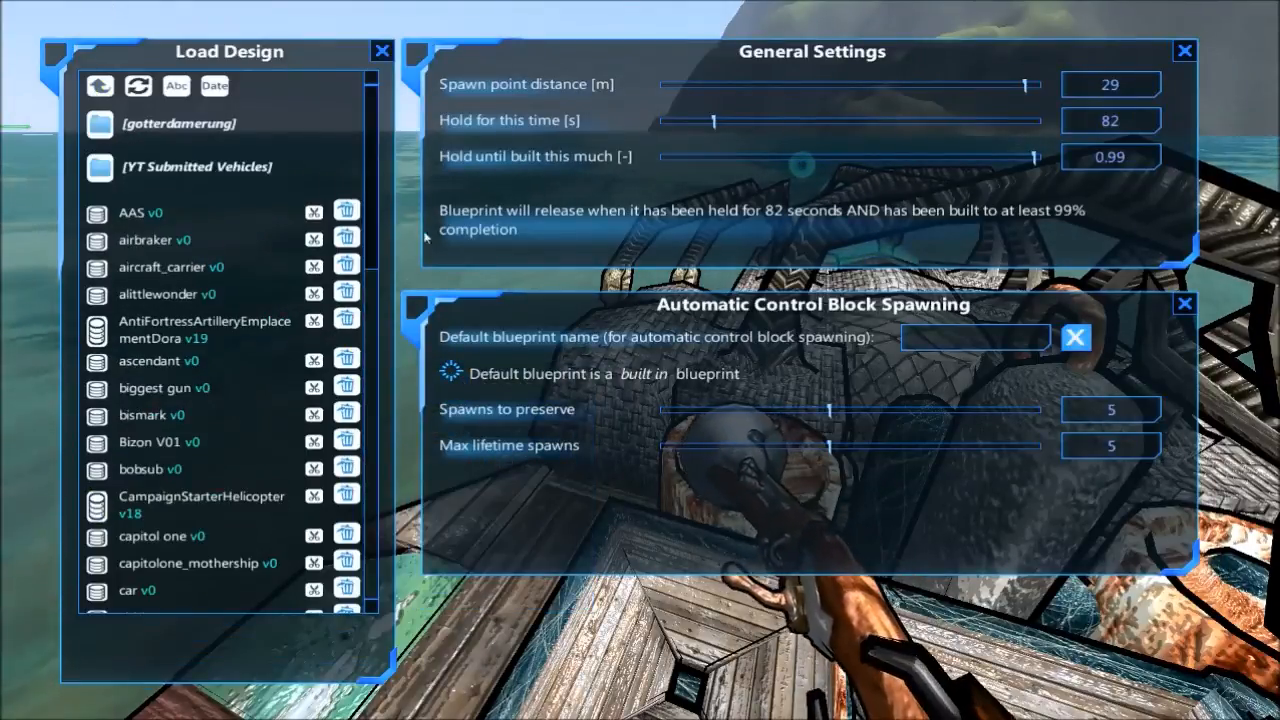
{"action": "scroll", "scroll_direction": "down", "scroll_amount": 3}
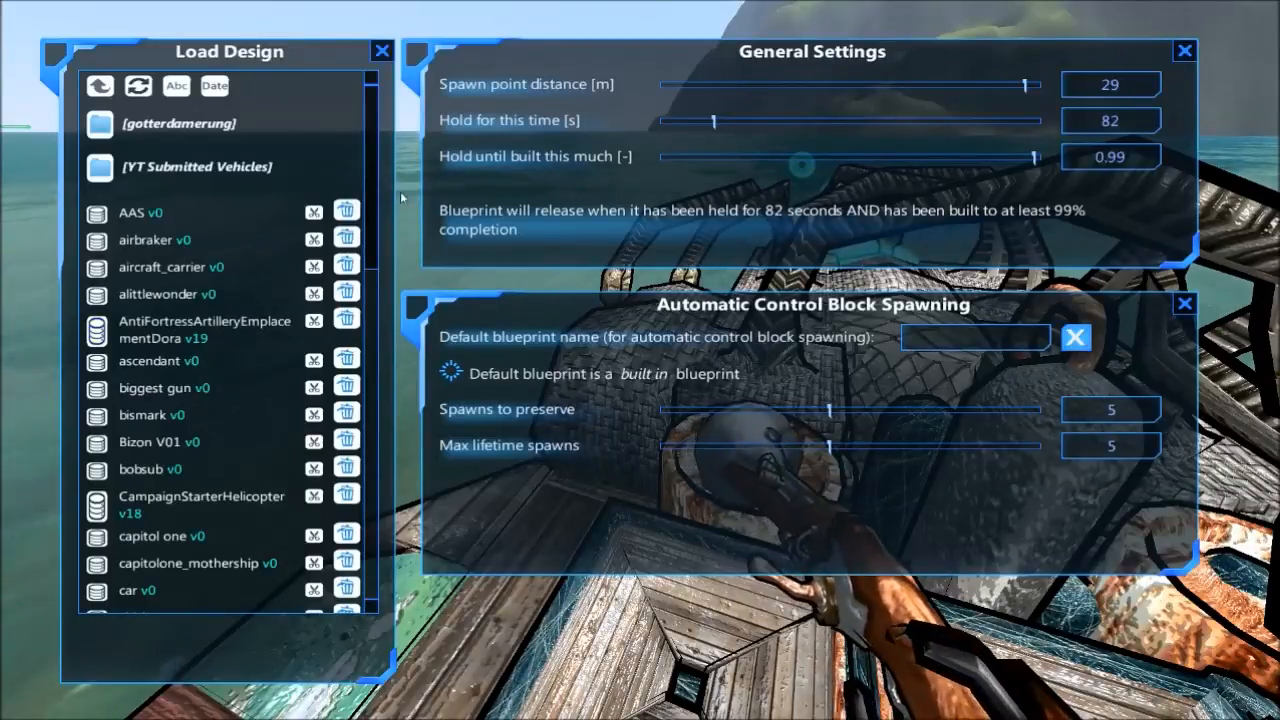
{"action": "left_click", "coordinate": [206, 328]}
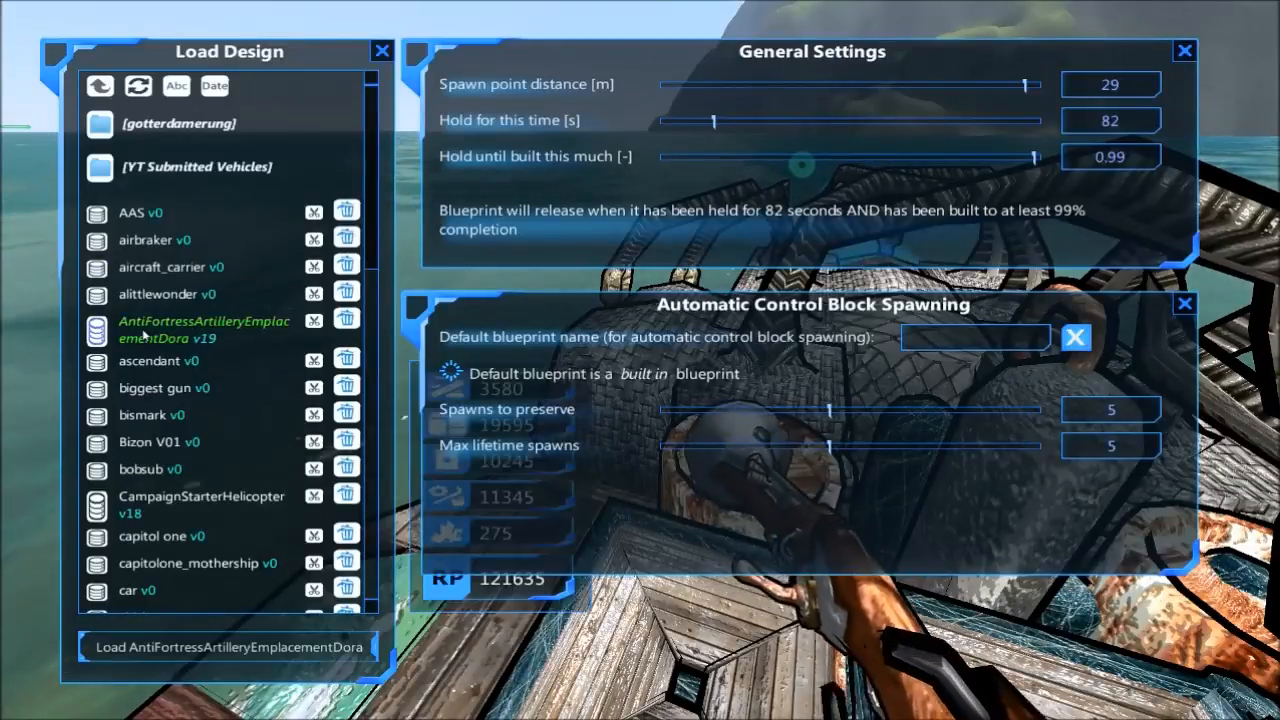
{"action": "scroll", "scroll_direction": "down", "scroll_amount": 3}
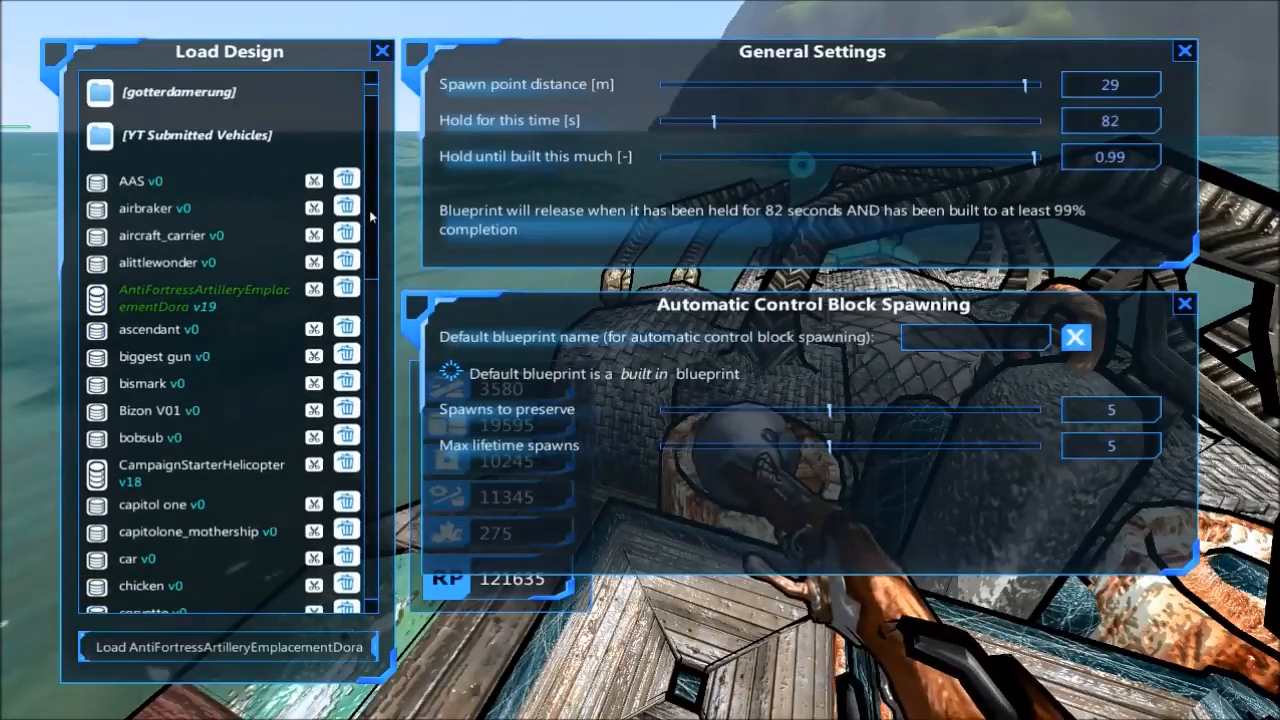
{"action": "scroll", "scroll_direction": "down", "scroll_amount": 3}
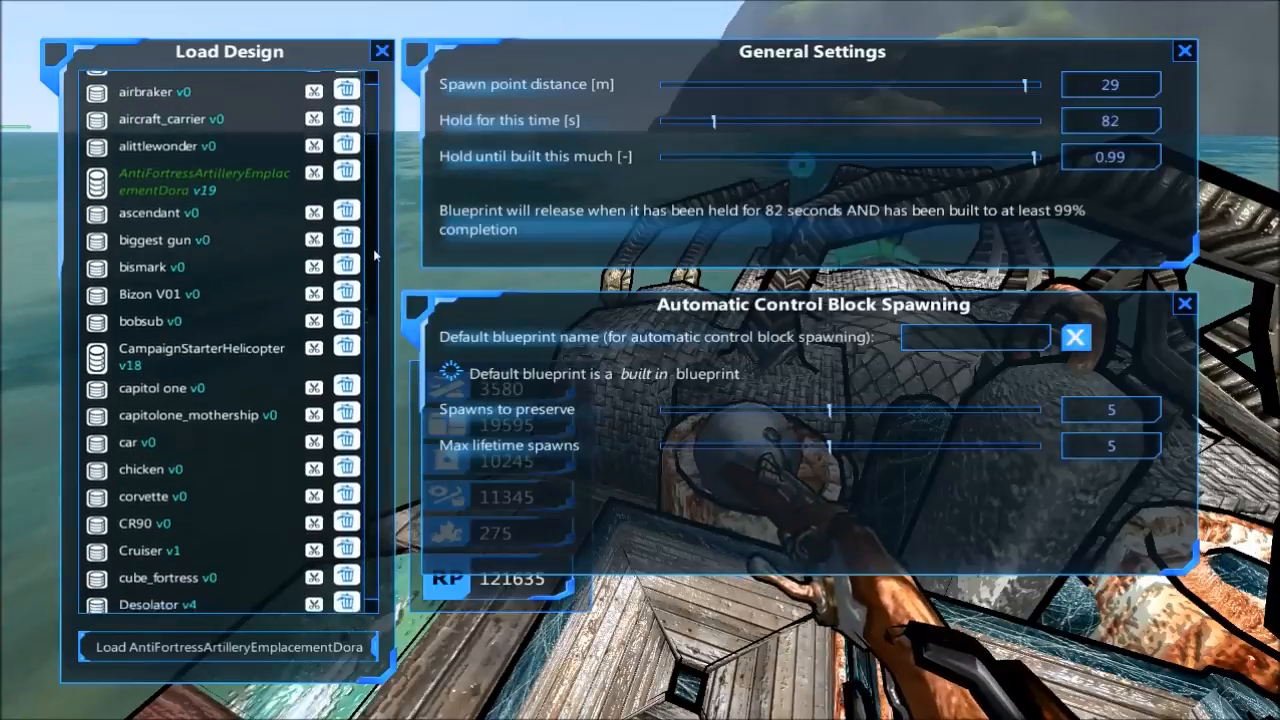
{"action": "scroll", "scroll_direction": "down", "scroll_amount": 3}
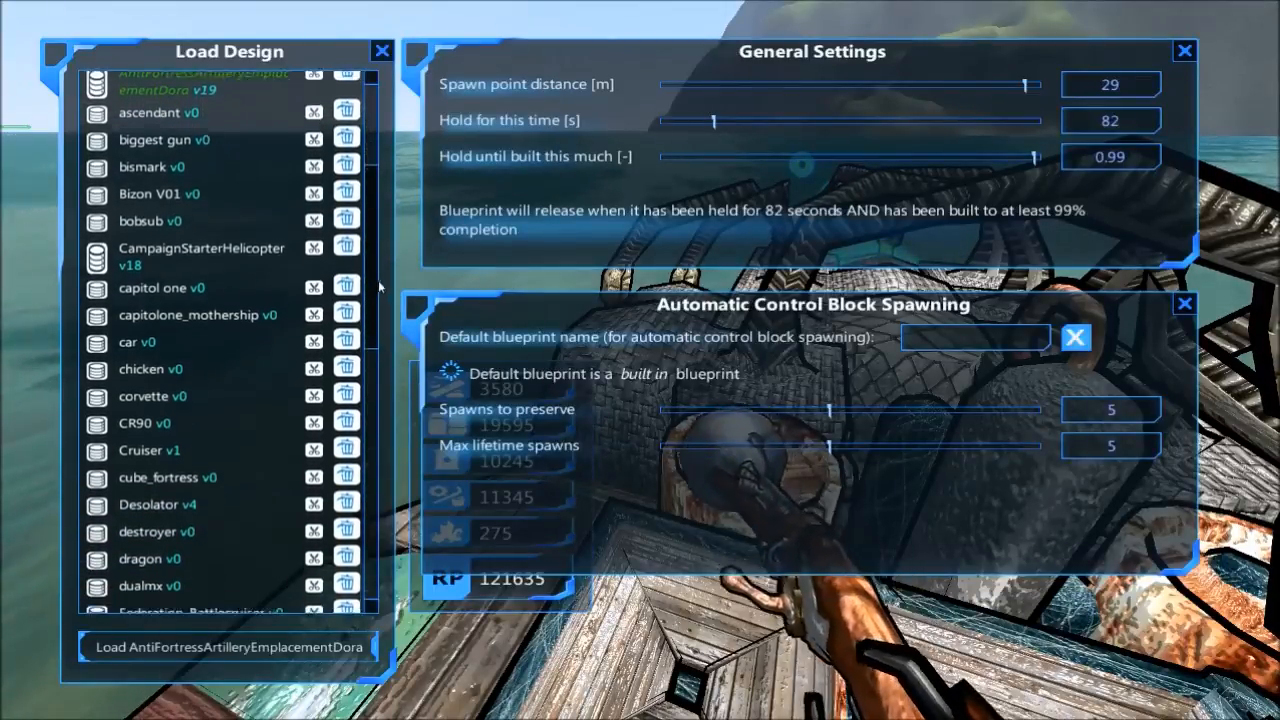
{"action": "scroll", "scroll_direction": "down", "scroll_amount": 3}
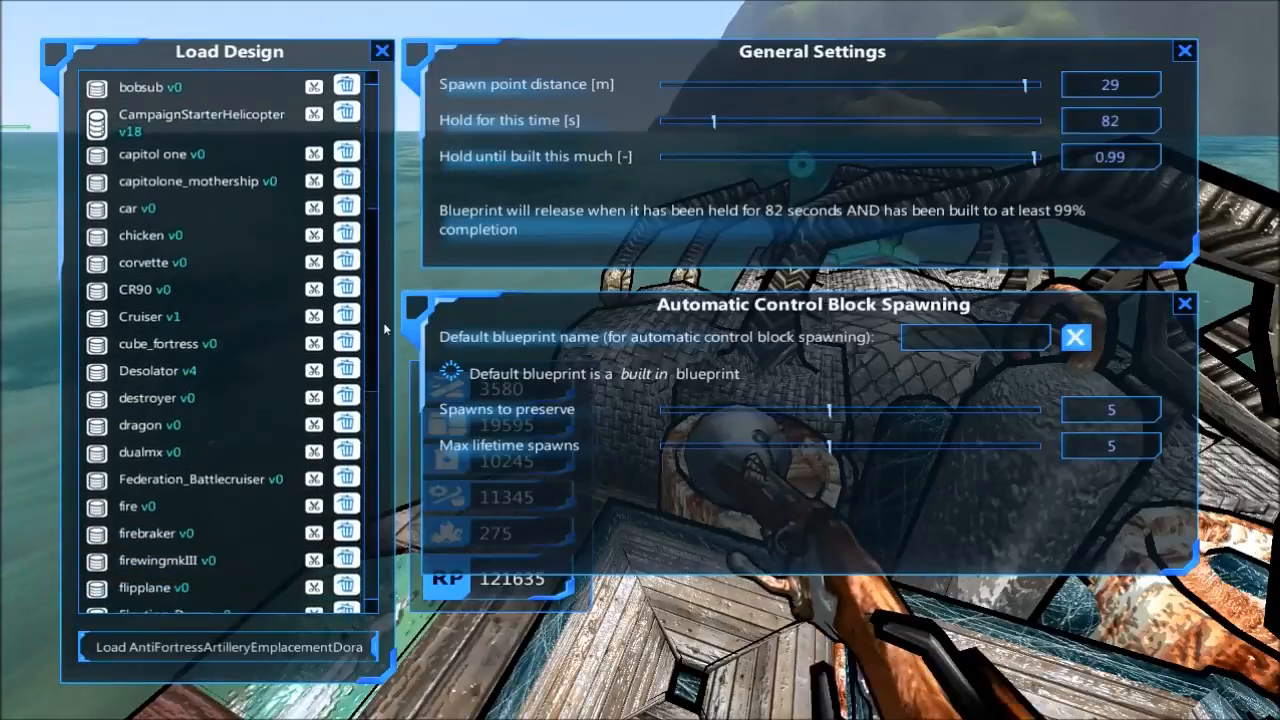
{"action": "scroll", "scroll_direction": "down", "scroll_amount": 3}
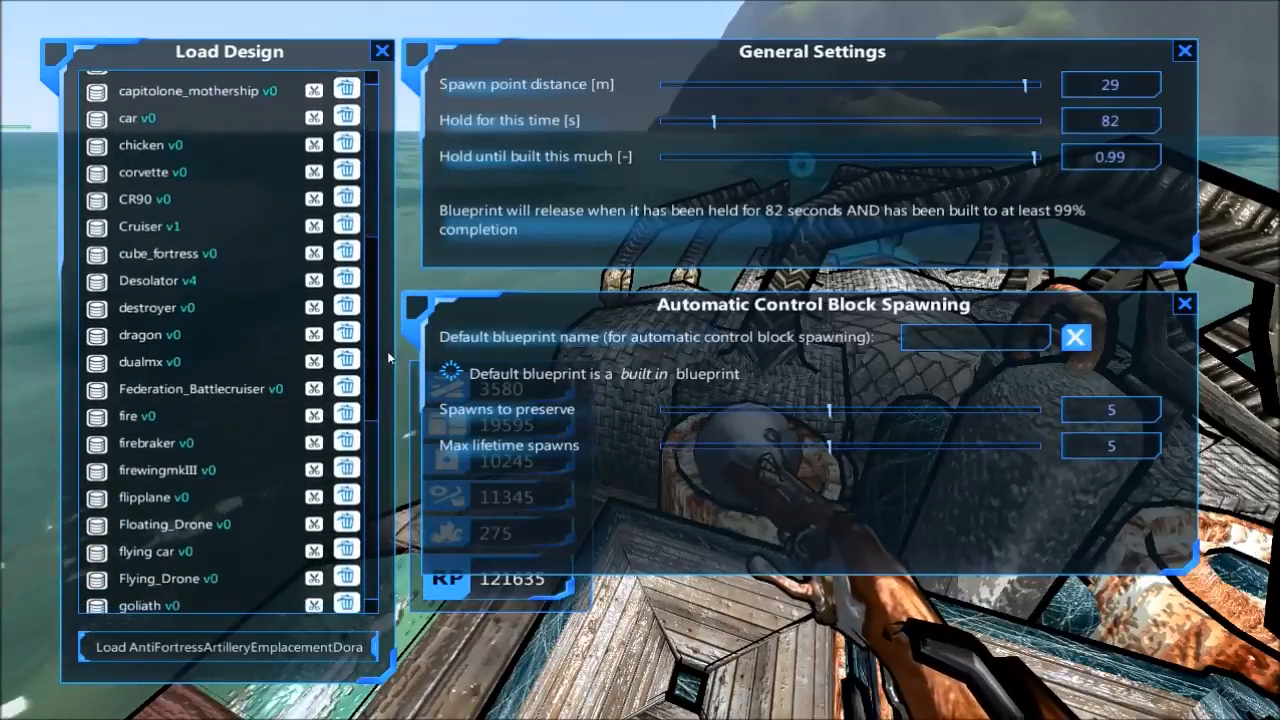
{"action": "scroll", "scroll_direction": "down", "scroll_amount": 3}
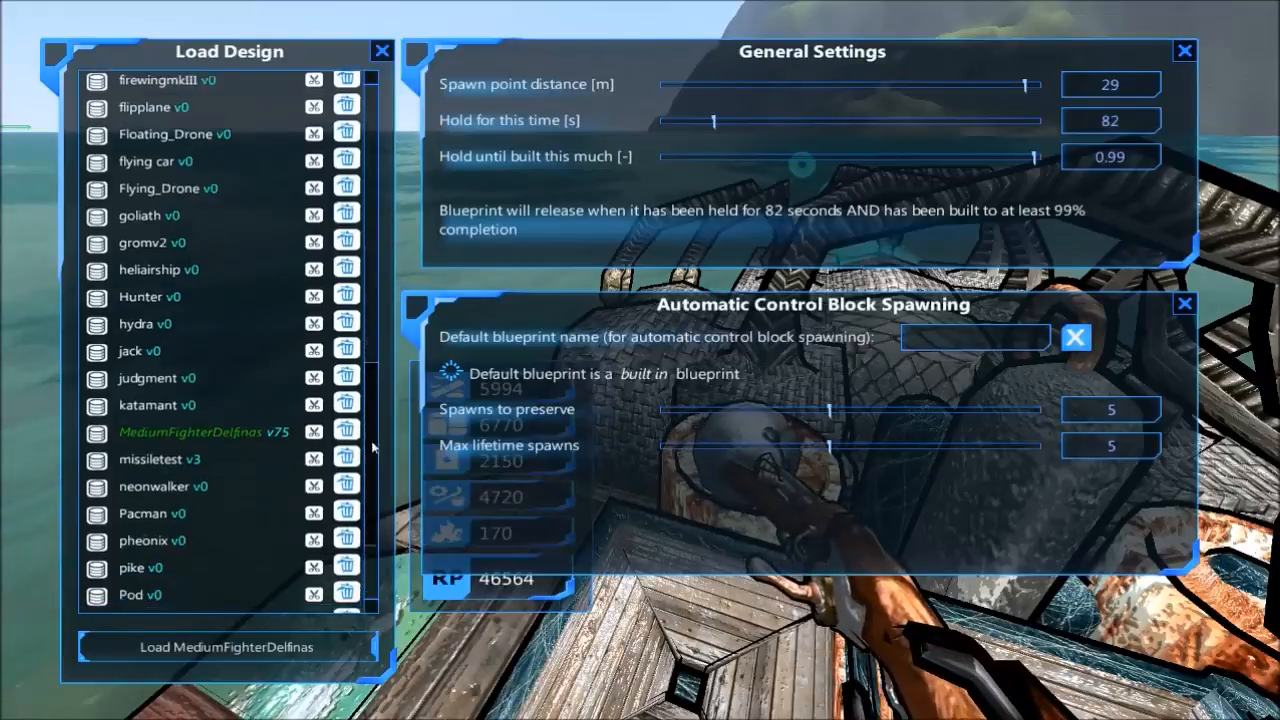
{"action": "scroll", "scroll_direction": "down", "scroll_amount": 3}
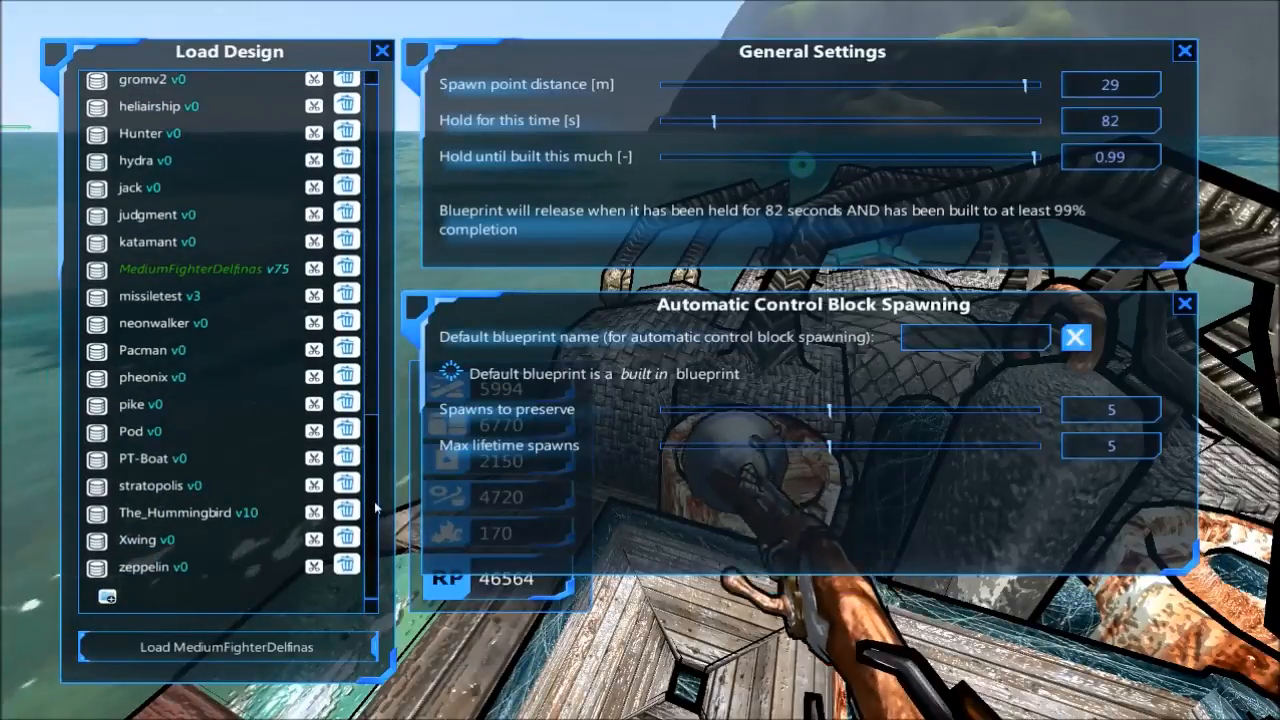
{"action": "scroll", "scroll_direction": "up", "scroll_amount": 3}
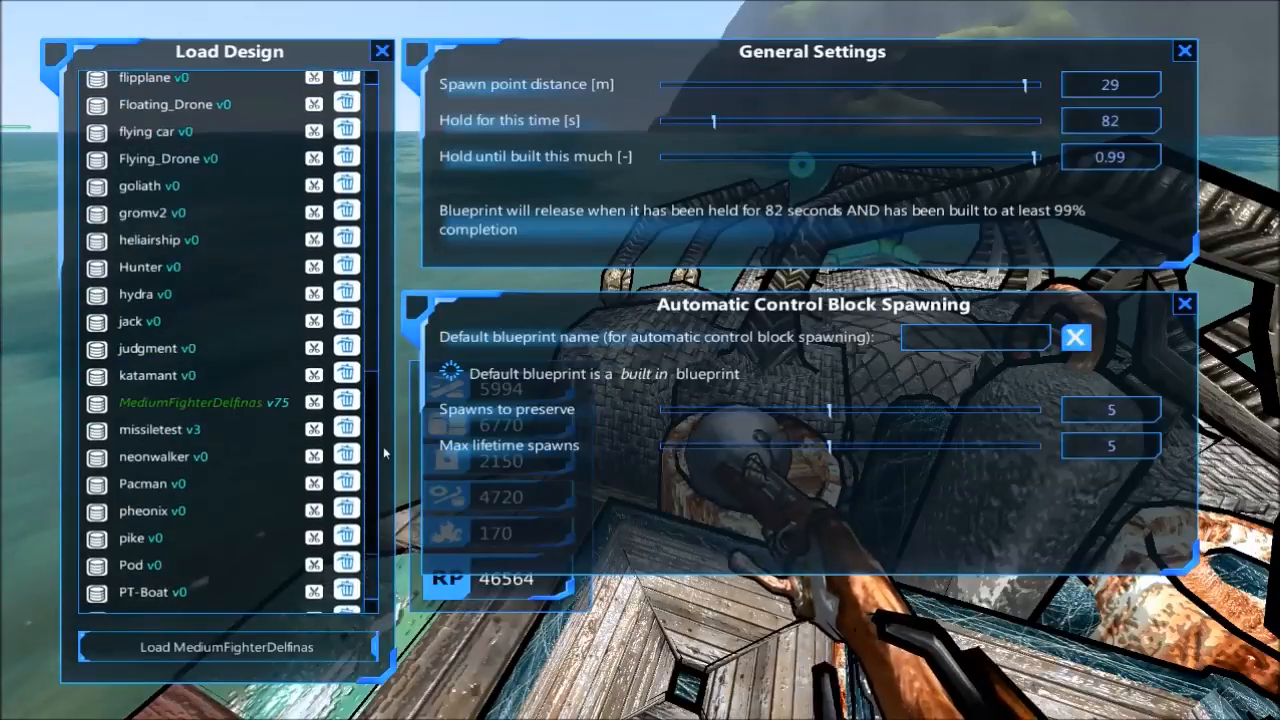
{"action": "scroll", "scroll_direction": "up", "scroll_amount": 3}
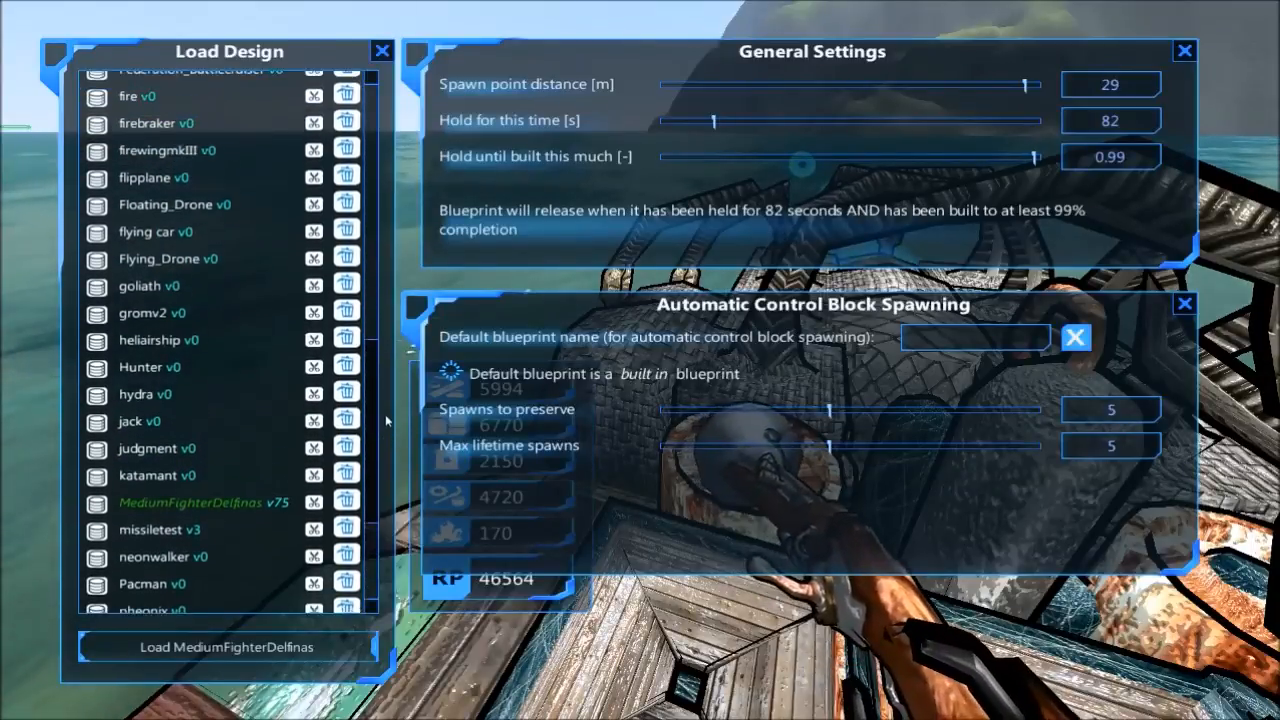
{"action": "scroll", "scroll_direction": "up", "scroll_amount": 3}
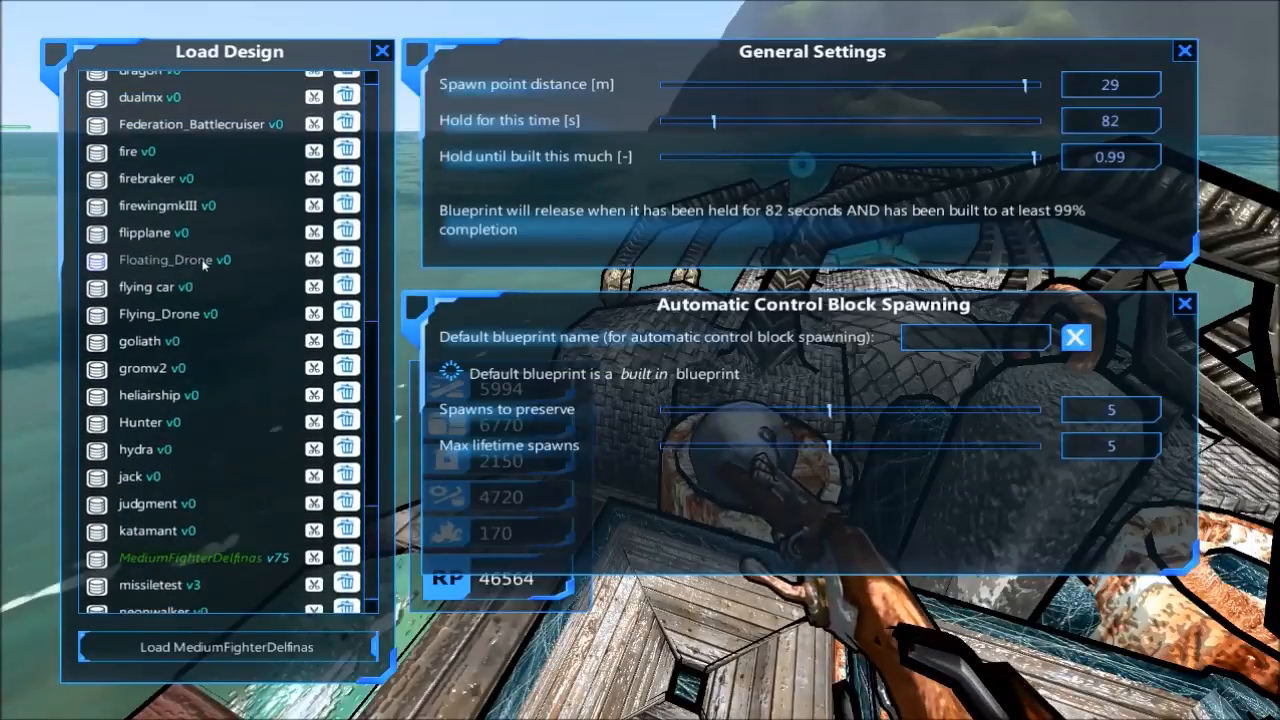
{"action": "left_click", "coordinate": [172, 260]}
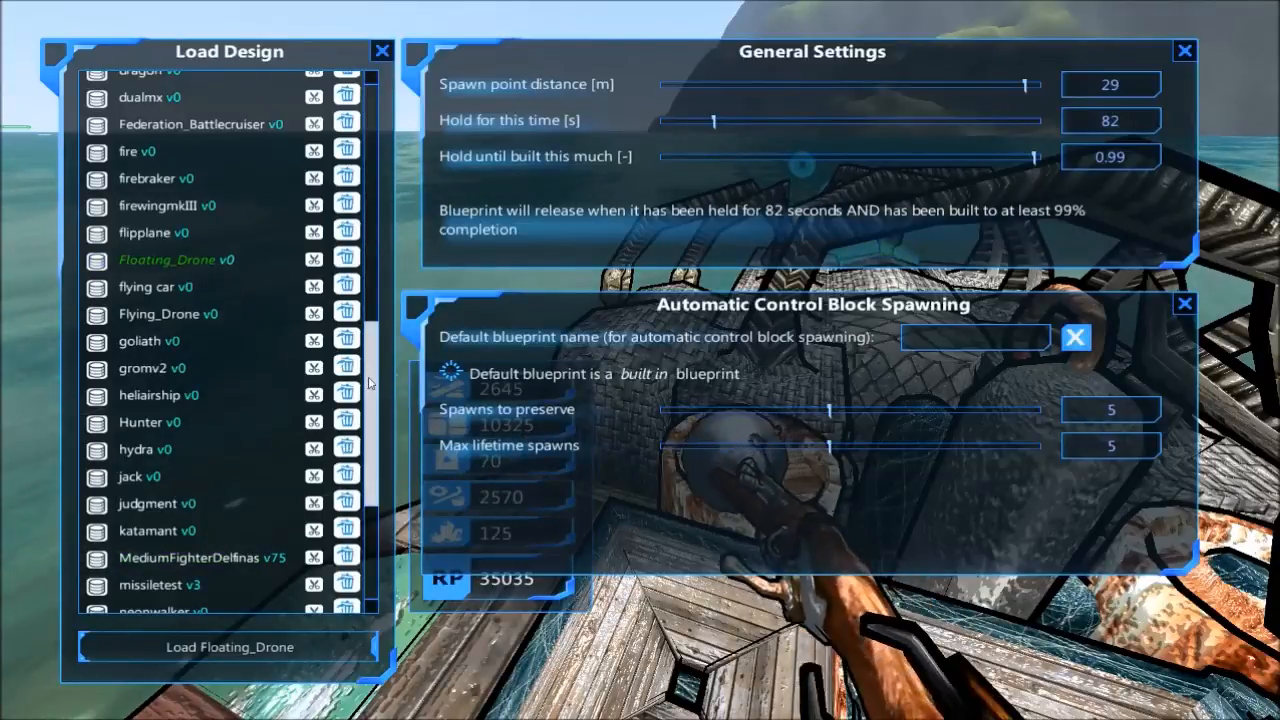
{"action": "scroll", "scroll_direction": "up", "scroll_amount": 3}
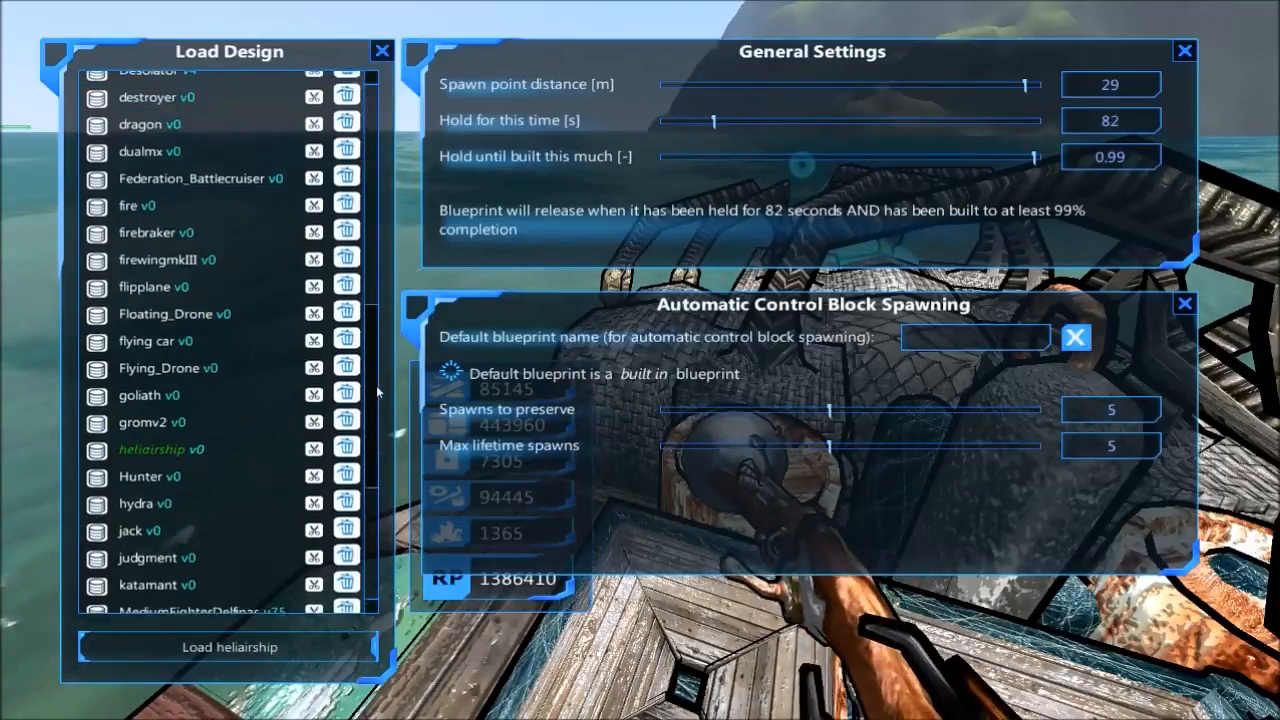
{"action": "scroll", "scroll_direction": "up", "scroll_amount": 3}
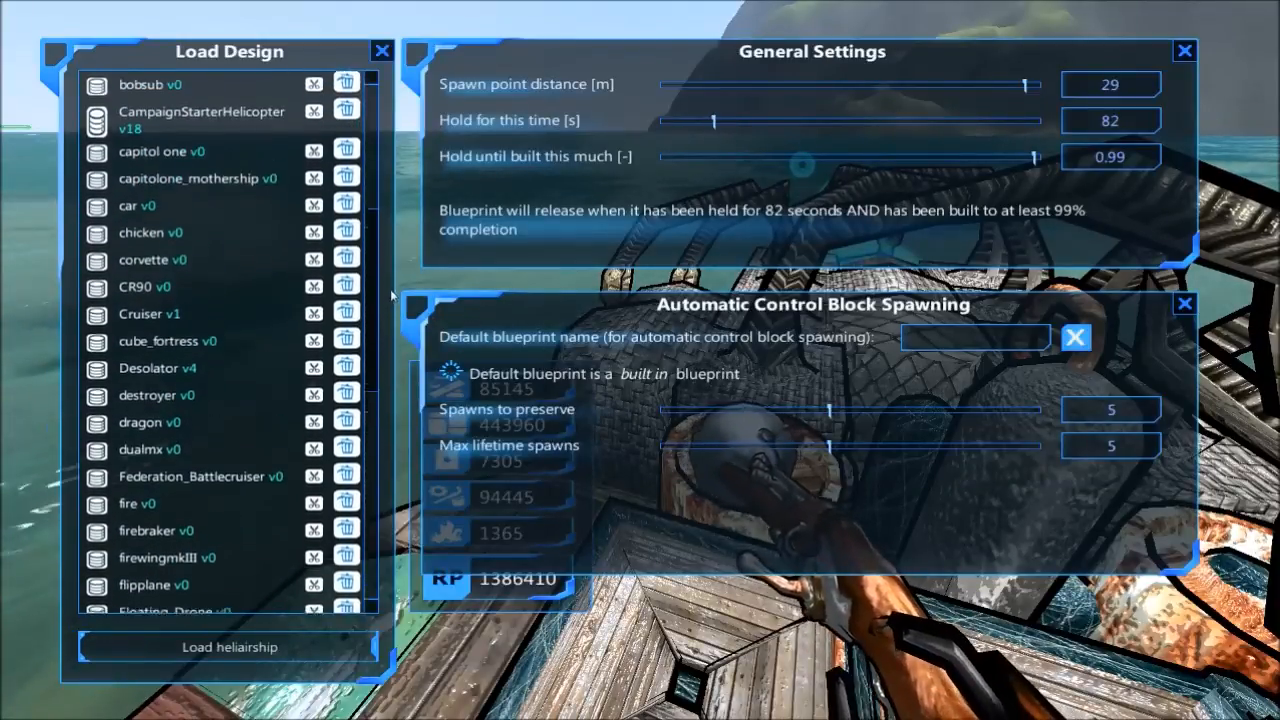
{"action": "scroll", "scroll_direction": "up", "scroll_amount": 3}
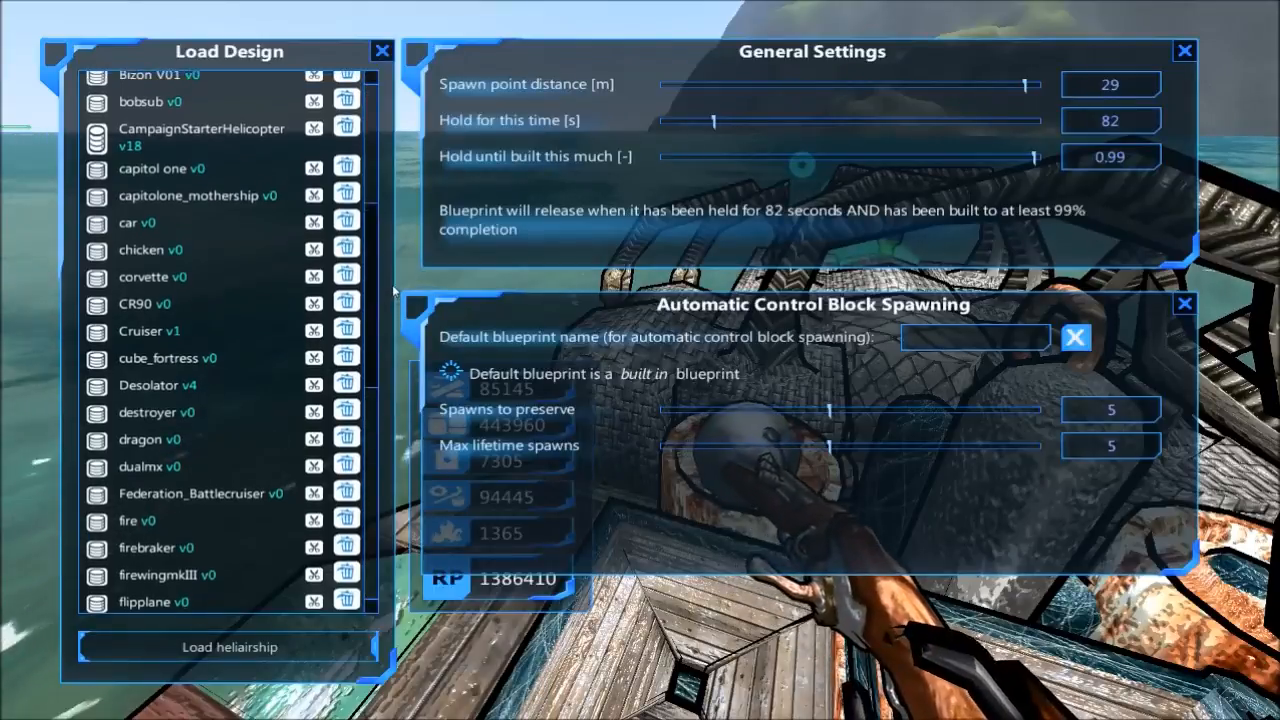
{"action": "scroll", "scroll_direction": "up", "scroll_amount": 3}
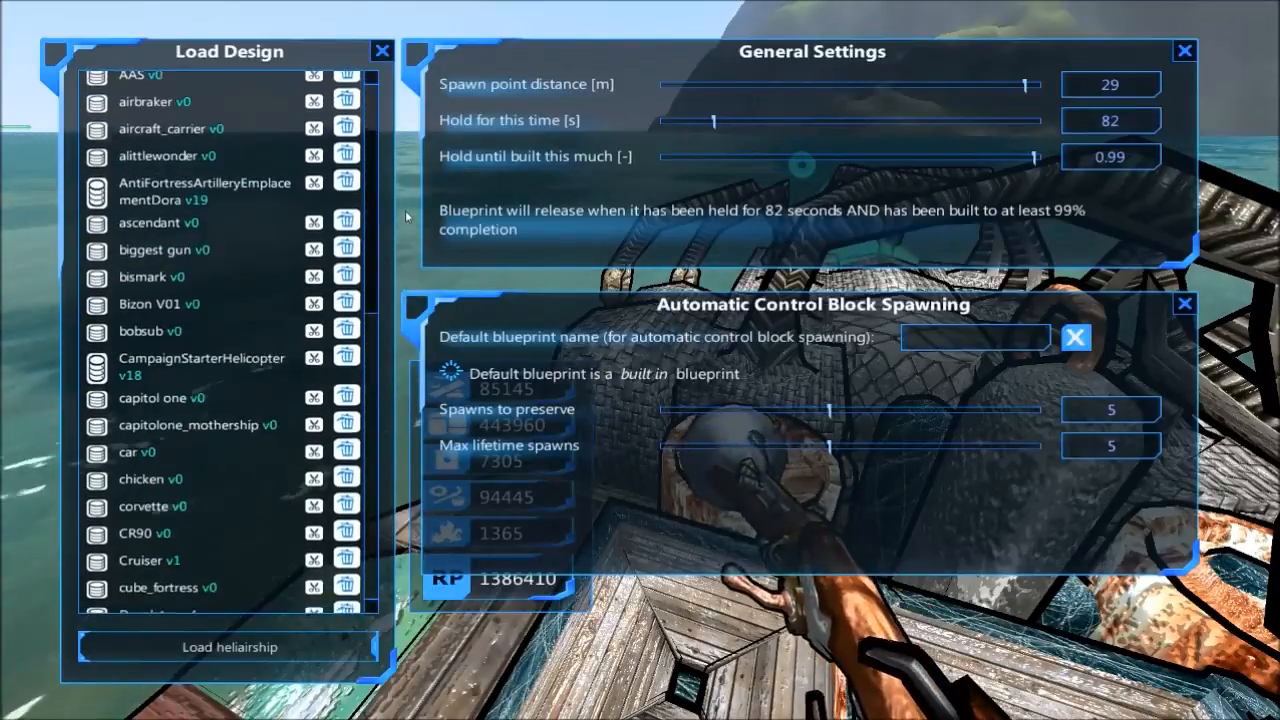
{"action": "scroll", "scroll_direction": "up", "scroll_amount": 3}
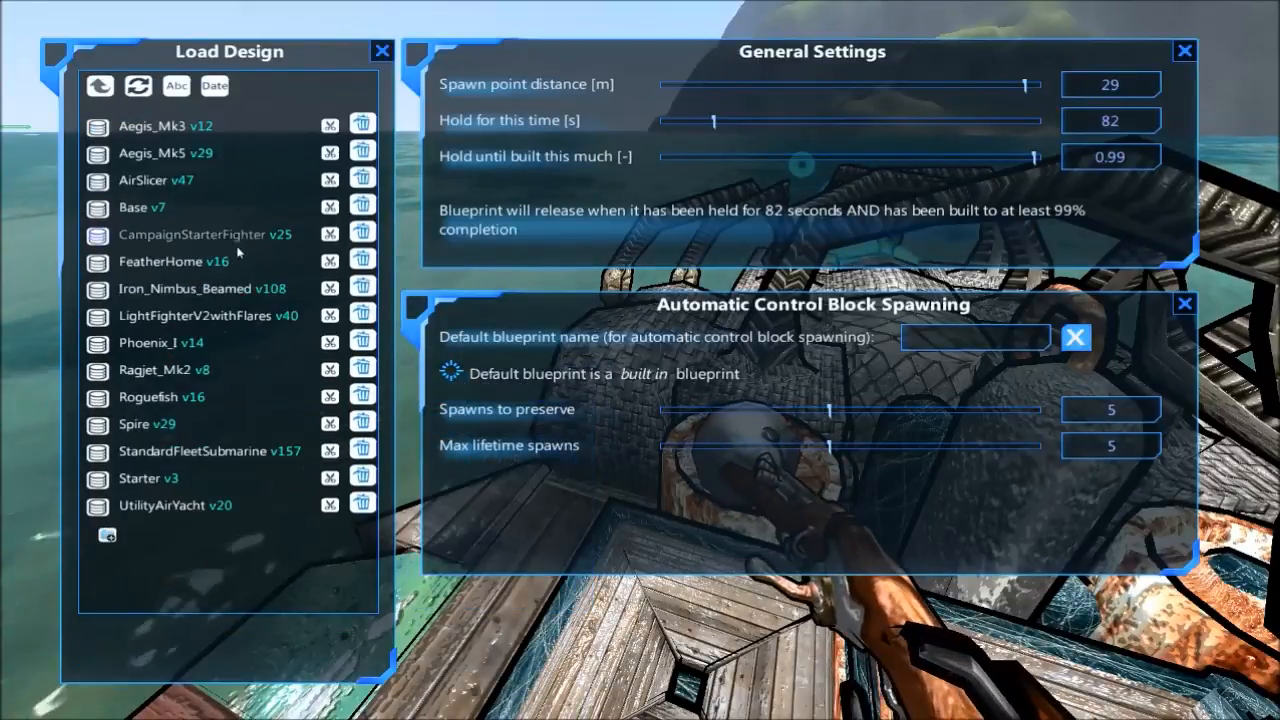
Select the Roguefish design and spawn the submarine onto the docking station.
{"action": "left_click", "coordinate": [160, 342]}
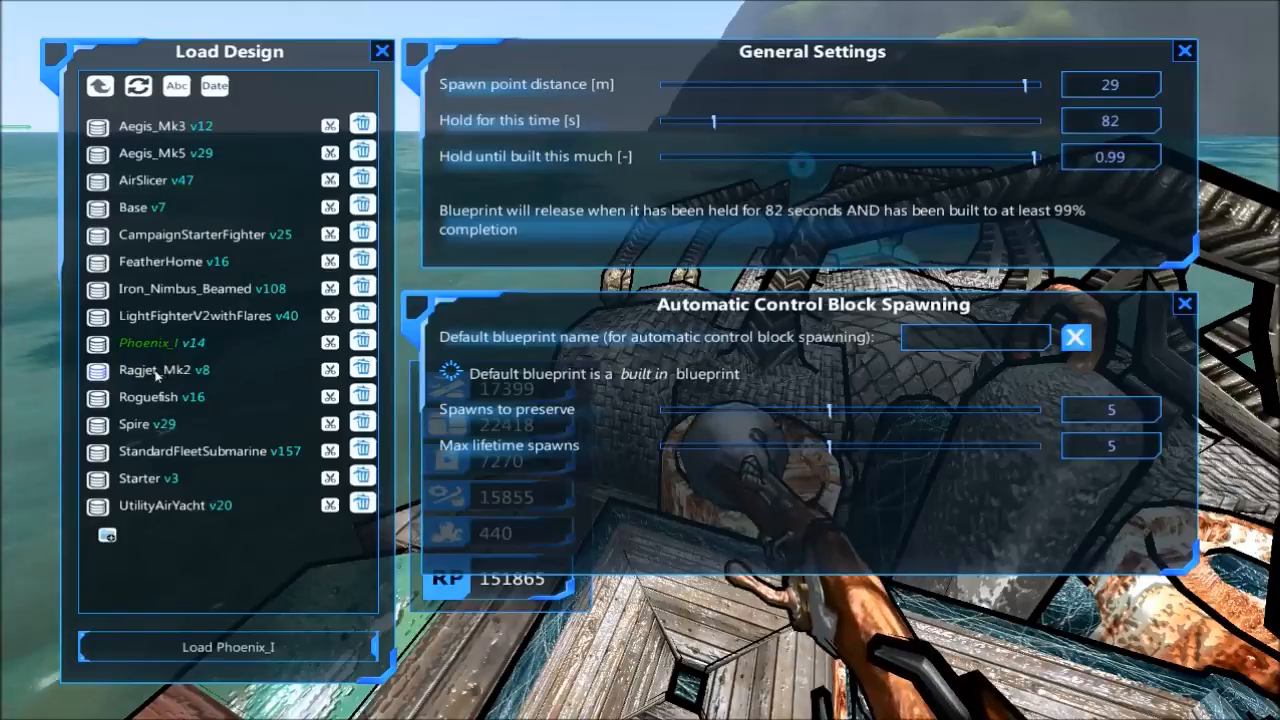
{"action": "left_click", "coordinate": [164, 368]}
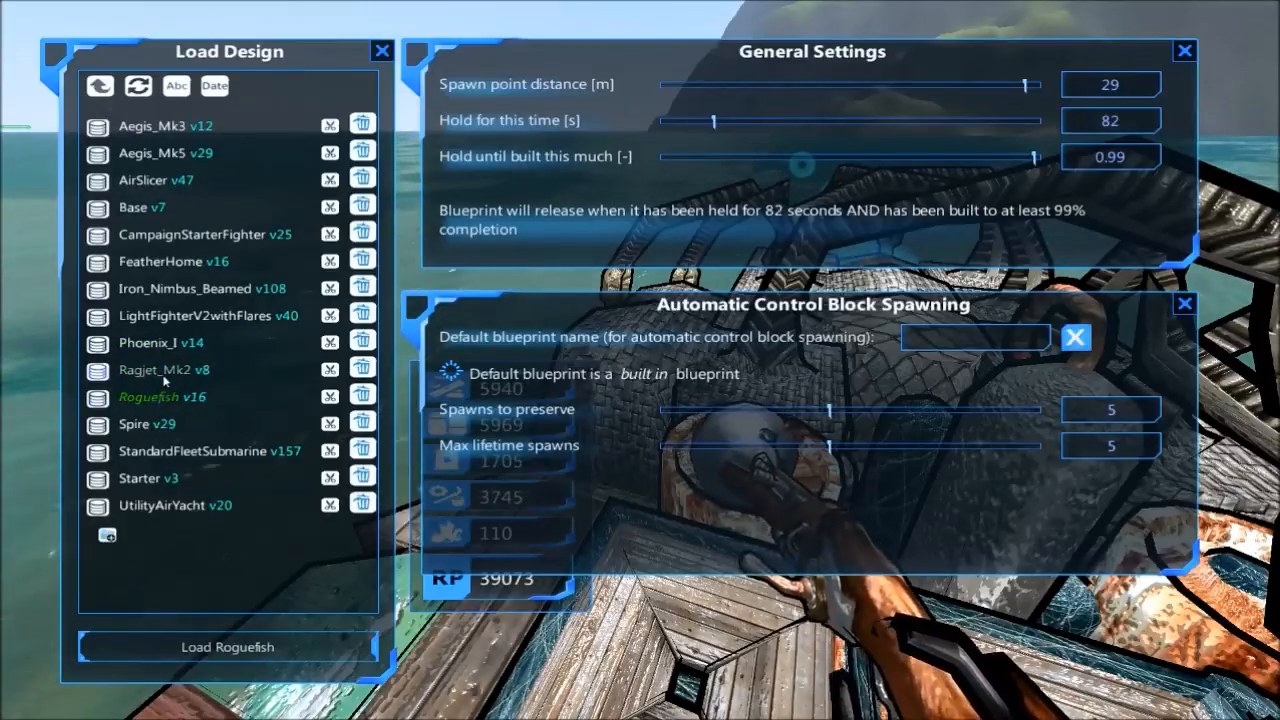
{"action": "left_click", "coordinate": [164, 368]}
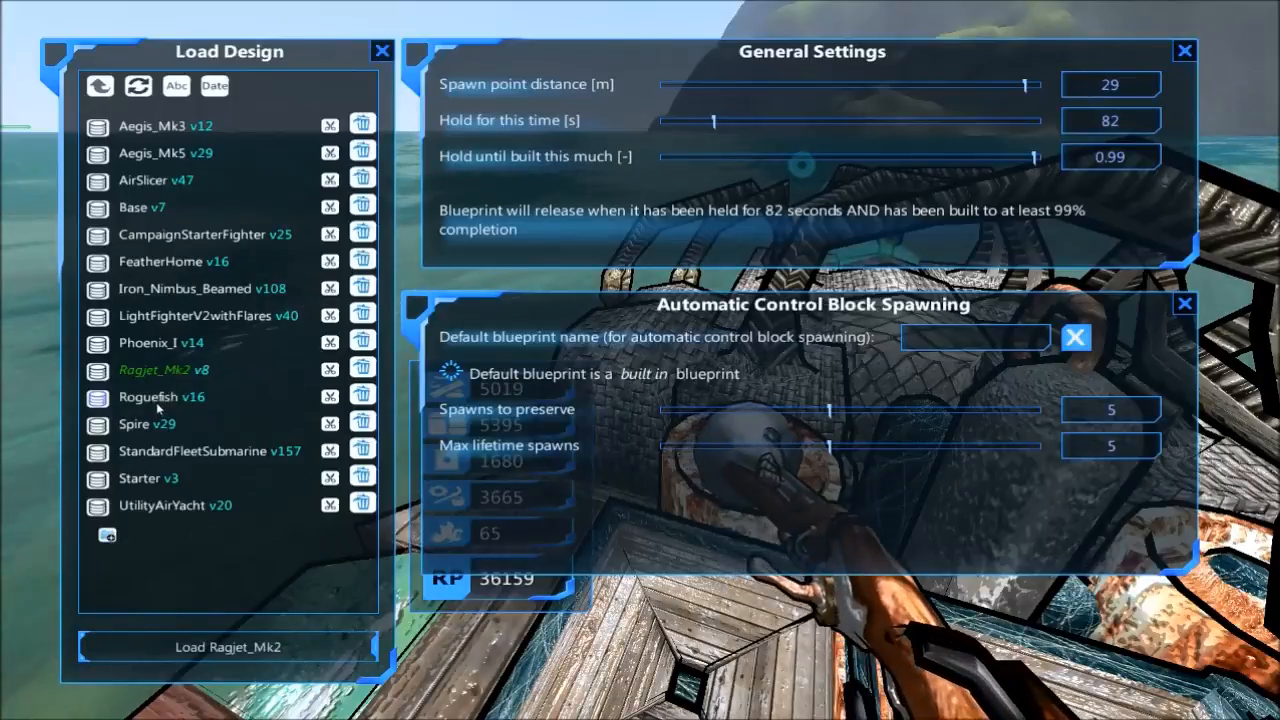
{"action": "left_click", "coordinate": [160, 396]}
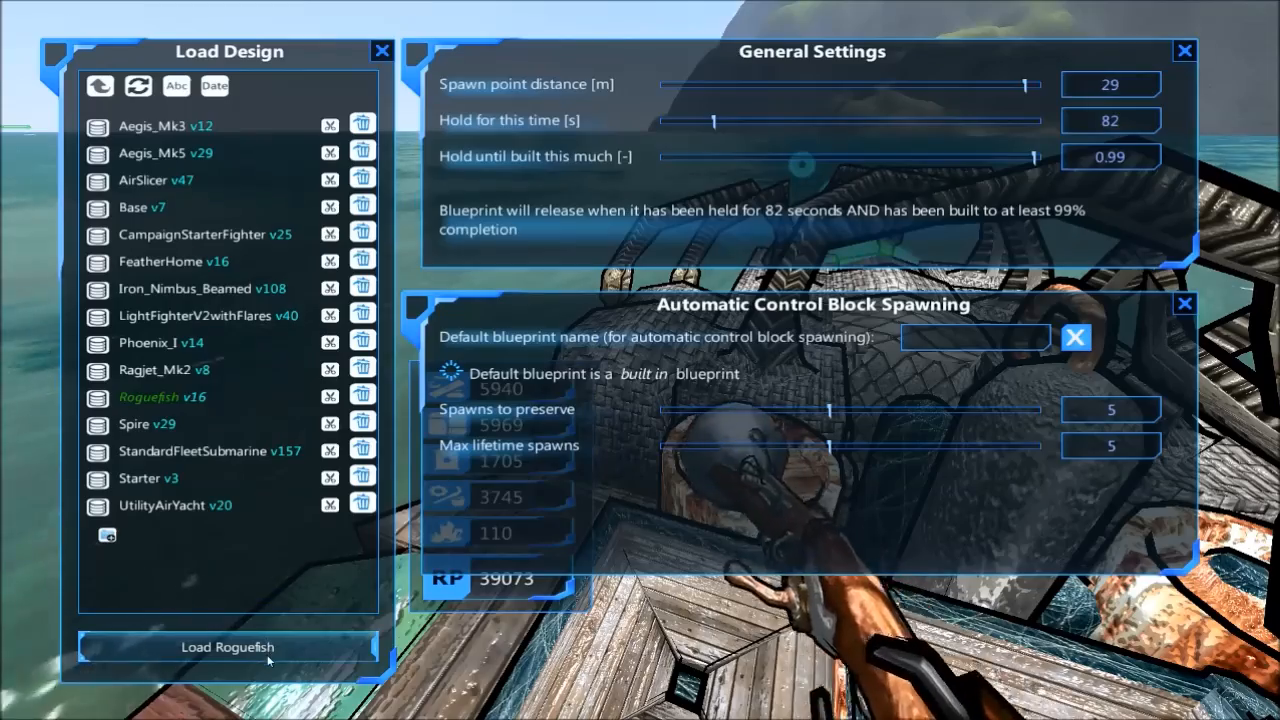
{"action": "left_click", "coordinate": [228, 648]}
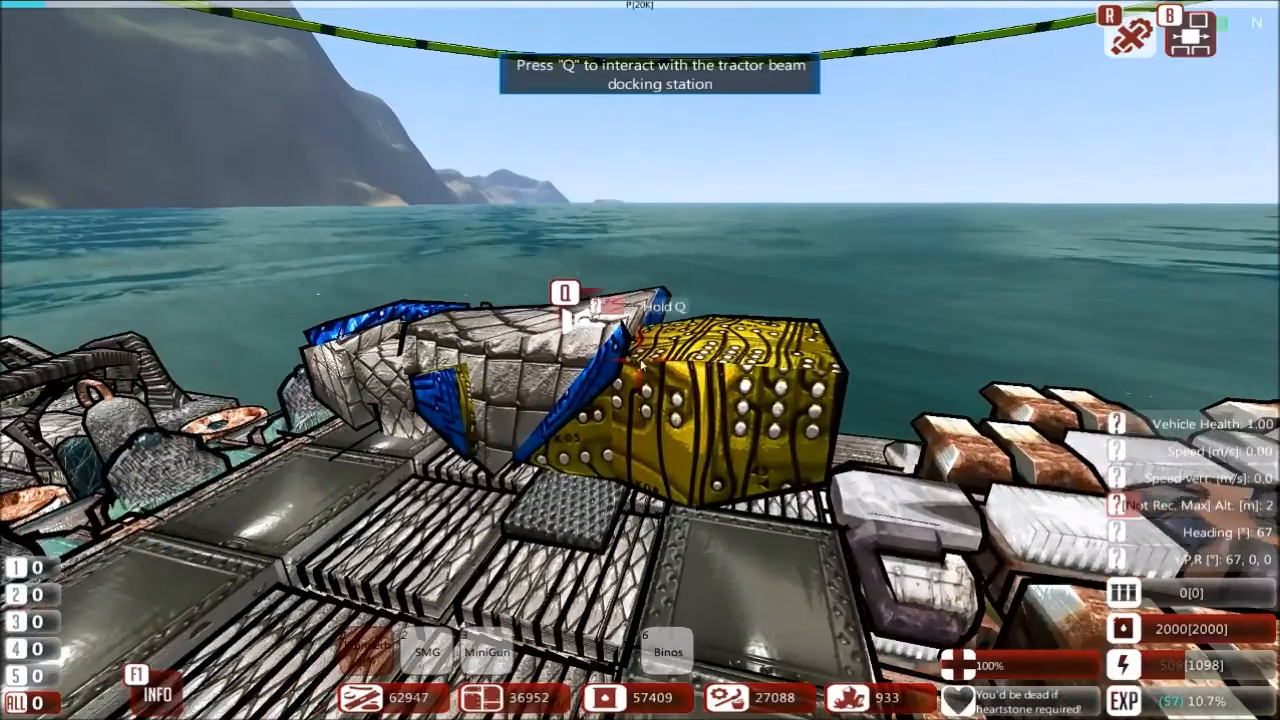
Merge Roguefish into the Starter force on the strategic map.
{"action": "key", "text": "q"}
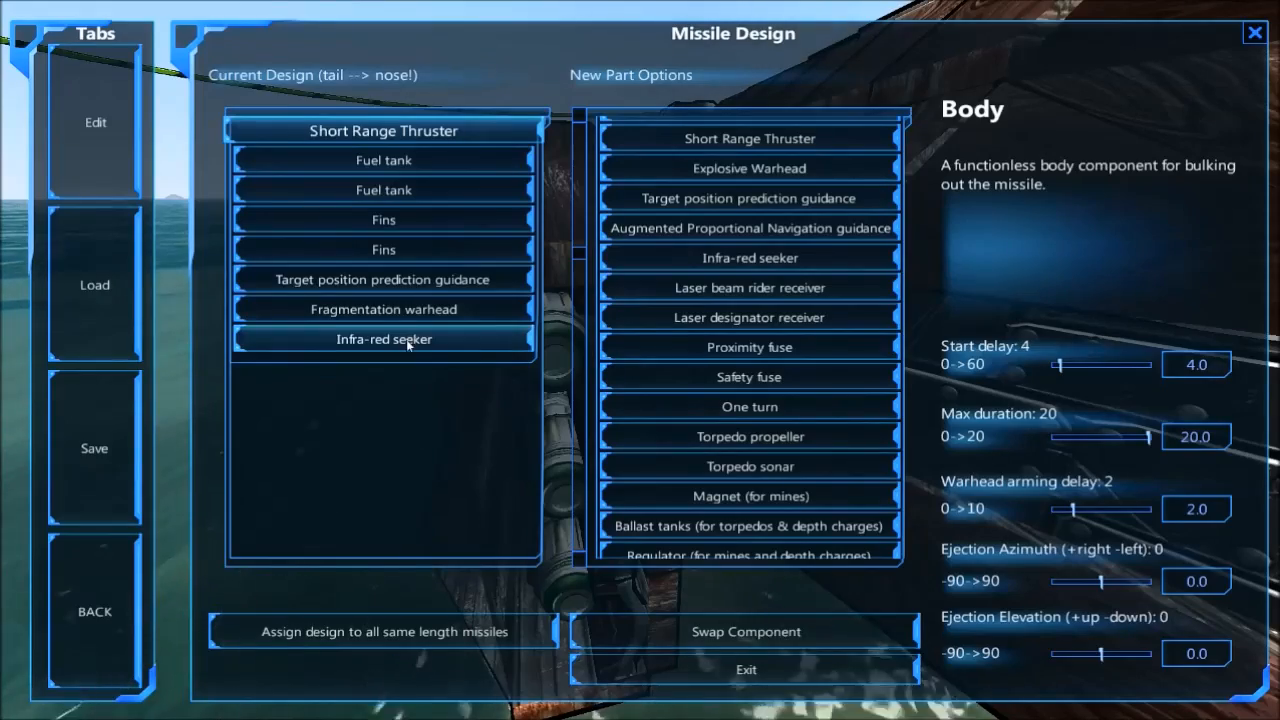
{"action": "left_click", "coordinate": [746, 668]}
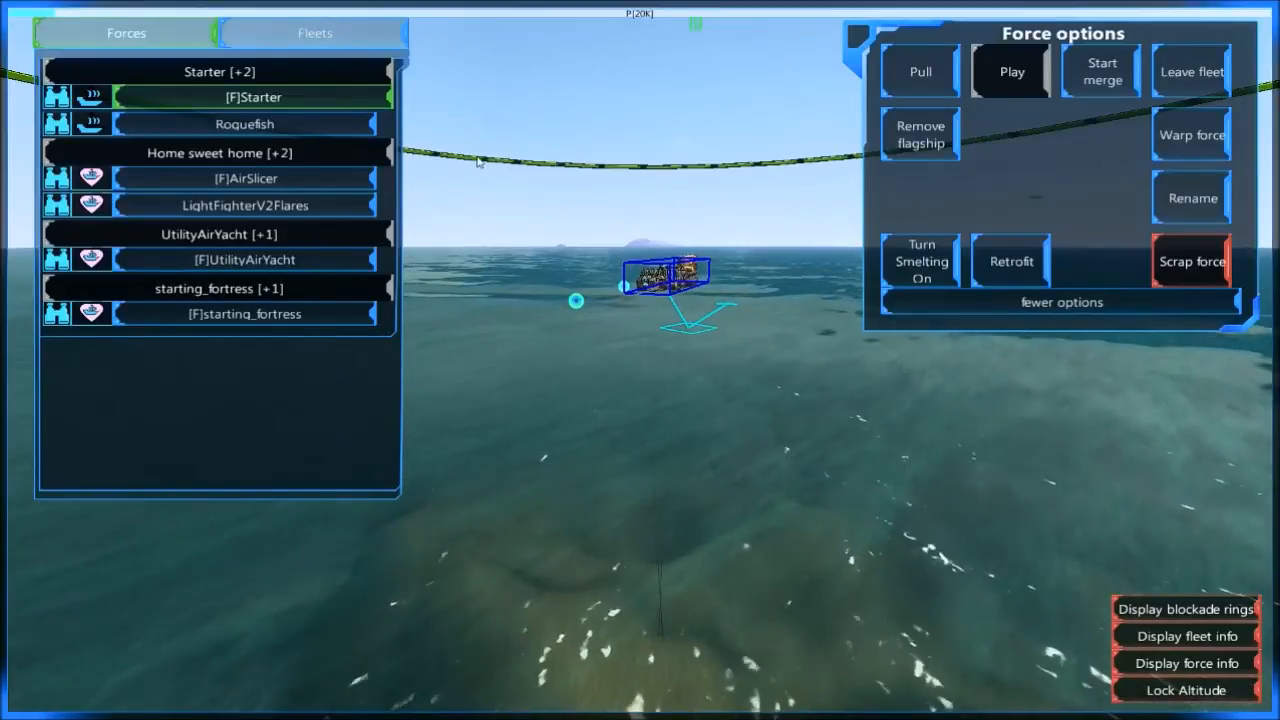
{"action": "mouse_move", "coordinate": [244, 124]}
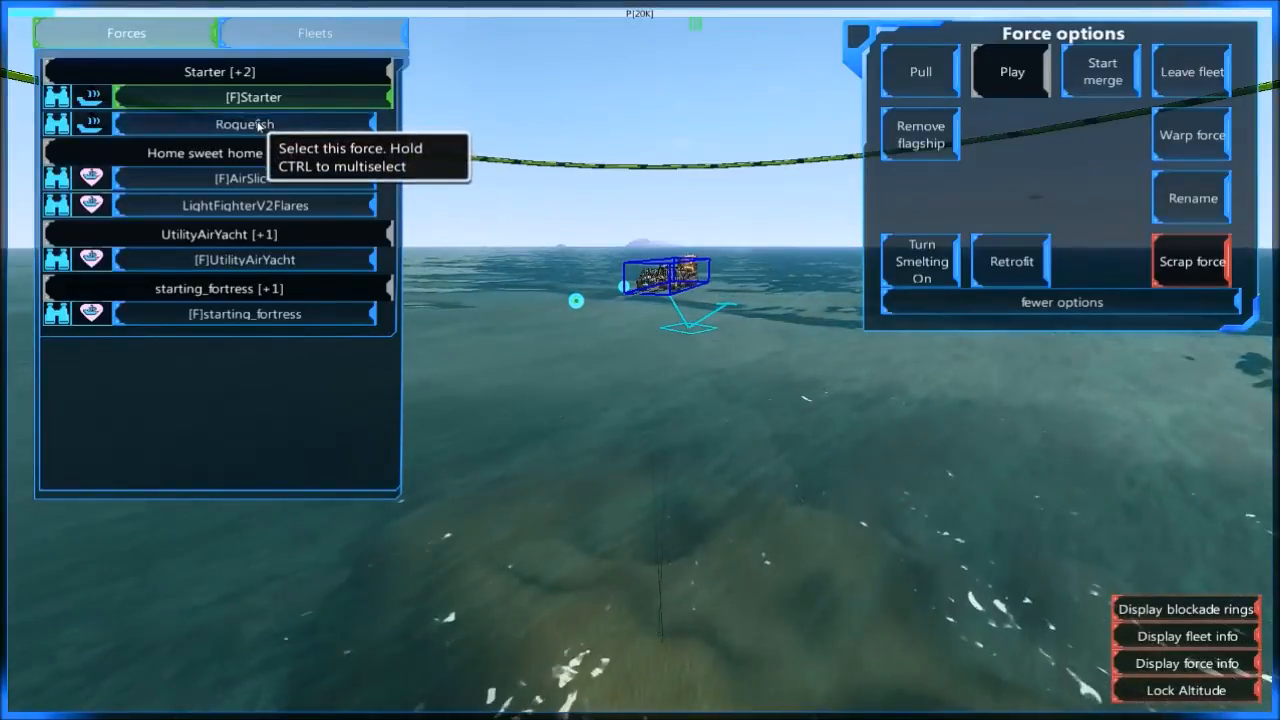
Select the Roguefish force and review the Home sweet home and Roguefish entries under Fleets.
{"action": "left_click", "coordinate": [252, 124]}
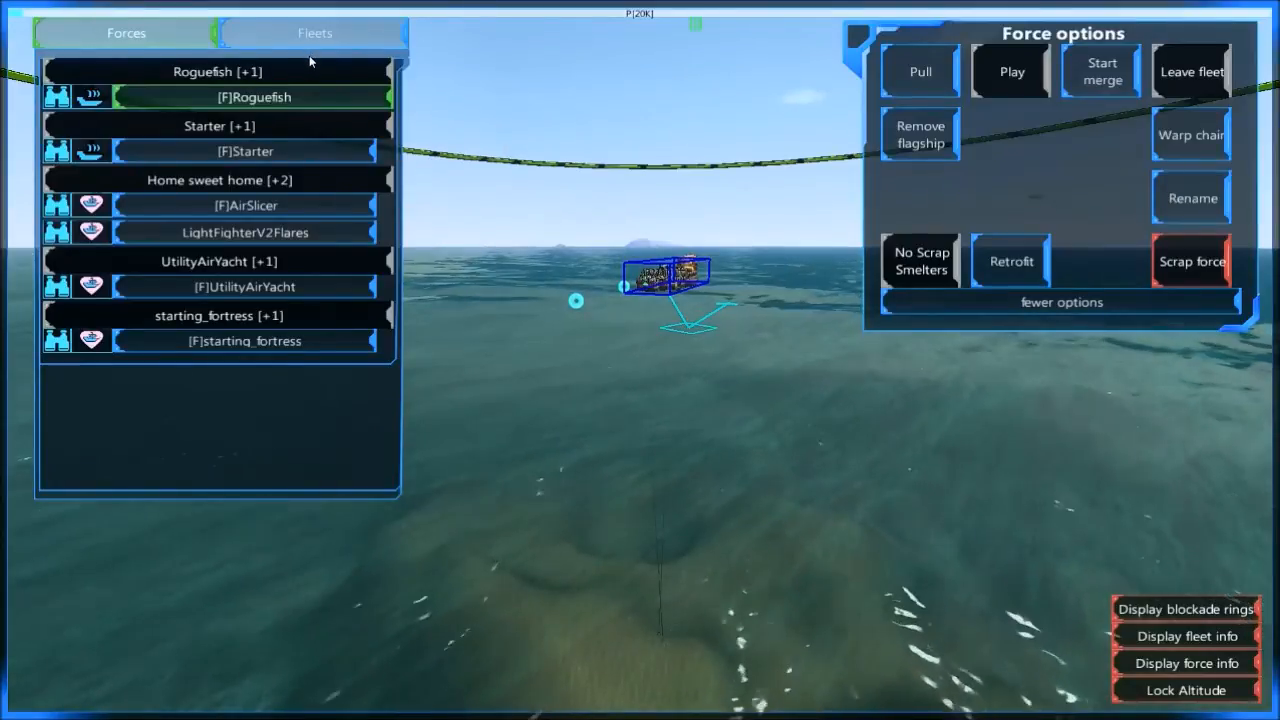
{"action": "left_click", "coordinate": [314, 32]}
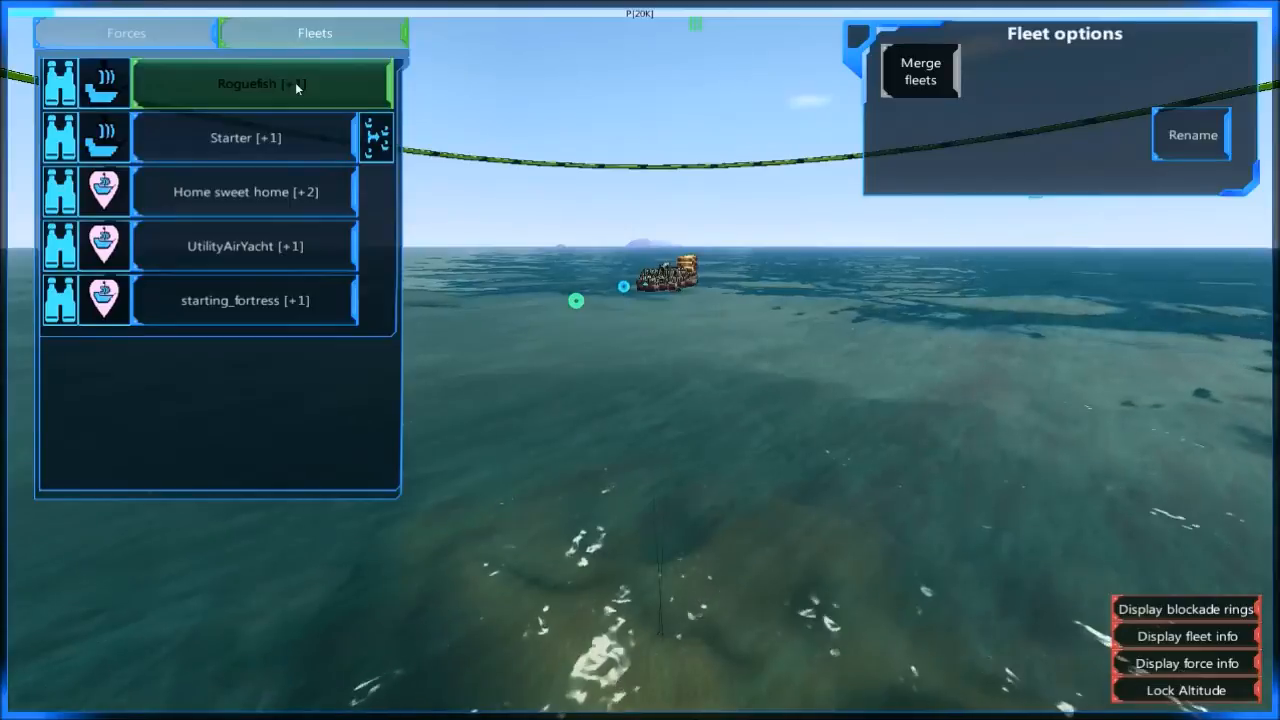
{"action": "left_click", "coordinate": [126, 32]}
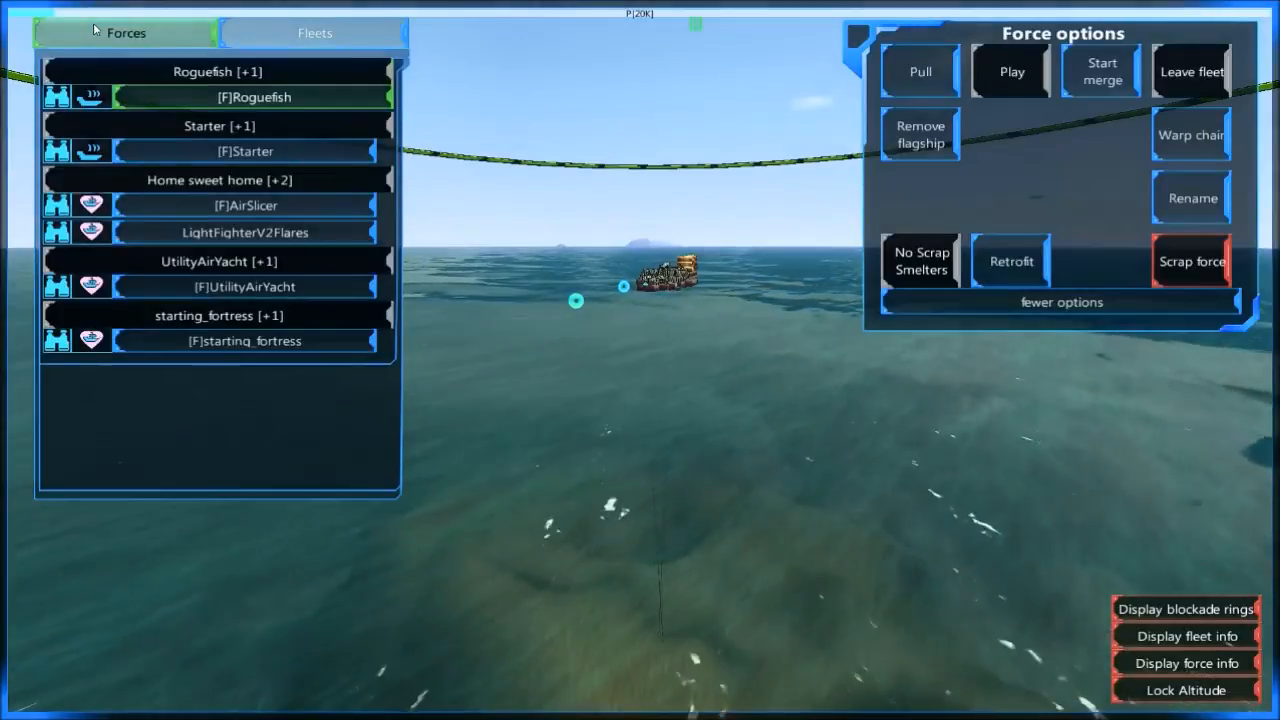
{"action": "left_click", "coordinate": [314, 32]}
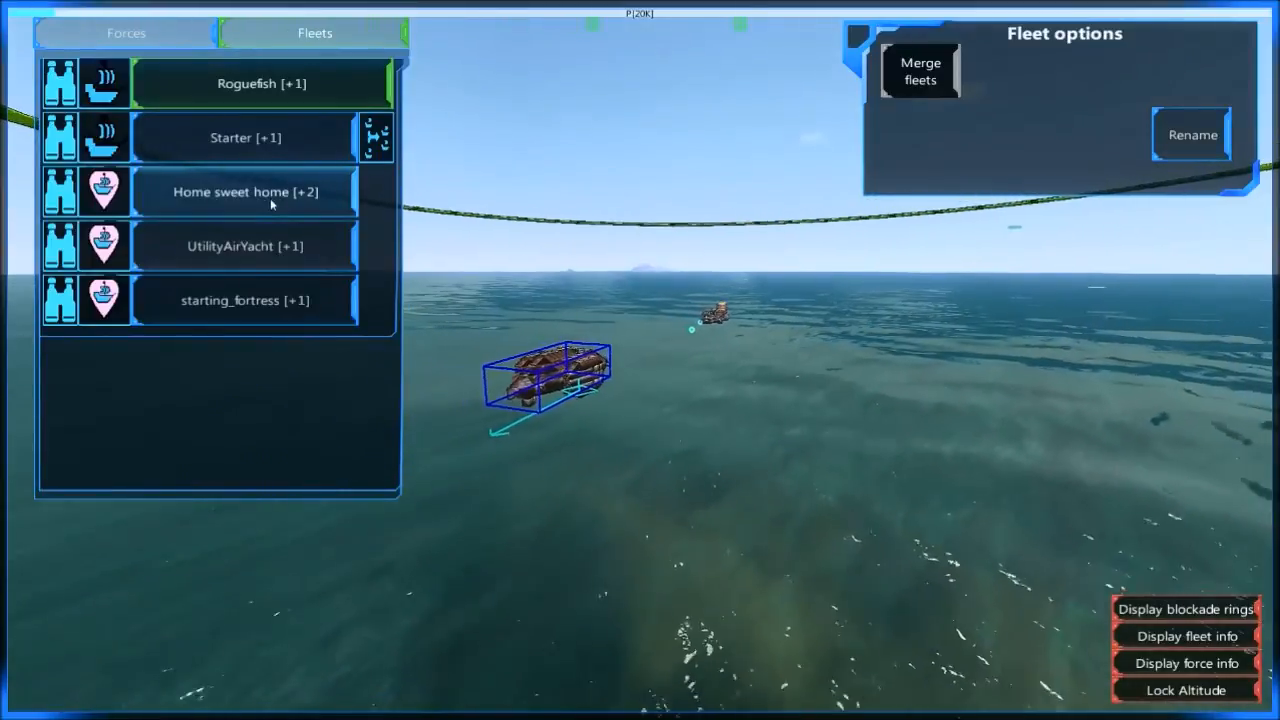
{"action": "left_click", "coordinate": [244, 192]}
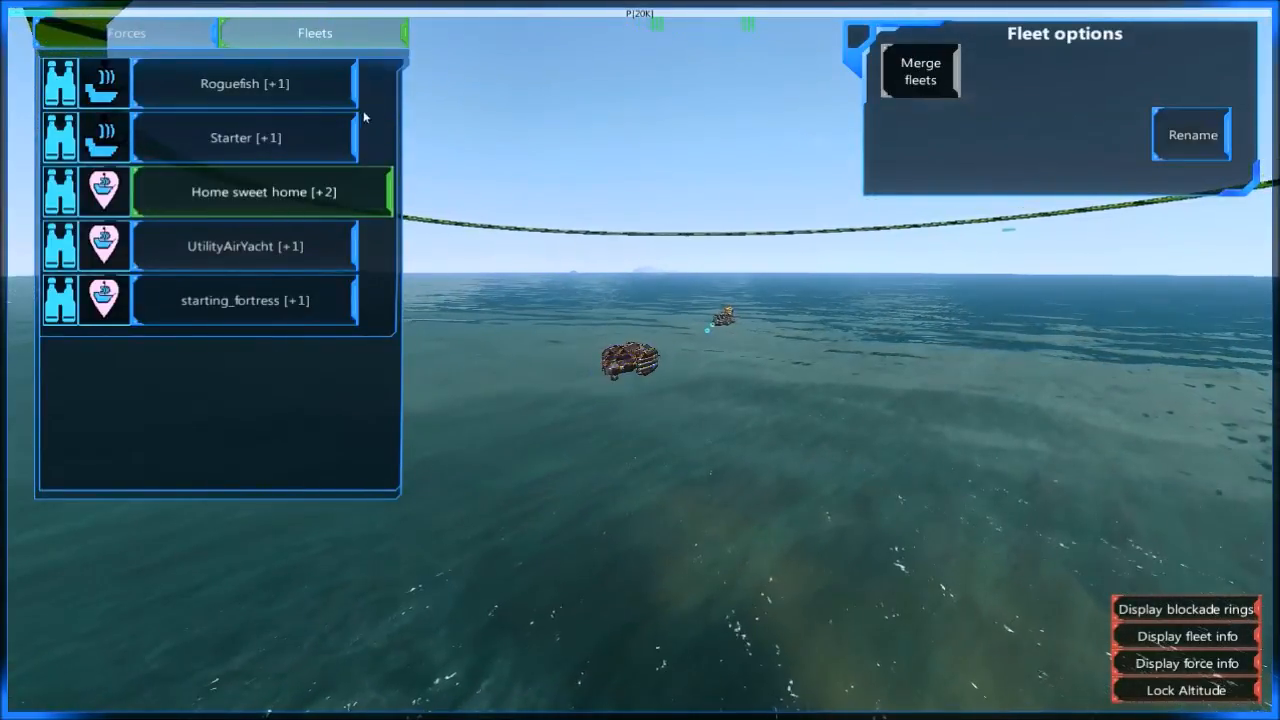
{"action": "left_click", "coordinate": [244, 84]}
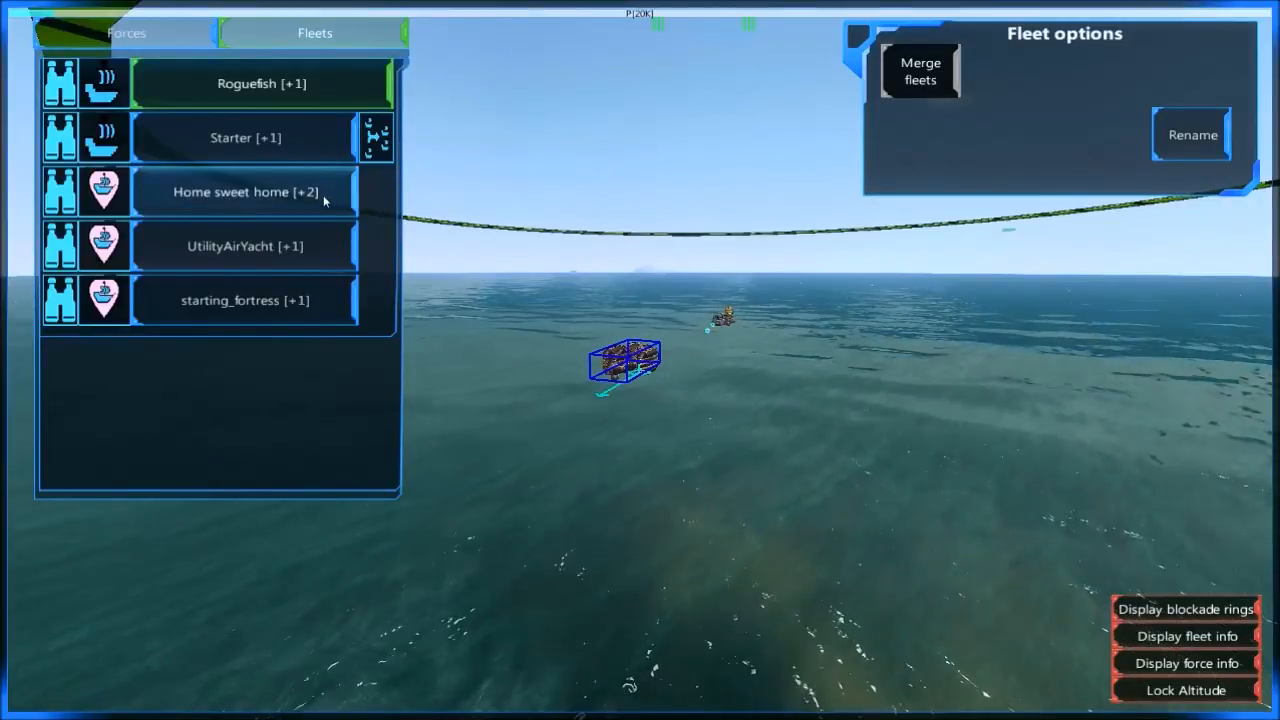
{"action": "left_click", "coordinate": [244, 192]}
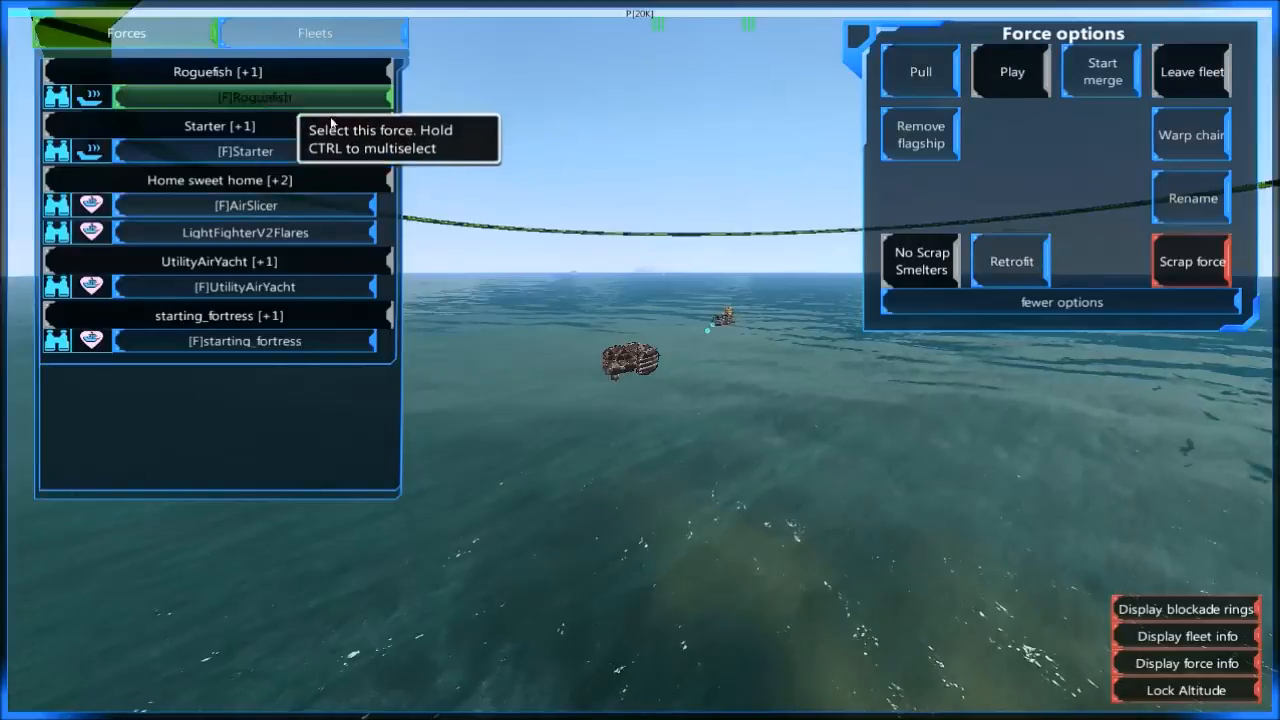
{"action": "mouse_move", "coordinate": [470, 206]}
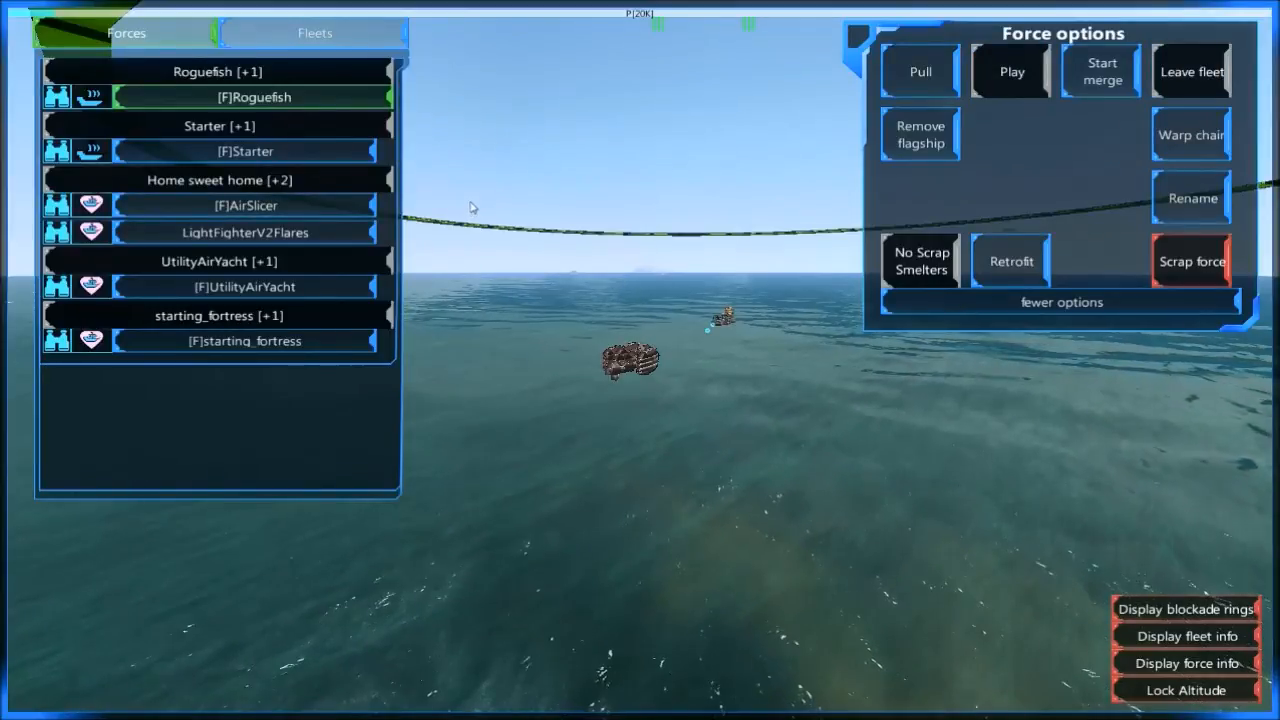
{"action": "mouse_move", "coordinate": [284, 180]}
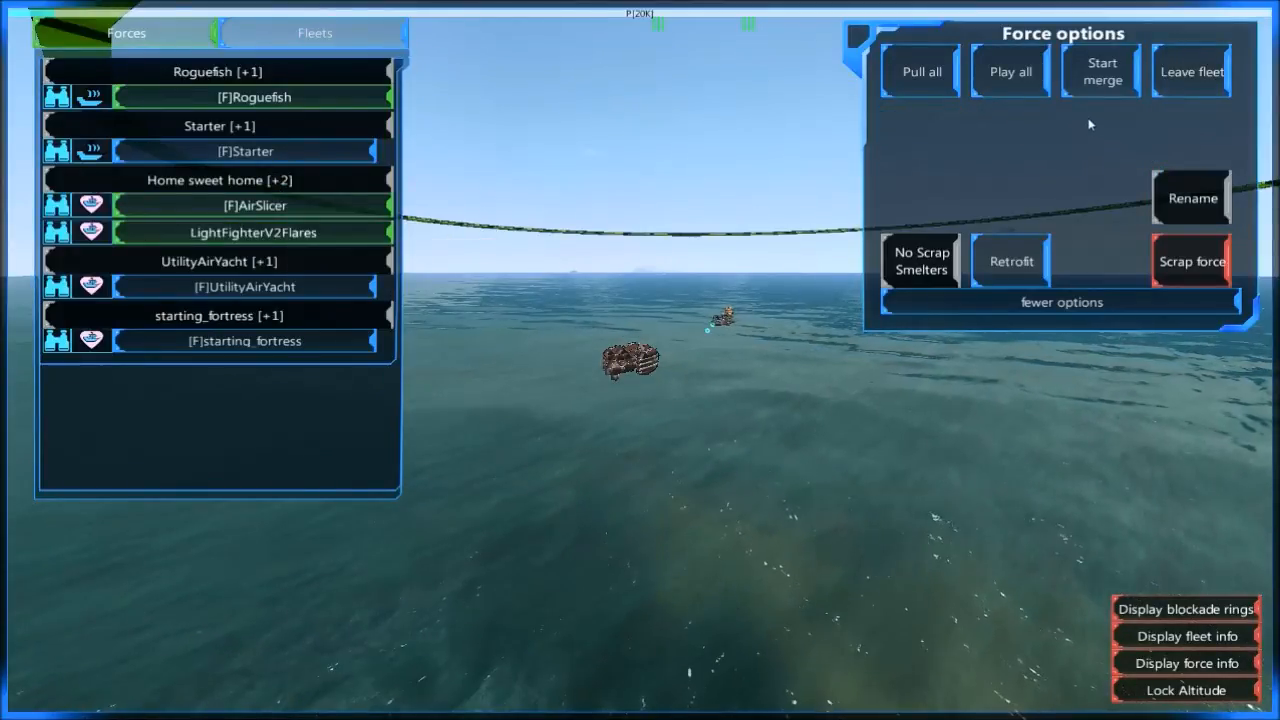
{"action": "mouse_move", "coordinate": [1100, 72]}
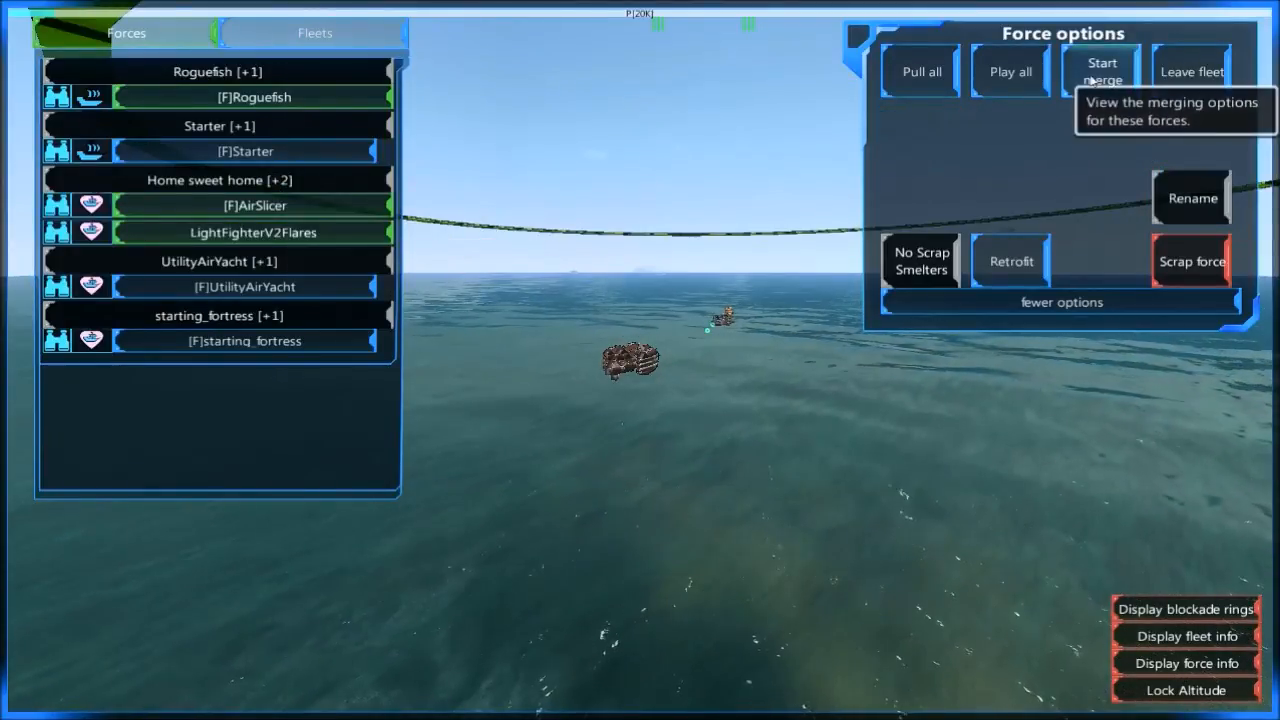
Try merging the selected fleets, leaving Roguefish listed as its own fleet beside Starter.
{"action": "left_click", "coordinate": [314, 32]}
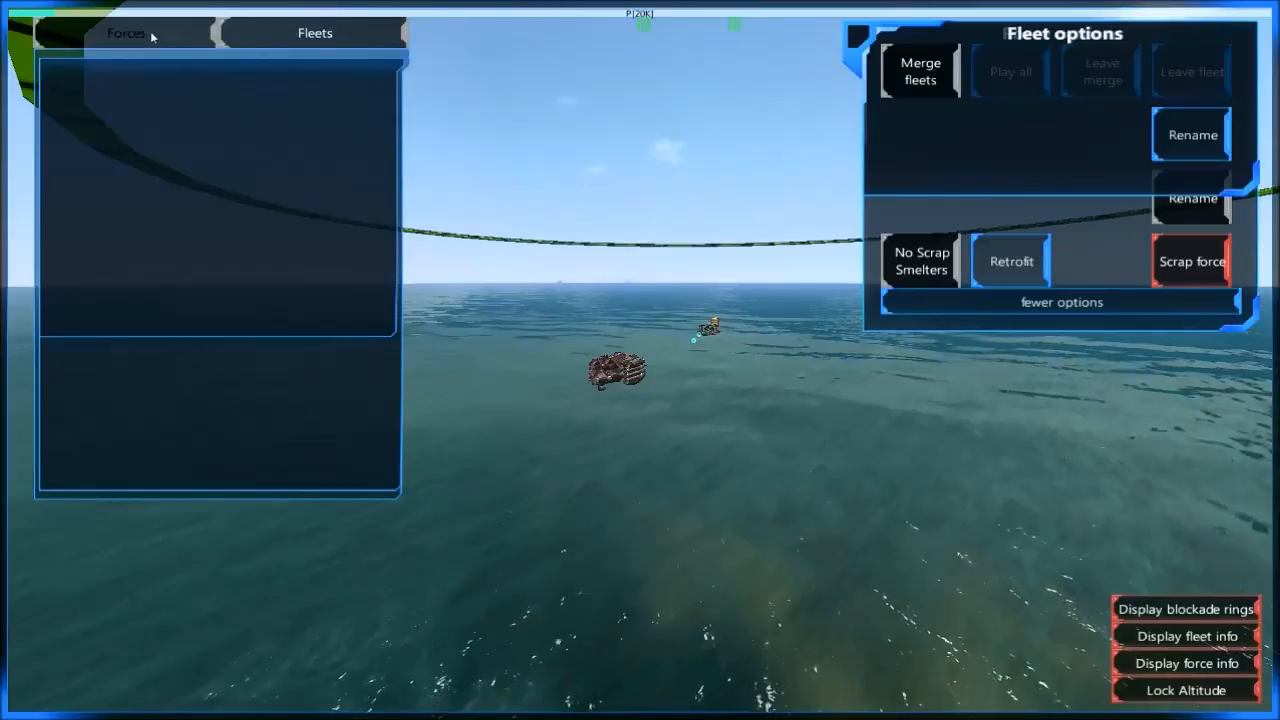
{"action": "mouse_move", "coordinate": [1192, 260]}
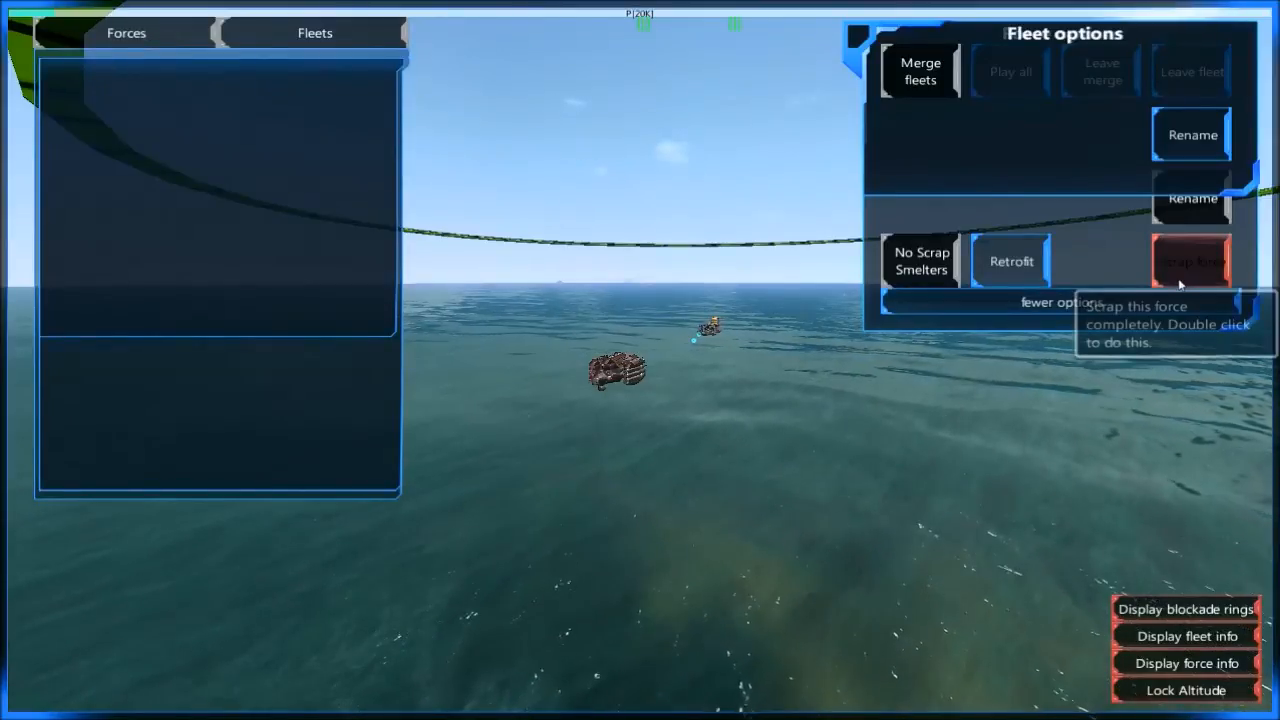
{"action": "left_click", "coordinate": [126, 32]}
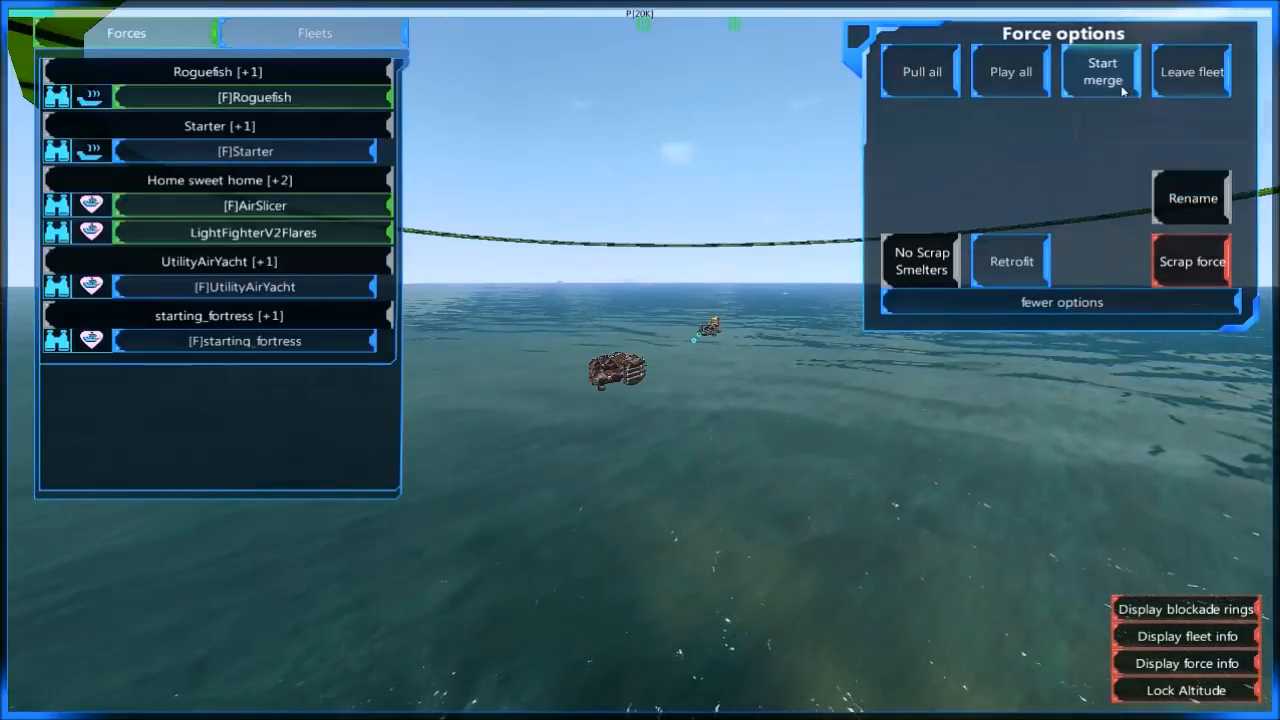
{"action": "left_click", "coordinate": [314, 32]}
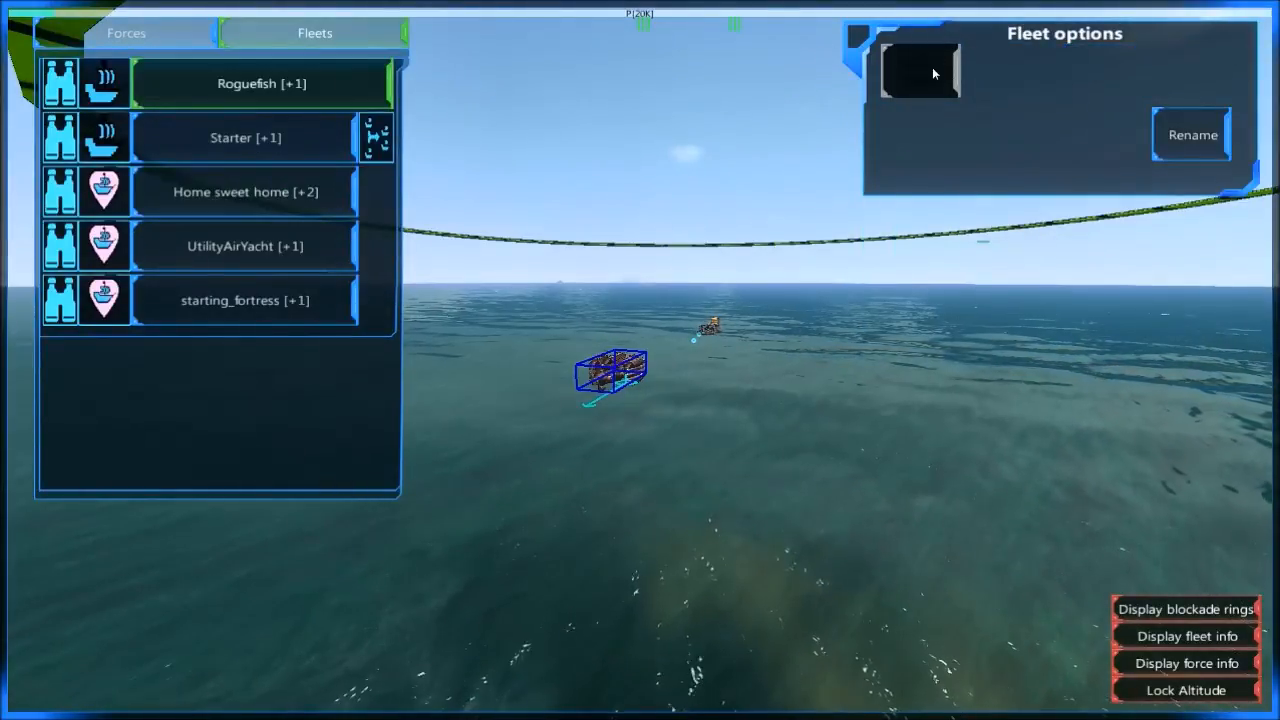
{"action": "mouse_move", "coordinate": [376, 136]}
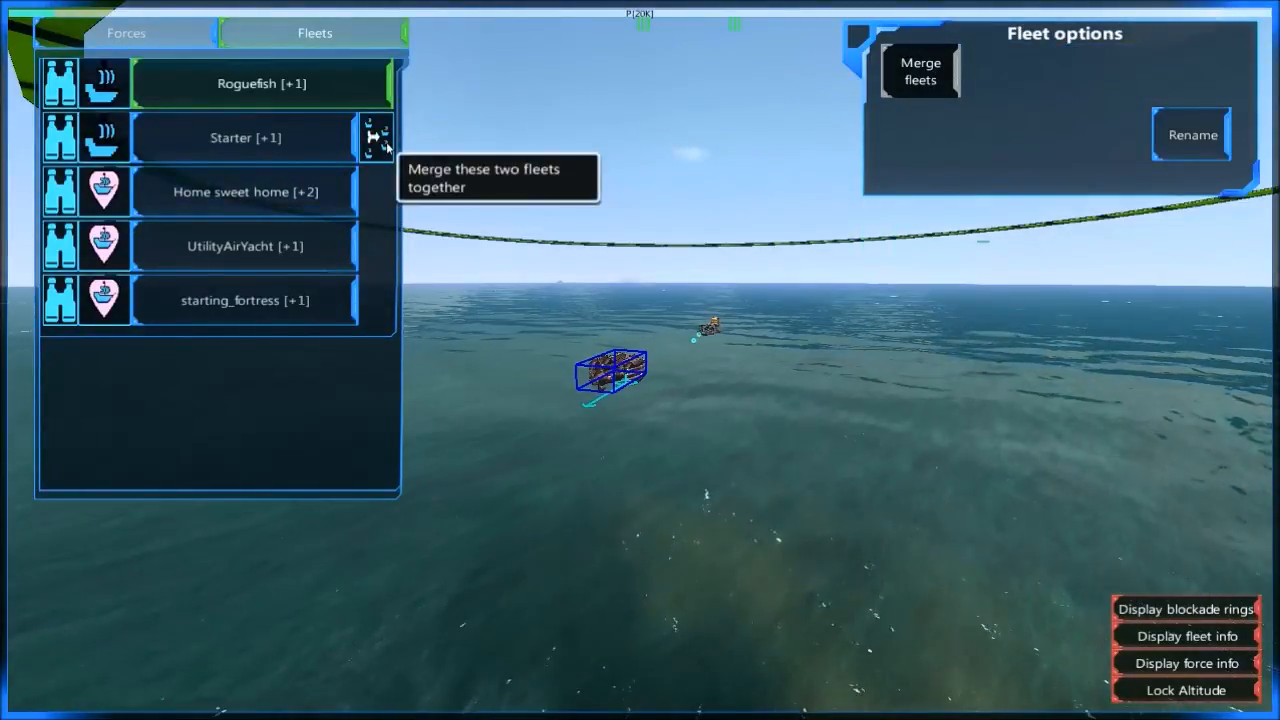
{"action": "left_click", "coordinate": [244, 192]}
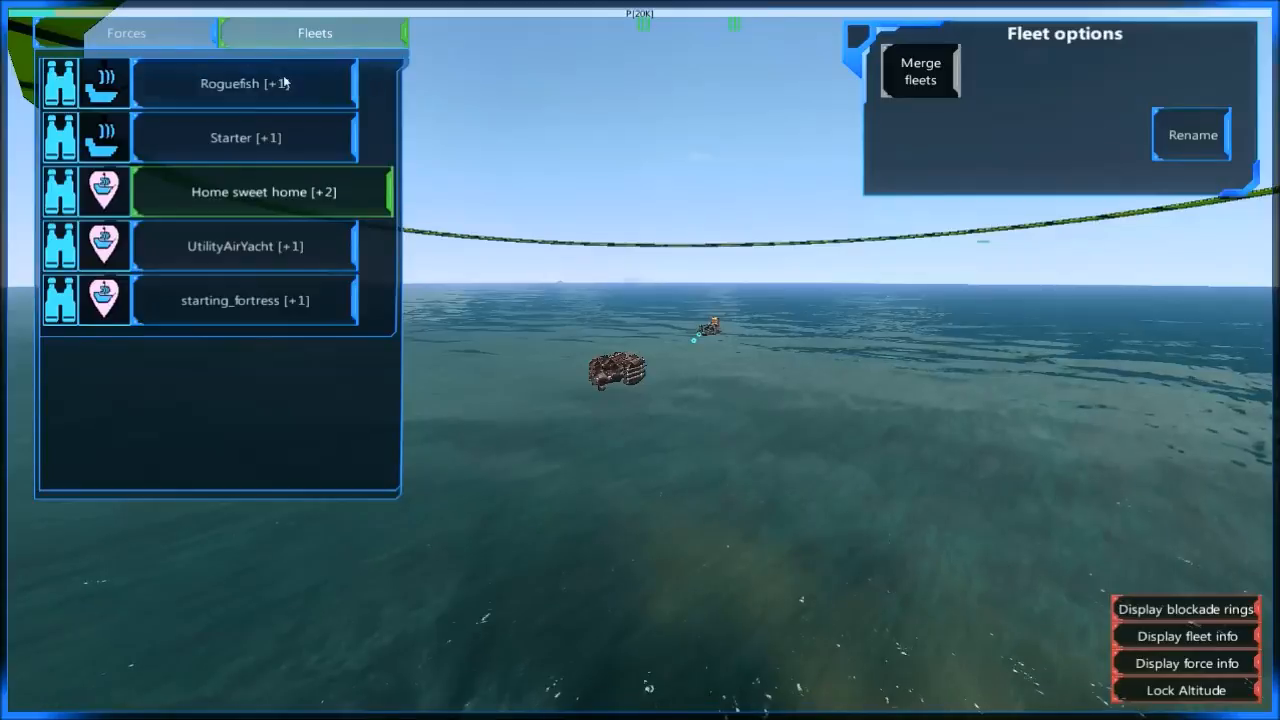
{"action": "left_click", "coordinate": [244, 84]}
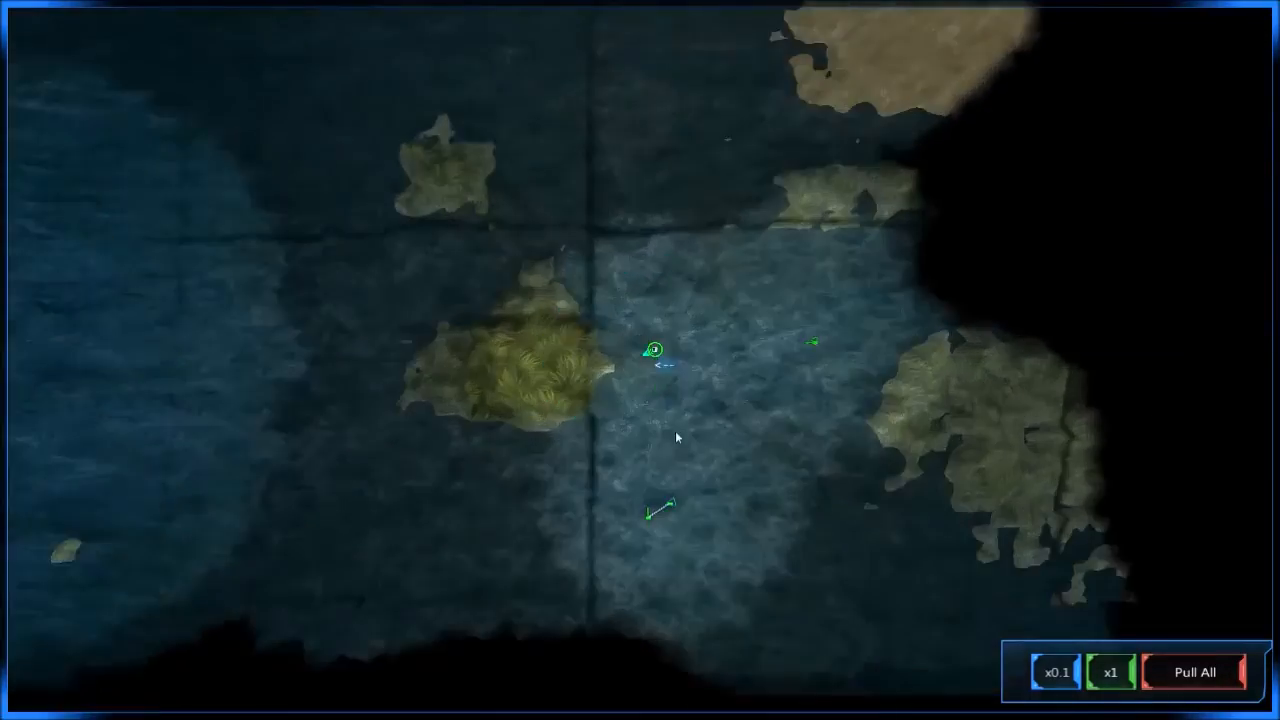
Choose the Home sweet home fleet from the Fleets list.
{"action": "left_click", "coordinate": [658, 356]}
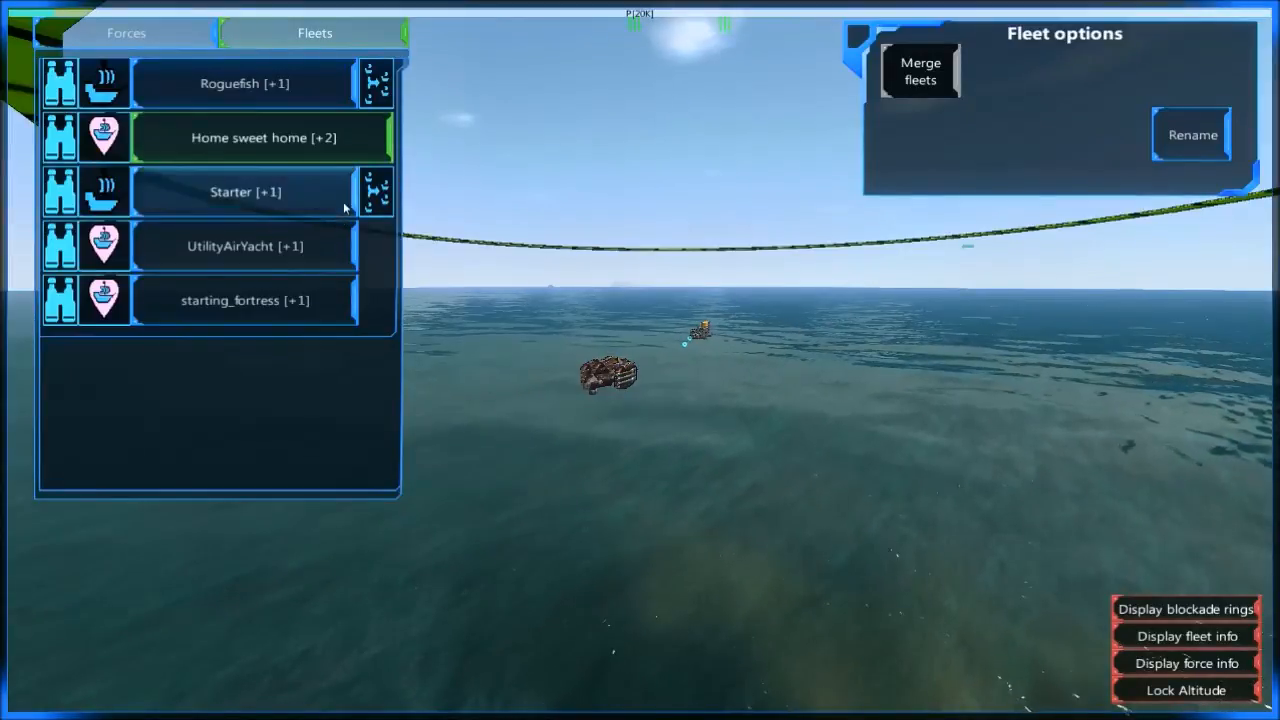
{"action": "mouse_move", "coordinate": [308, 98]}
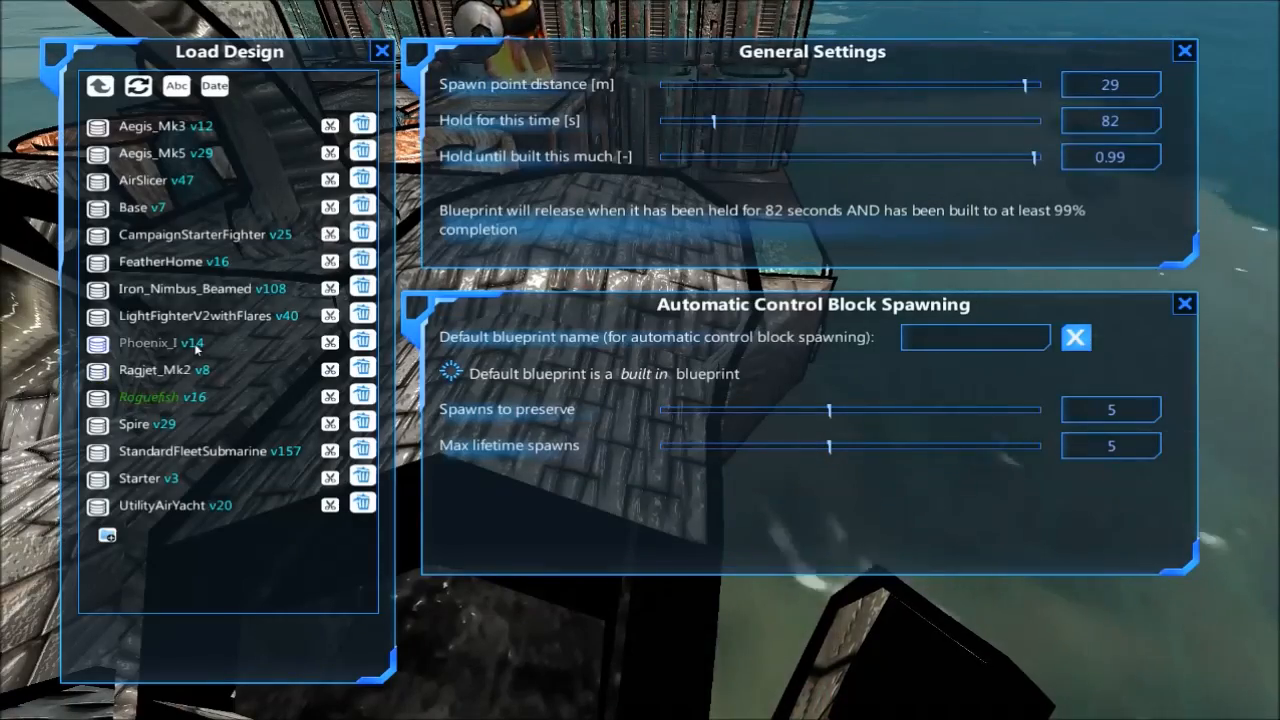
{"action": "left_click", "coordinate": [164, 368]}
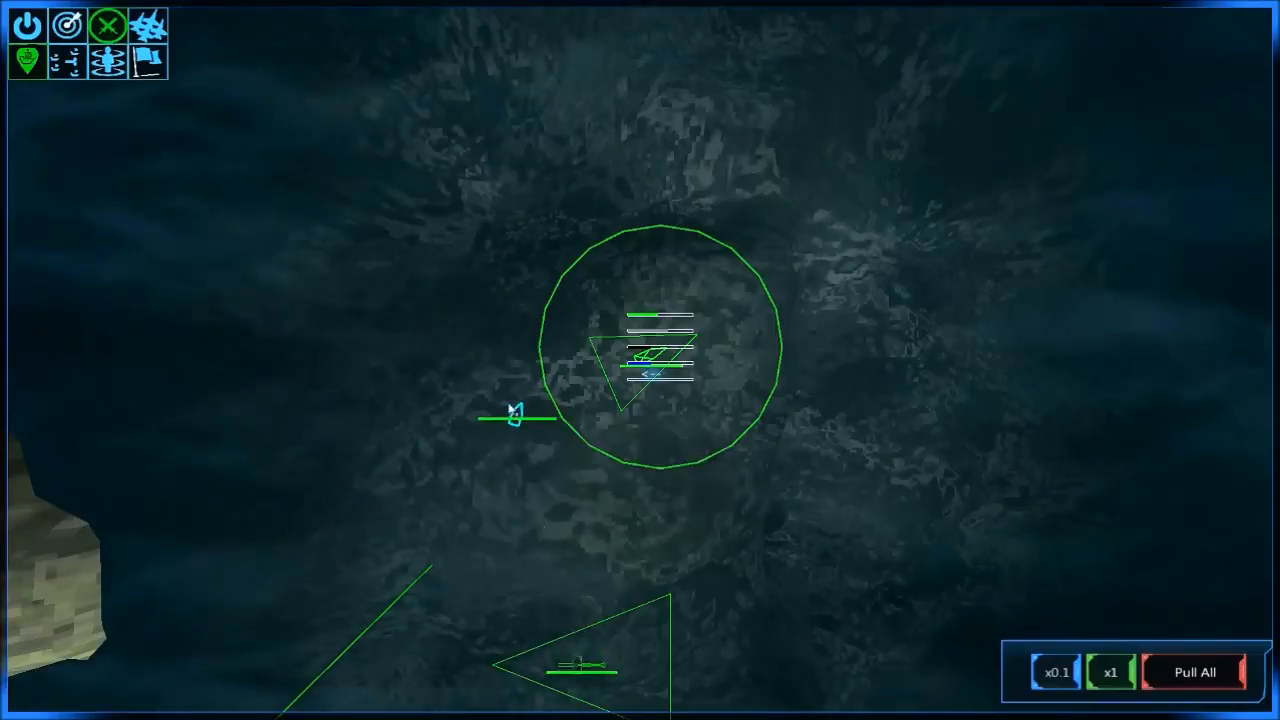
{"action": "mouse_move", "coordinate": [24, 64]}
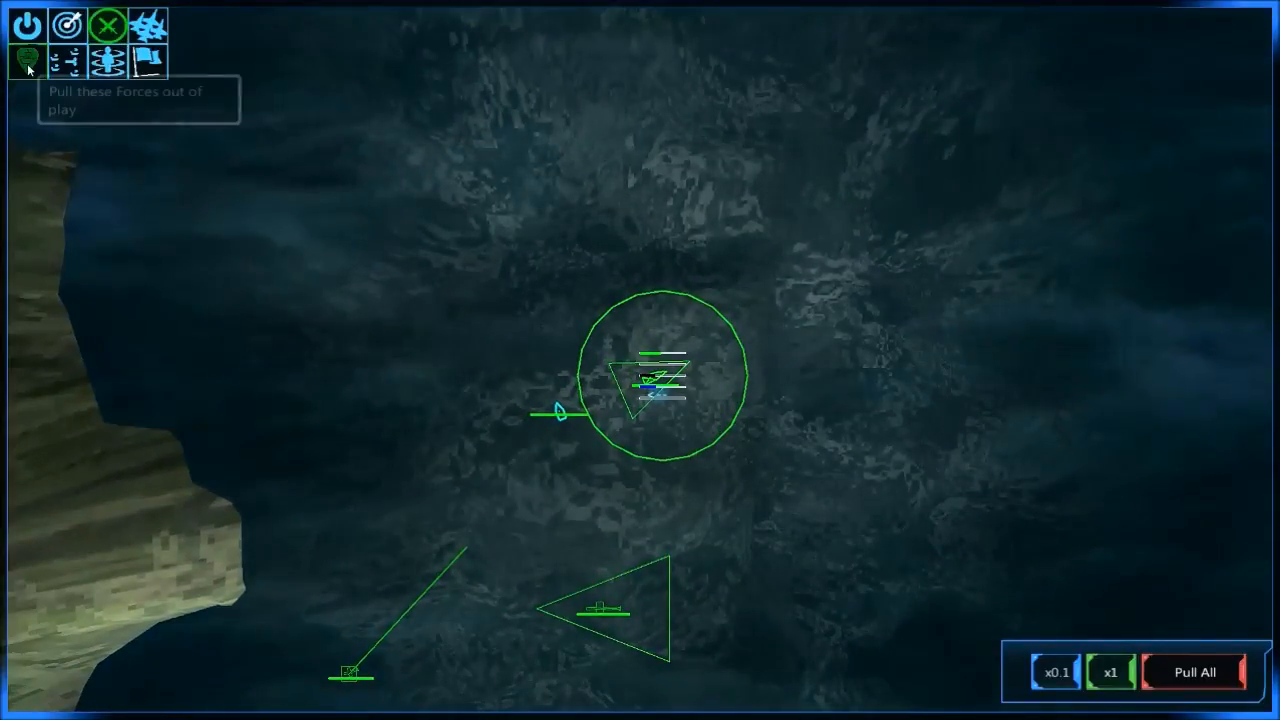
{"action": "mouse_move", "coordinate": [108, 62]}
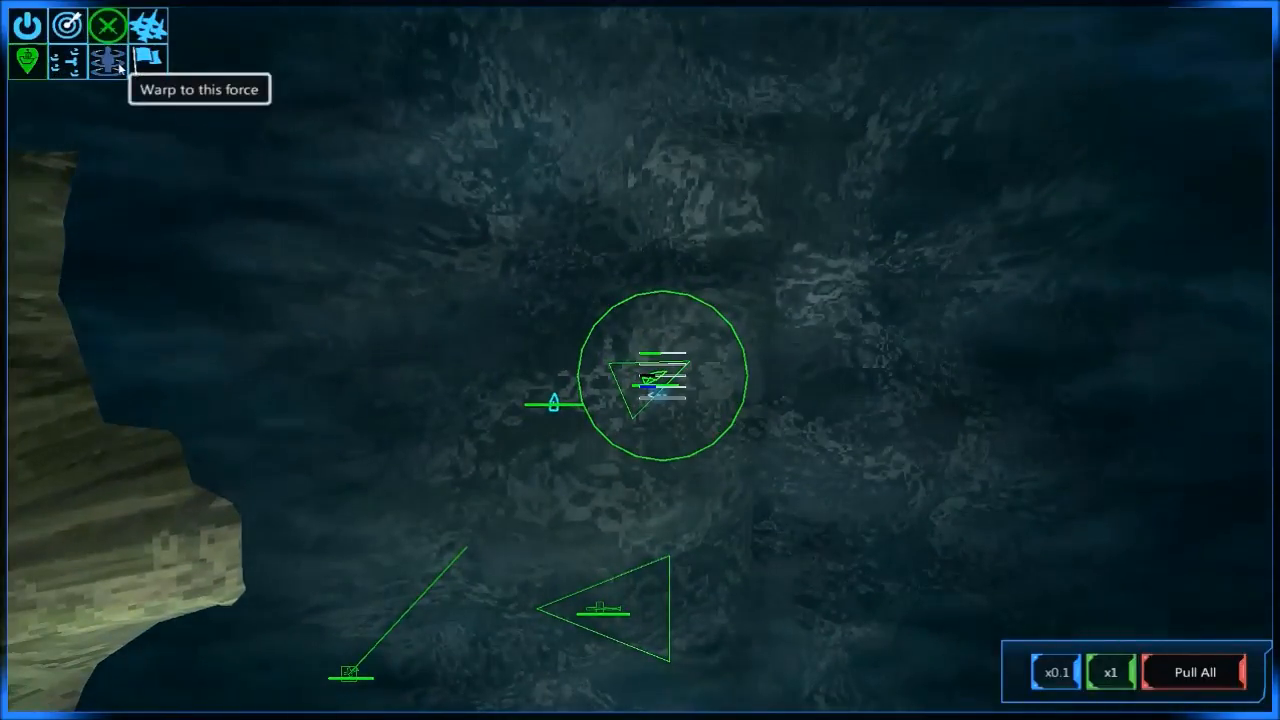
Warp the view to the selected force on the tactical map.
{"action": "left_click", "coordinate": [108, 56]}
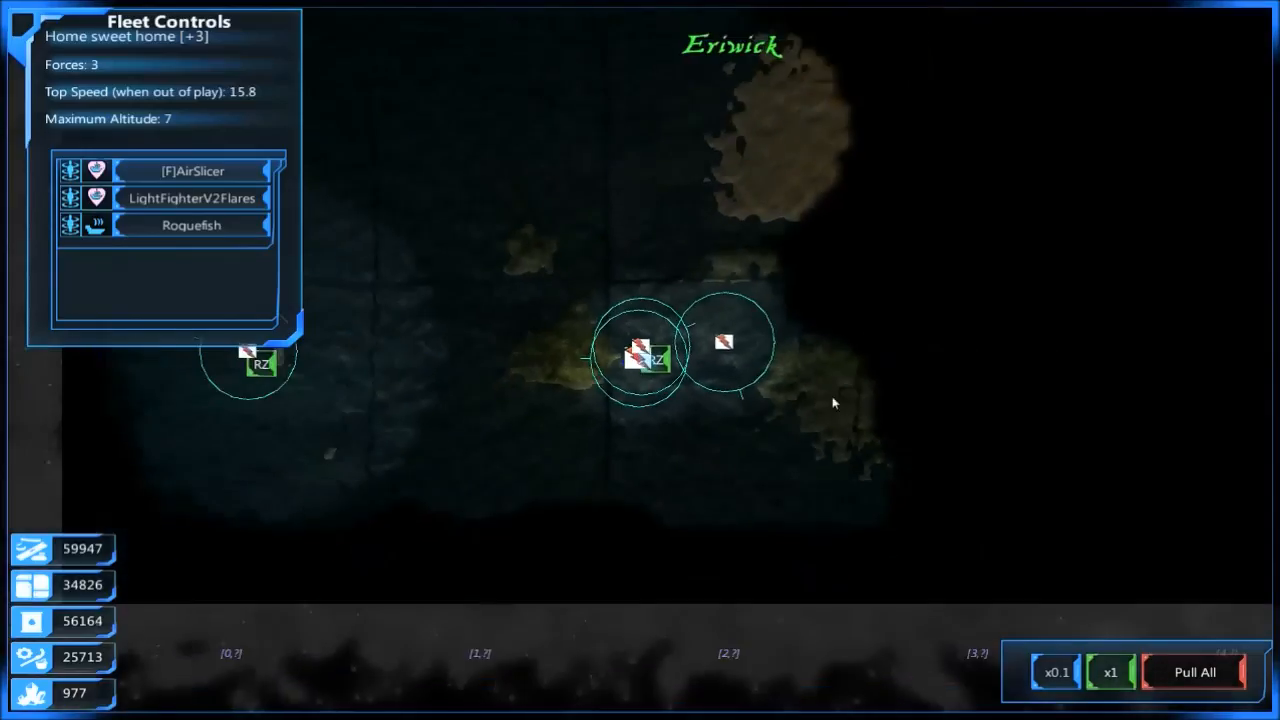
{"action": "mouse_move", "coordinate": [824, 508]}
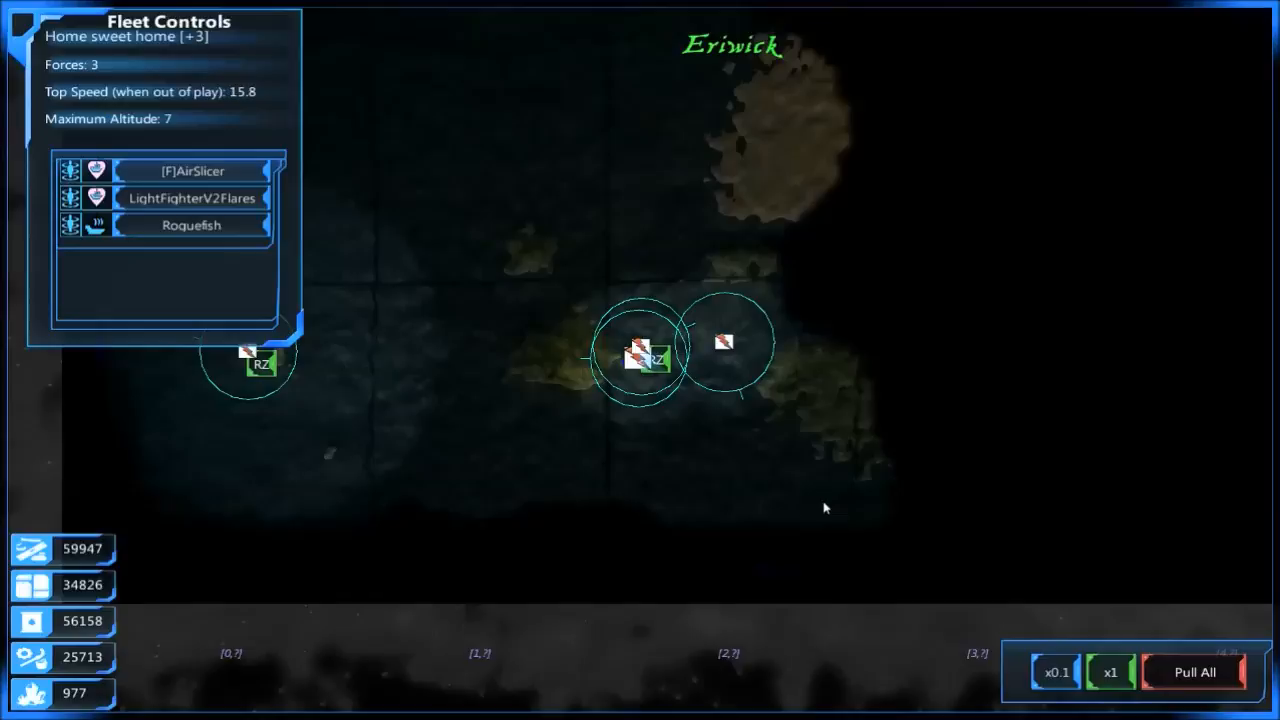